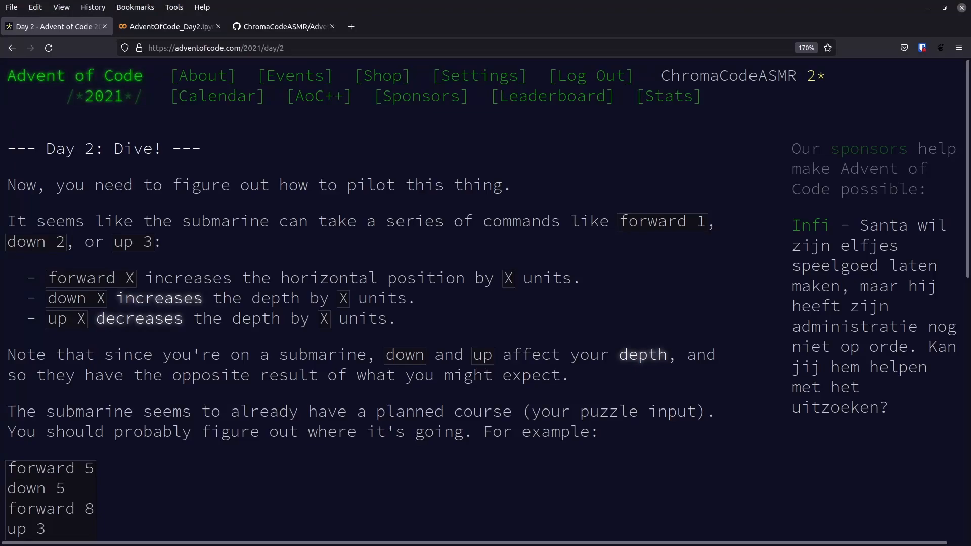
mouse_move(198, 269)
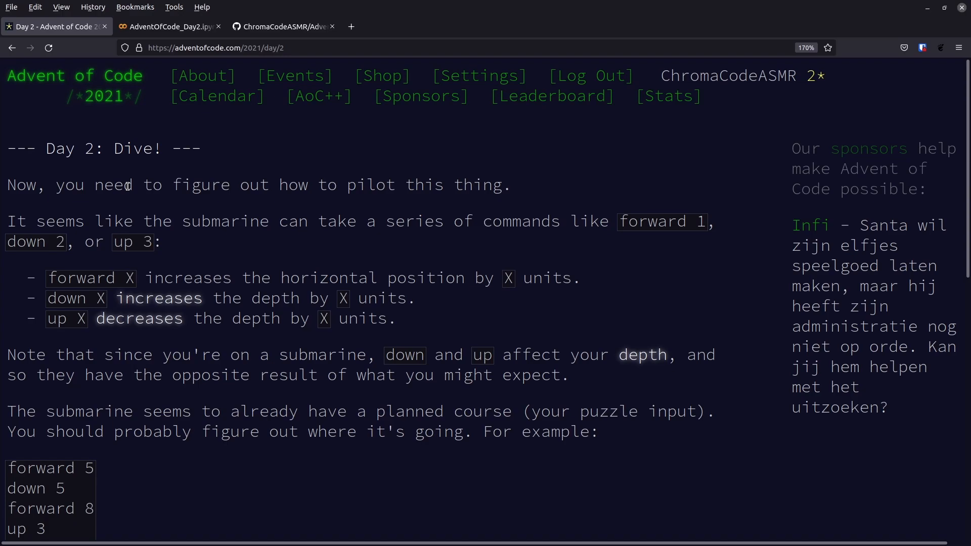
Step: Scroll through the Day 2 puzzle input of forward/down/up commands, then return to the AdventOfCode_Day2 notebook
scroll("down", 3)
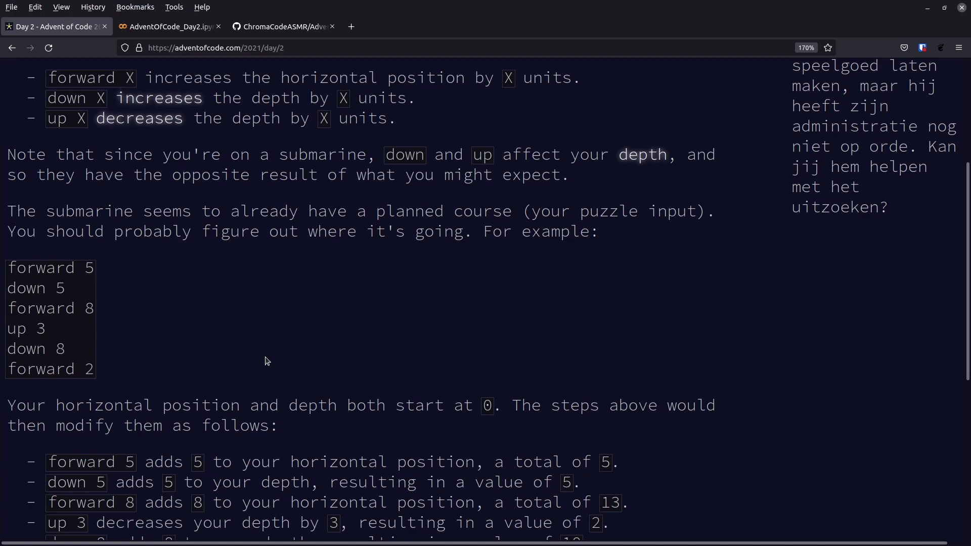
scroll("down", 3)
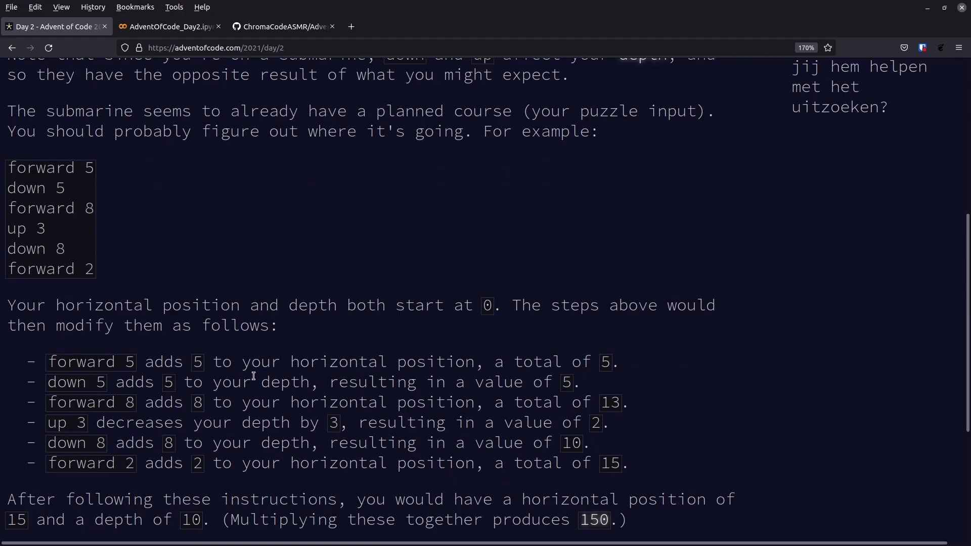
mouse_move(146, 444)
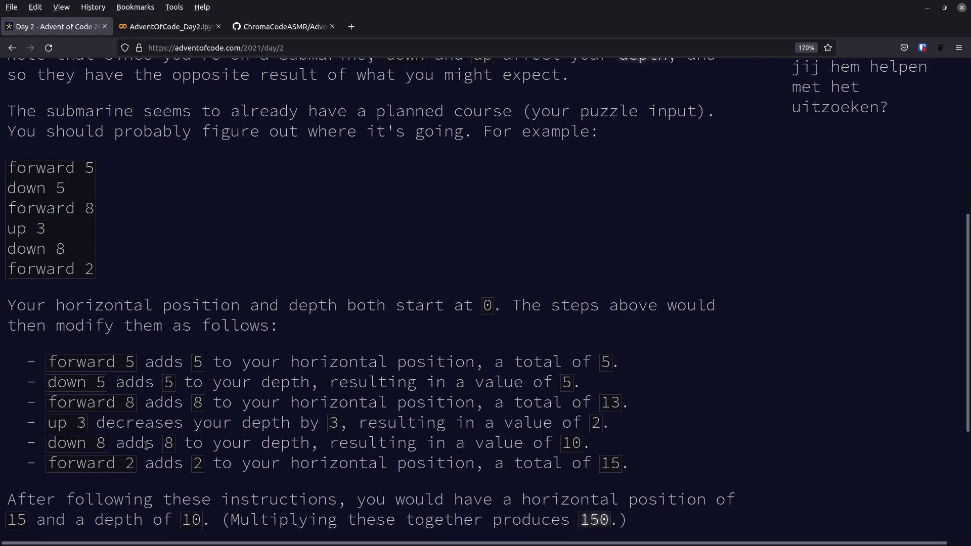
scroll("down", 3)
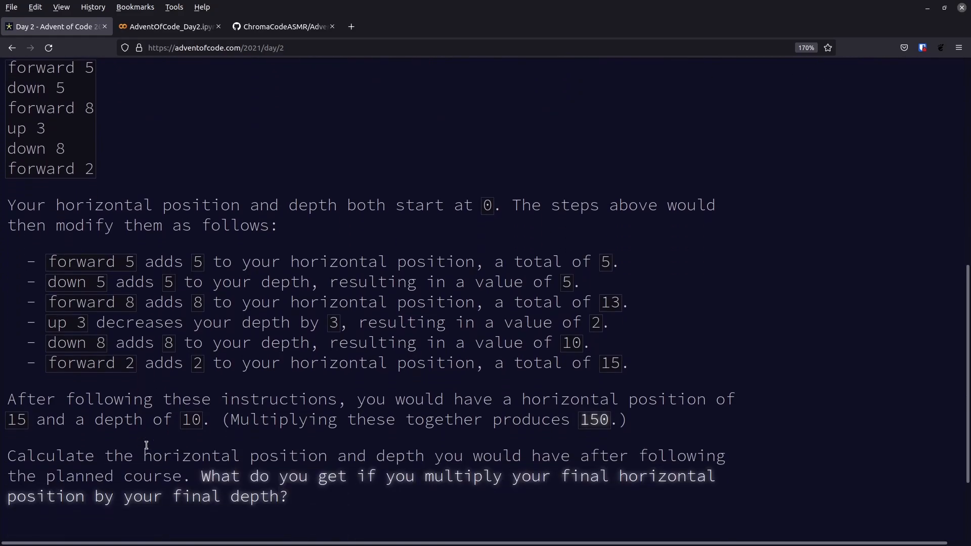
mouse_move(274, 414)
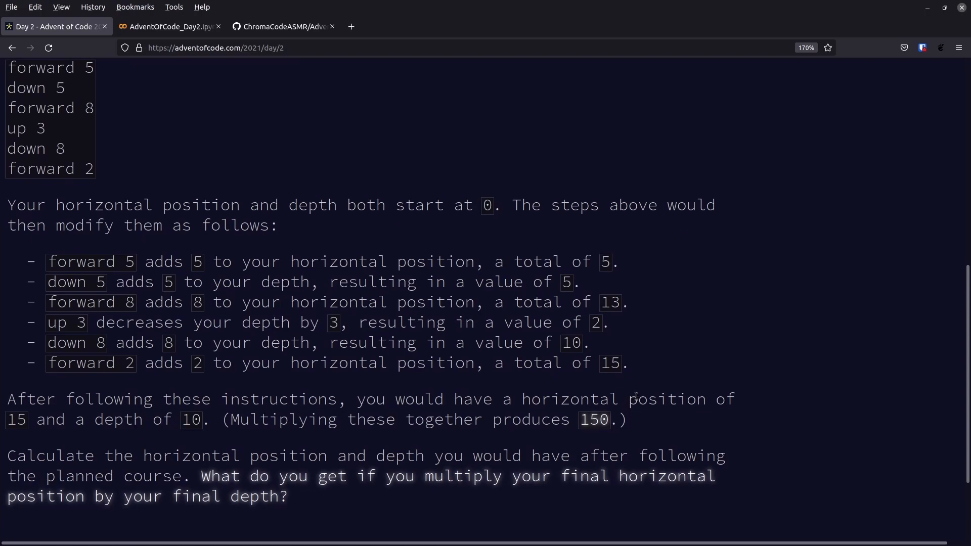
mouse_move(192, 446)
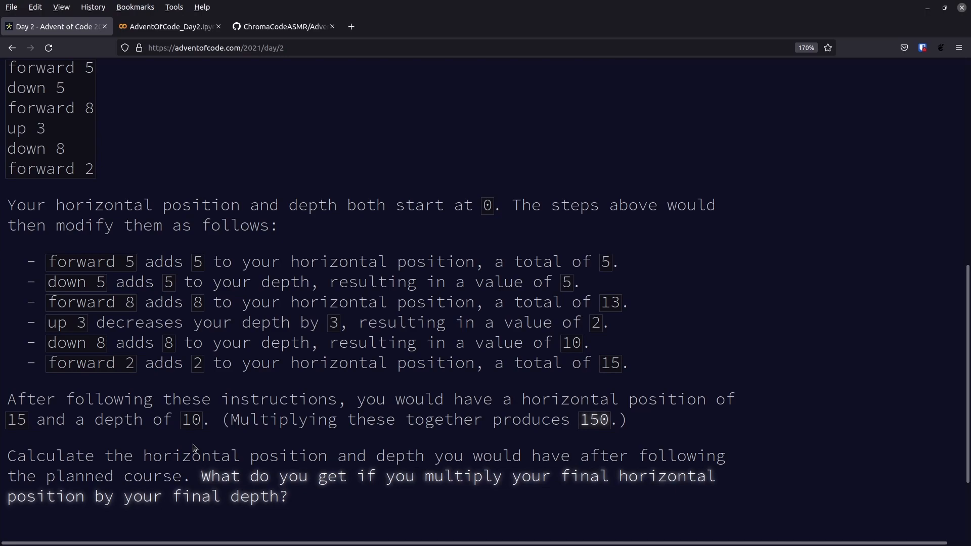
scroll("down", 3)
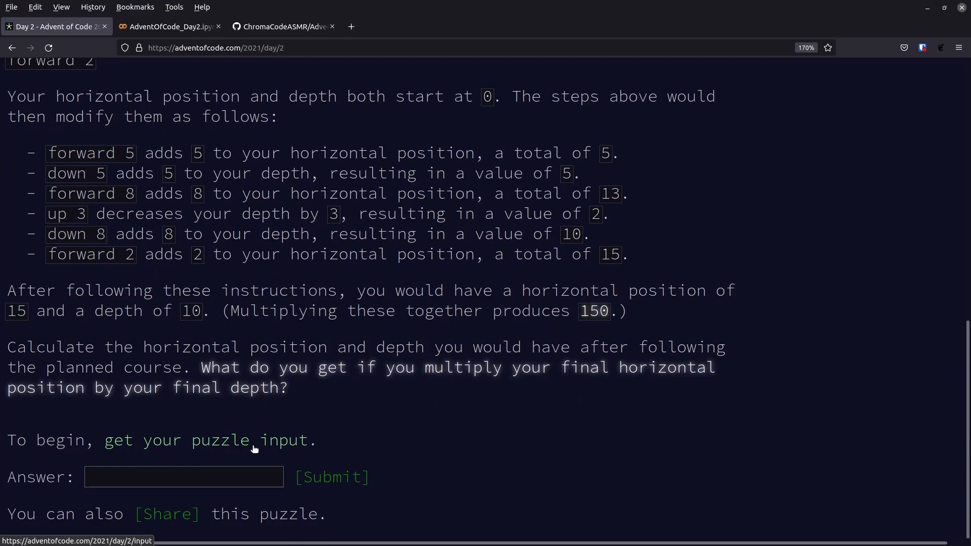
mouse_move(327, 445)
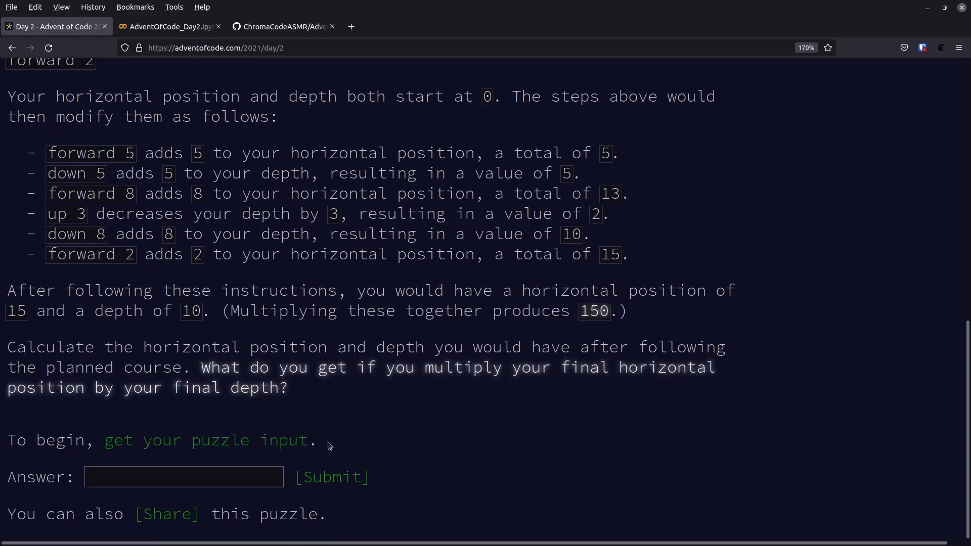
mouse_move(232, 440)
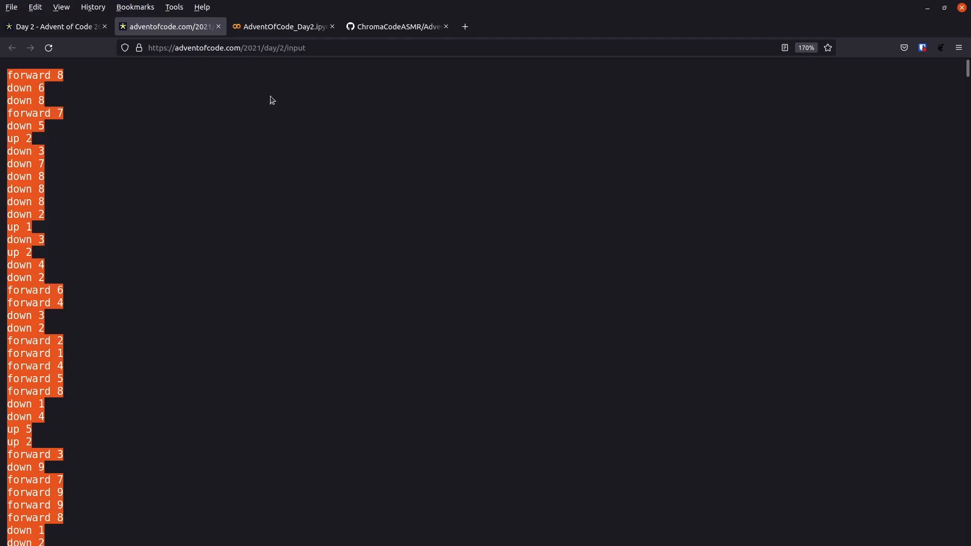
left_click(282, 26)
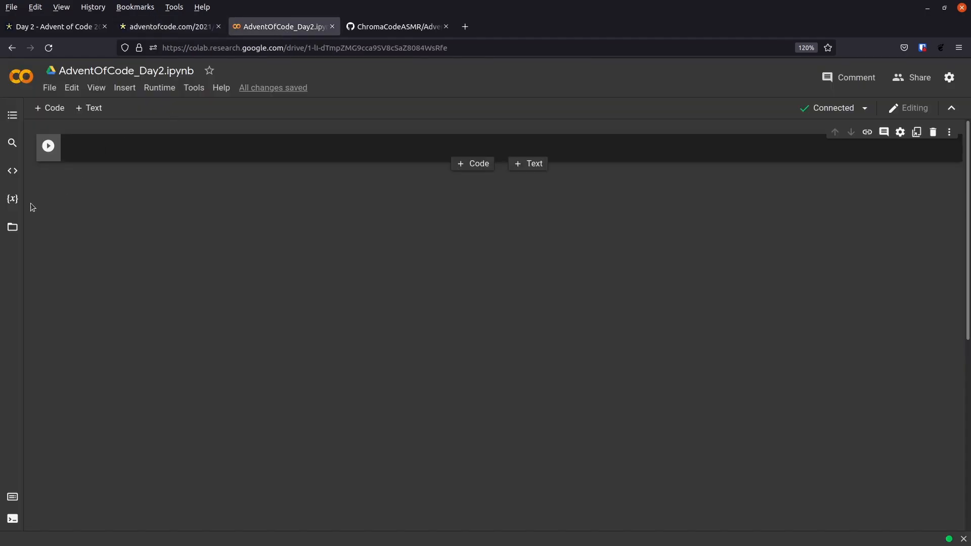
Step: Create input.txt in the notebook's Files sidebar and fill it with the 1000-line puzzle input
left_click(12, 228)
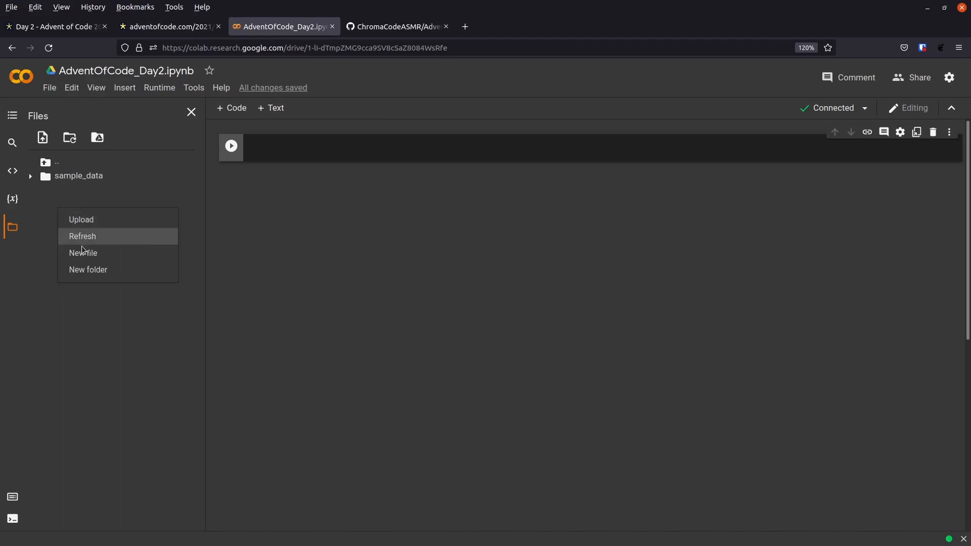
left_click(83, 252)
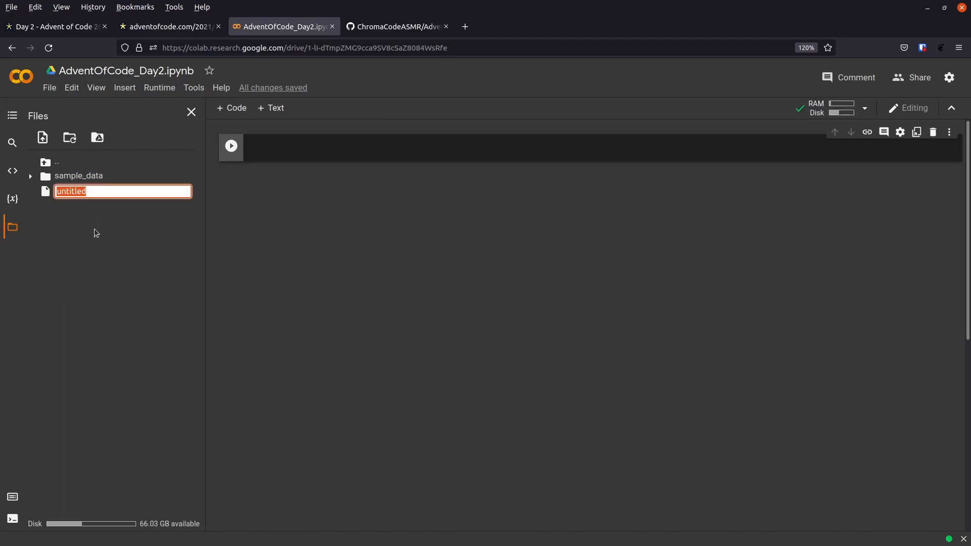
type("inpu")
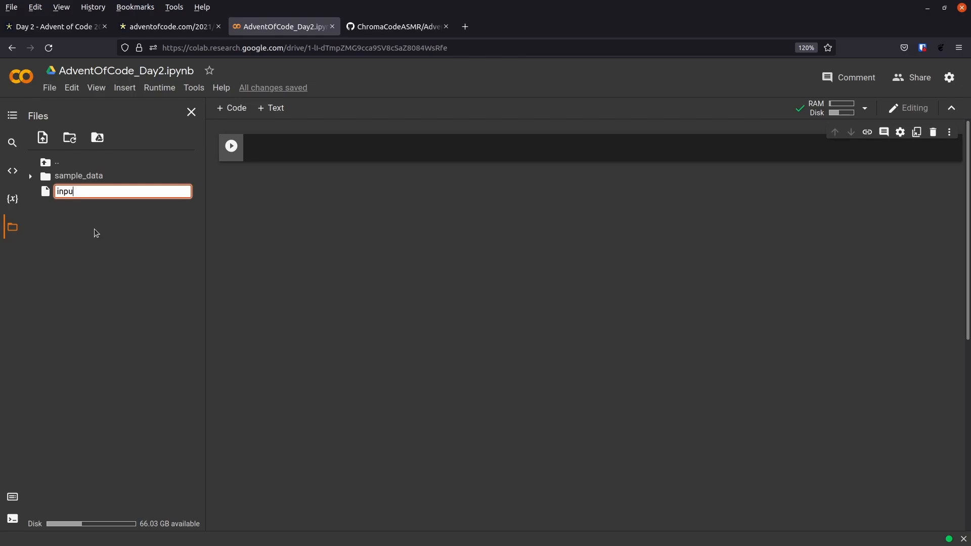
type("t.txt")
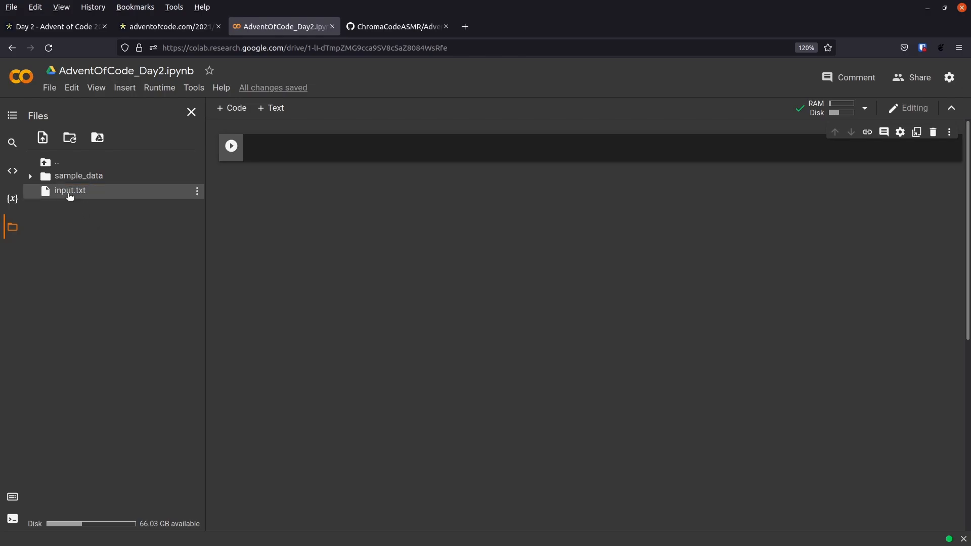
double_click(70, 190)
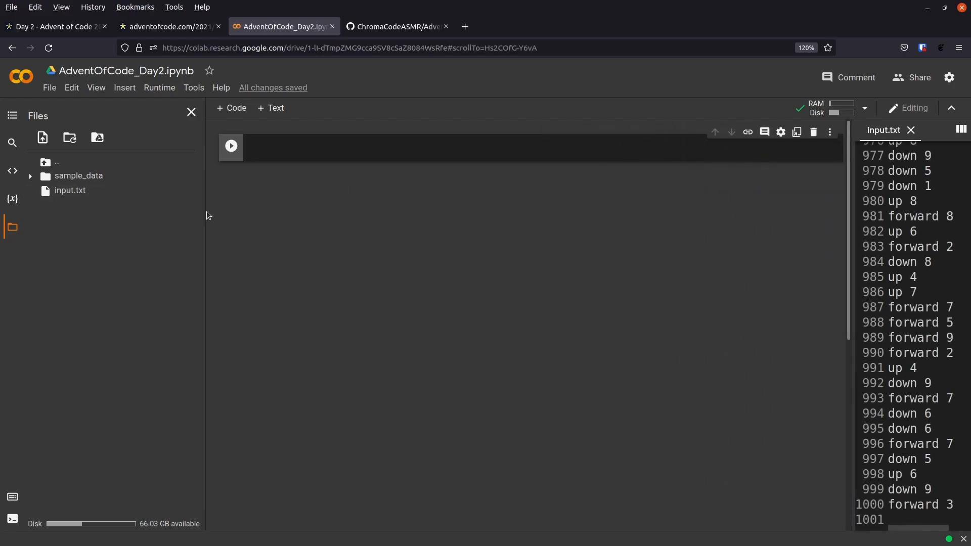
mouse_move(204, 218)
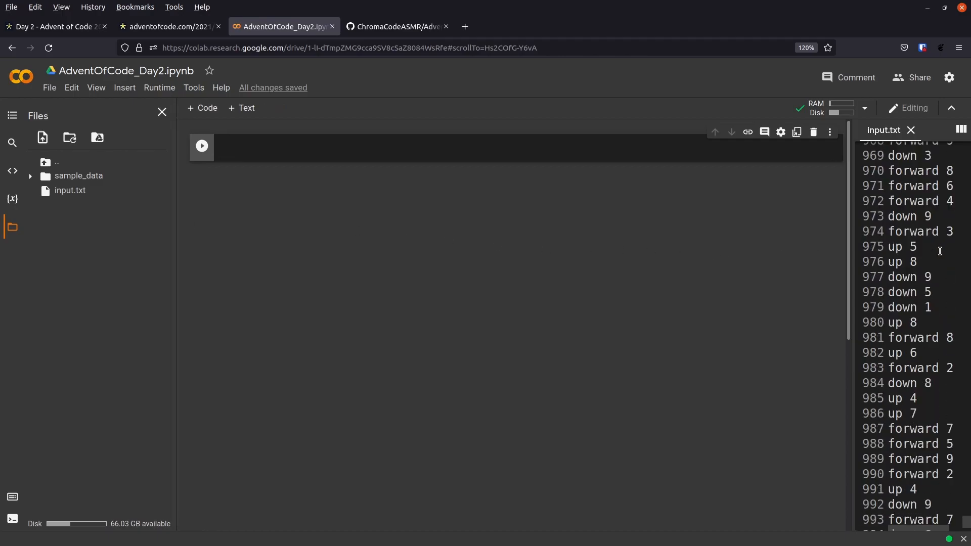
scroll("down", 3)
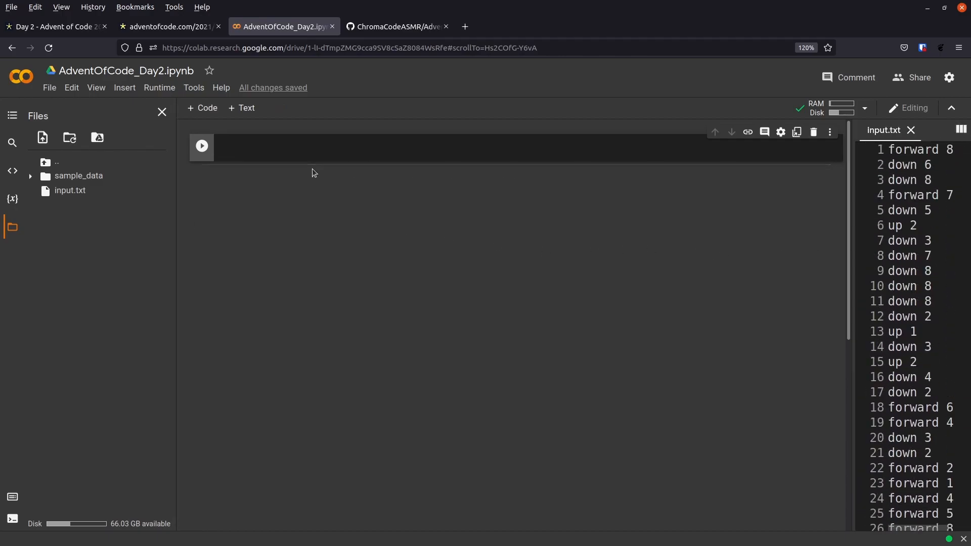
Step: Write a with open('input.txt', 'r') as f block assigning lines = f.read_lines()
left_click(264, 148)
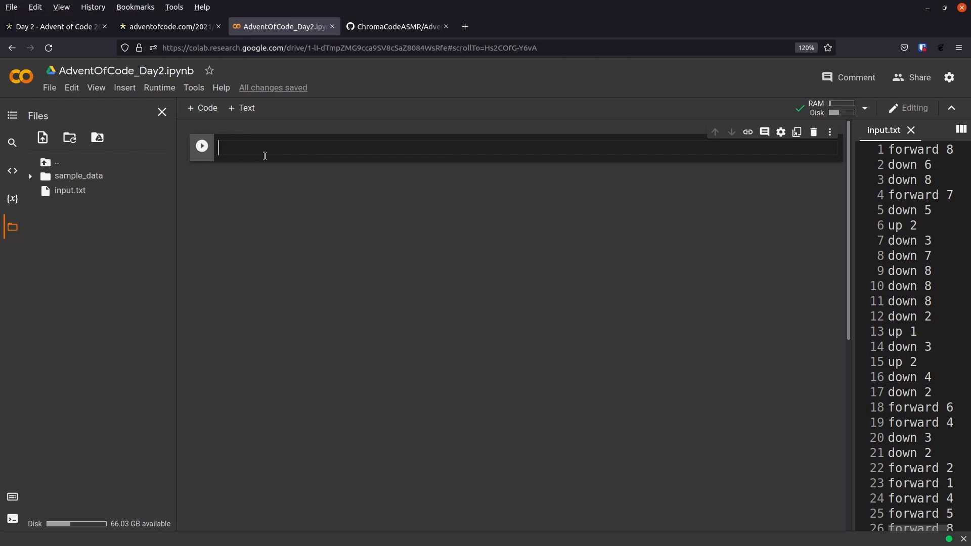
type("with o")
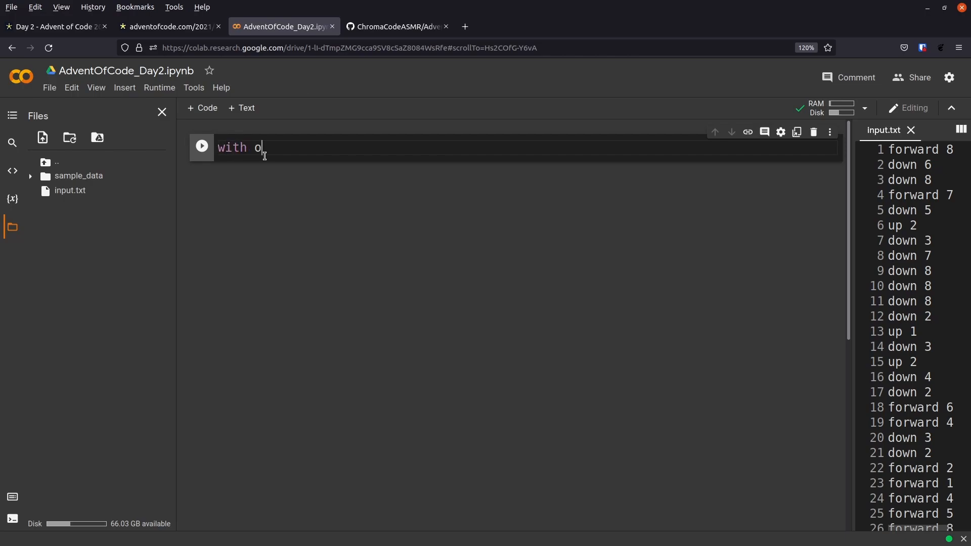
type("pen('i'")
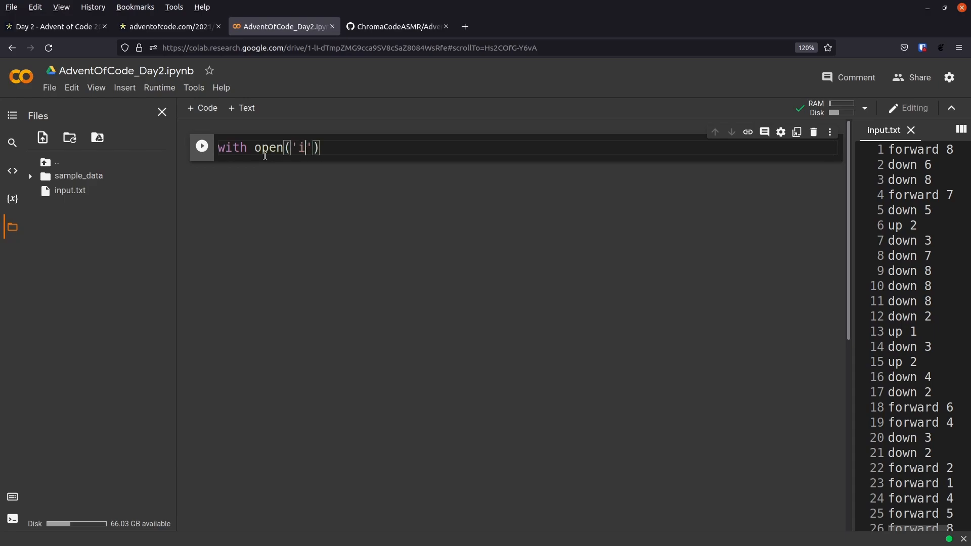
type("nput.")
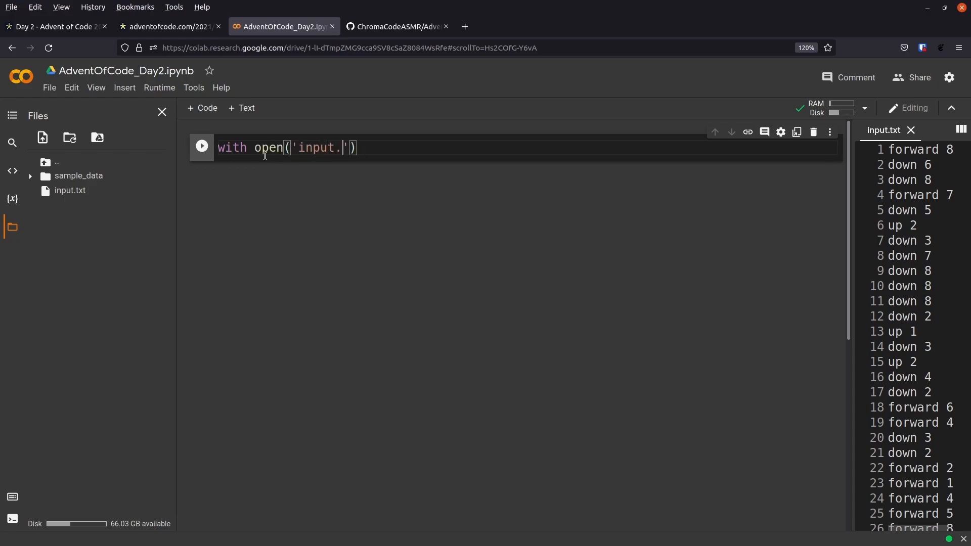
type("txt',")
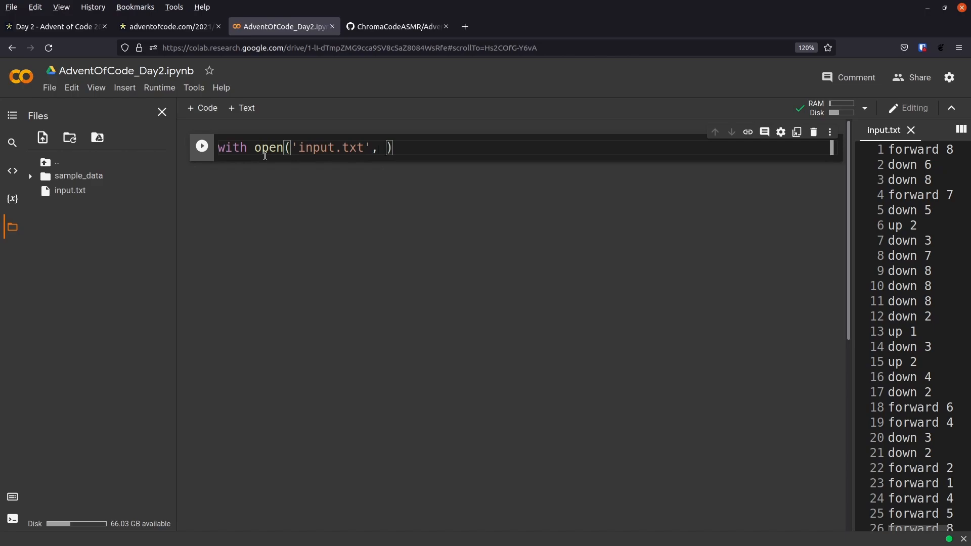
type("'r'")
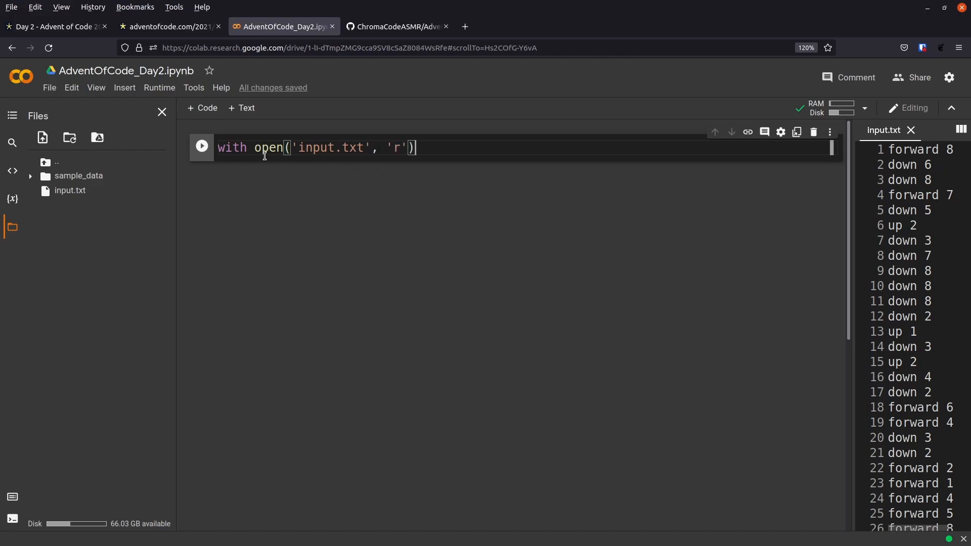
type("as f:")
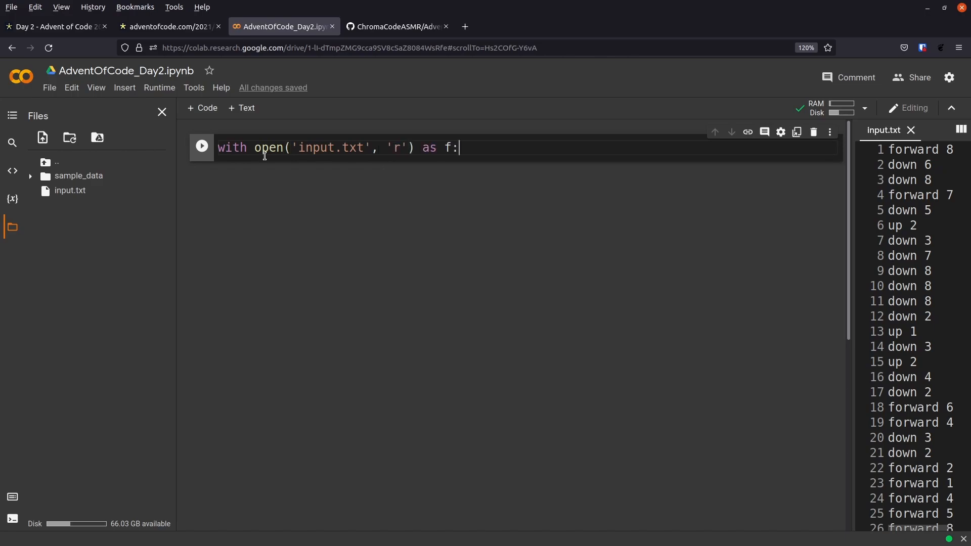
type("f.")
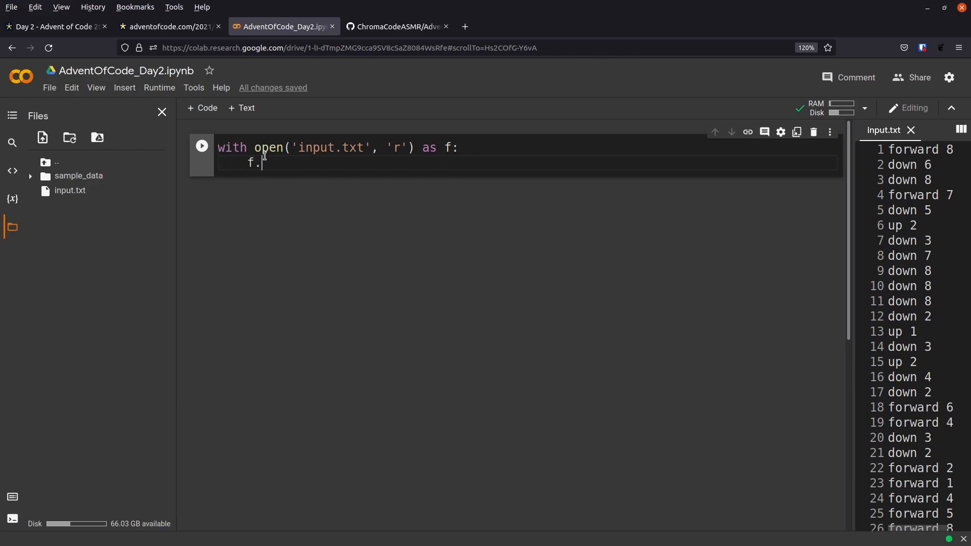
type("read")
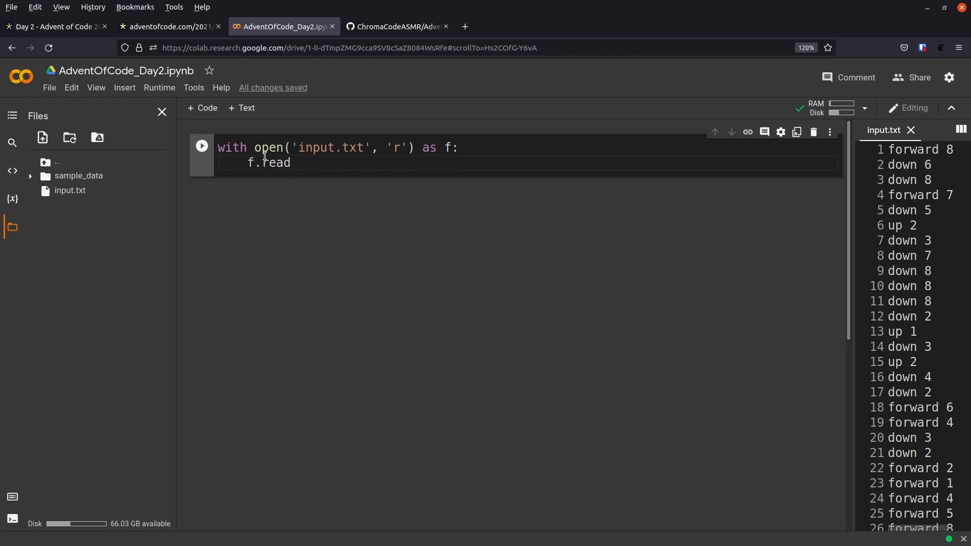
type("_lines()")
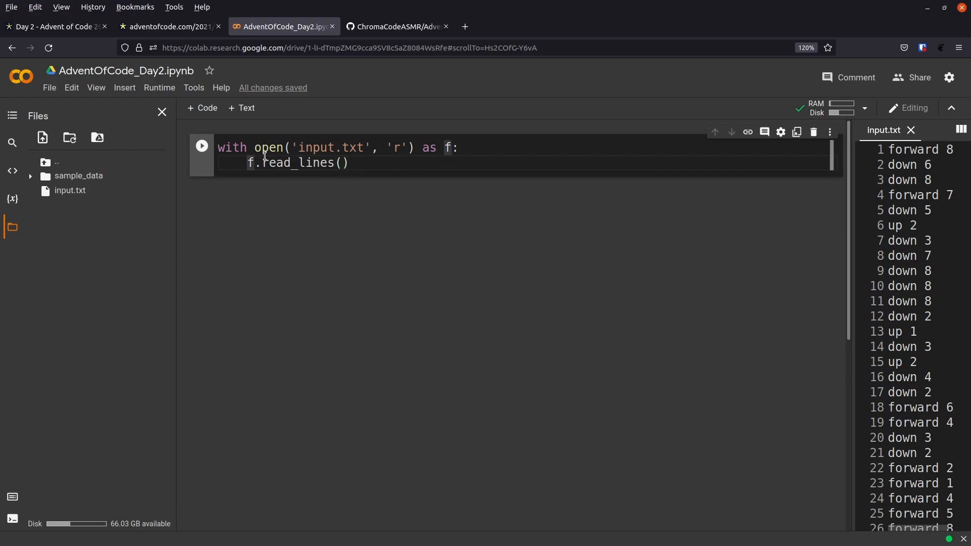
type("lines =")
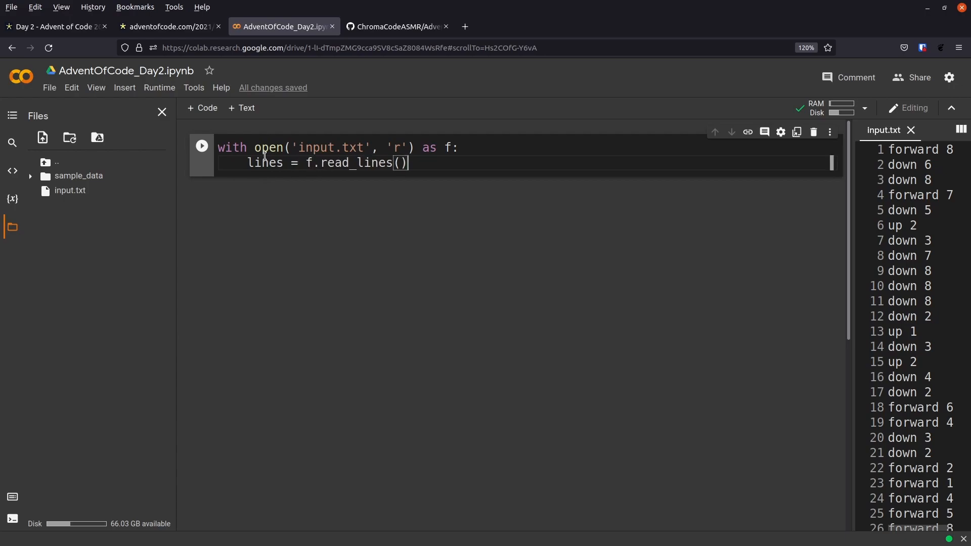
key("enter")
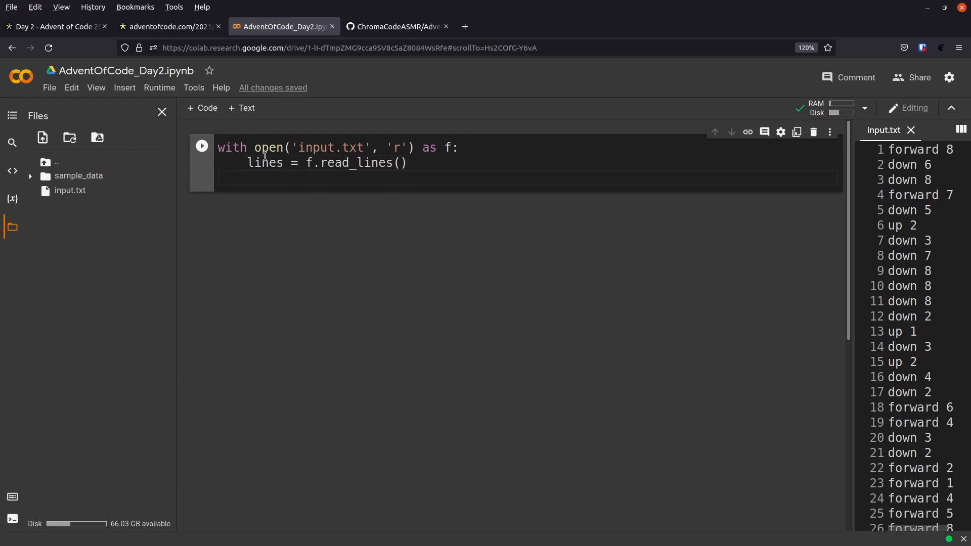
Step: Build commands as a list comprehension of entry.strip() for entry in lines
type("commands =")
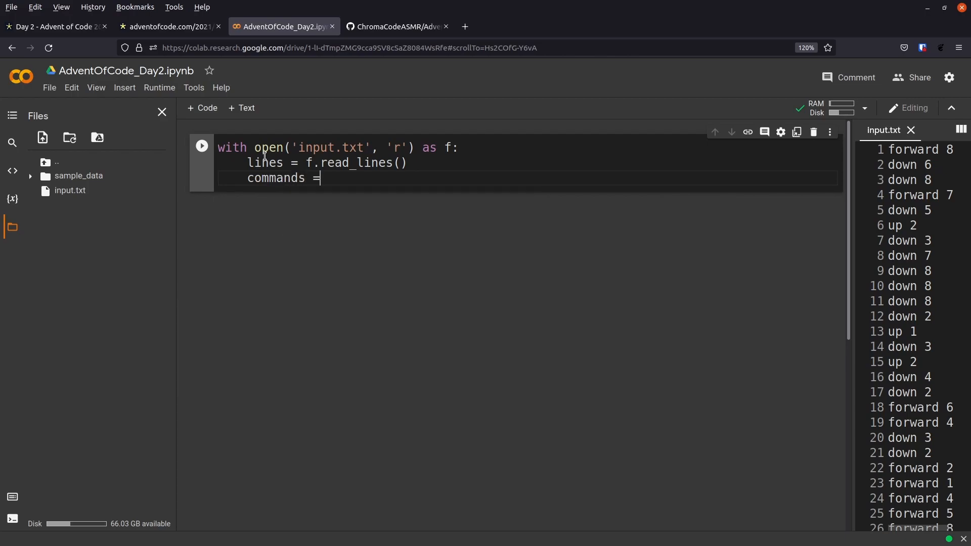
type("[]")
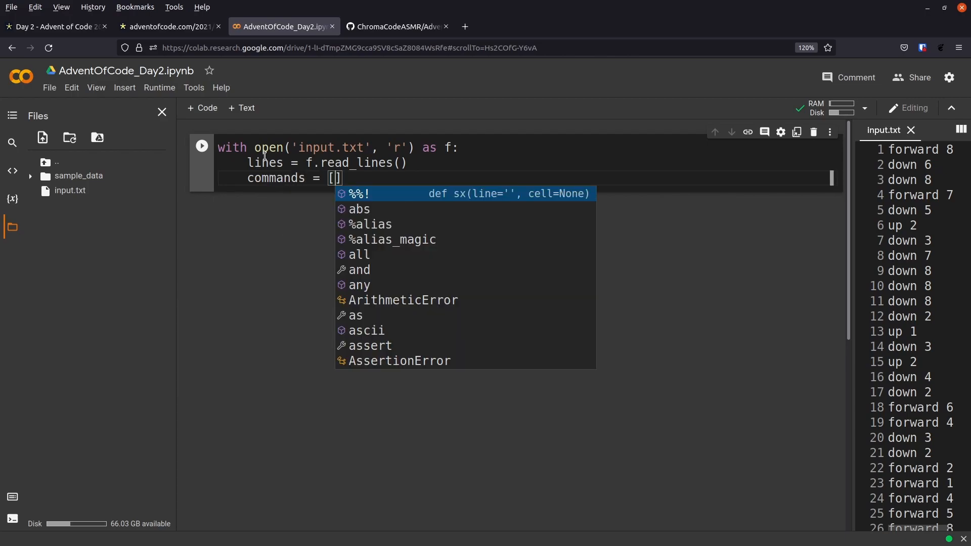
type("entry")
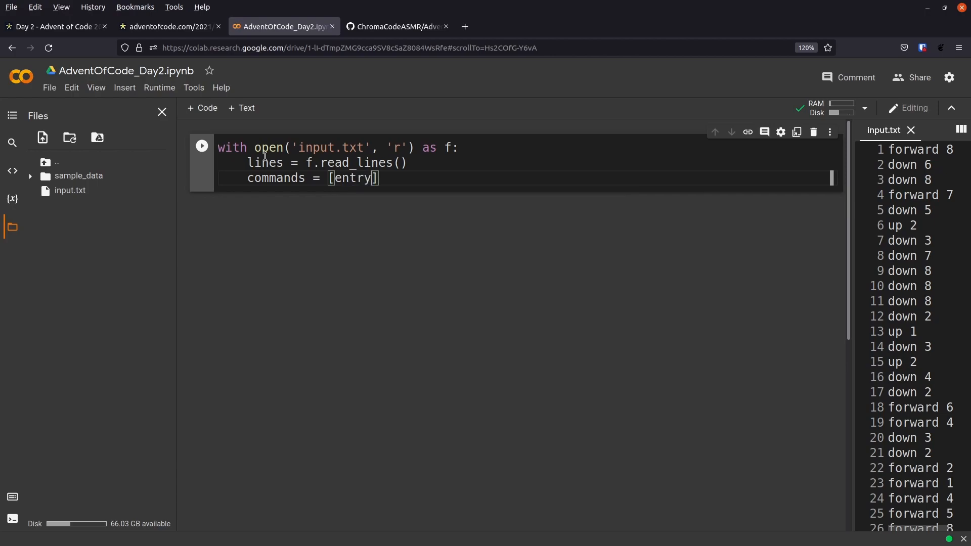
type(".str")
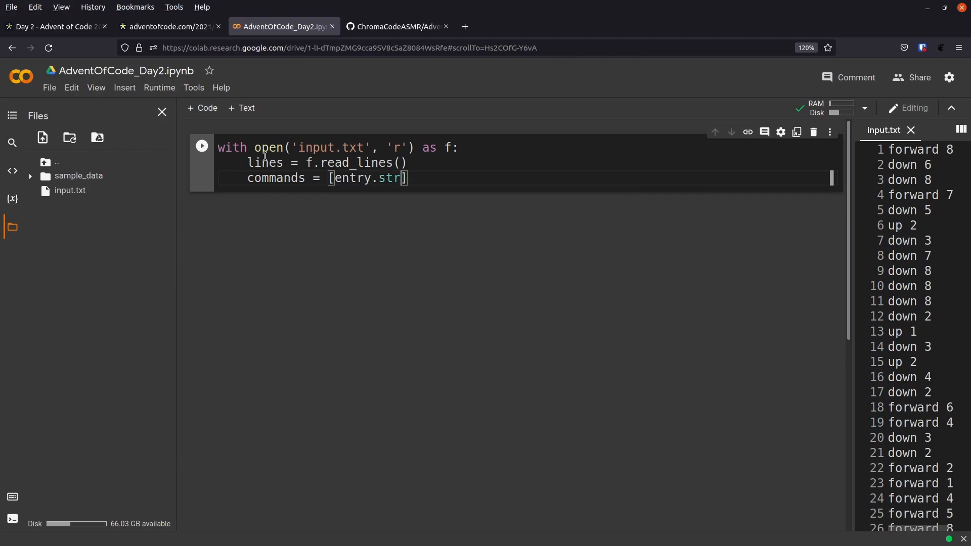
type("ip")
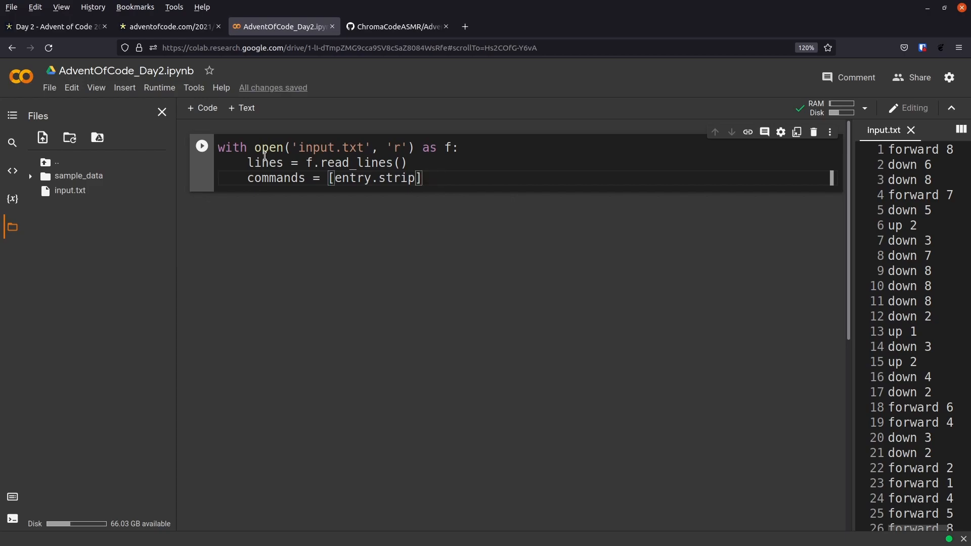
type("()")
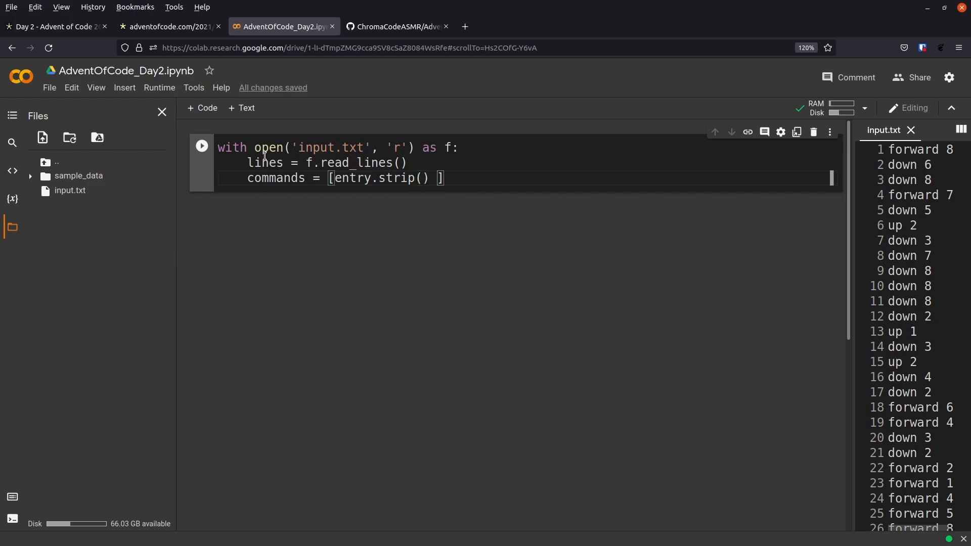
type("for entry i")
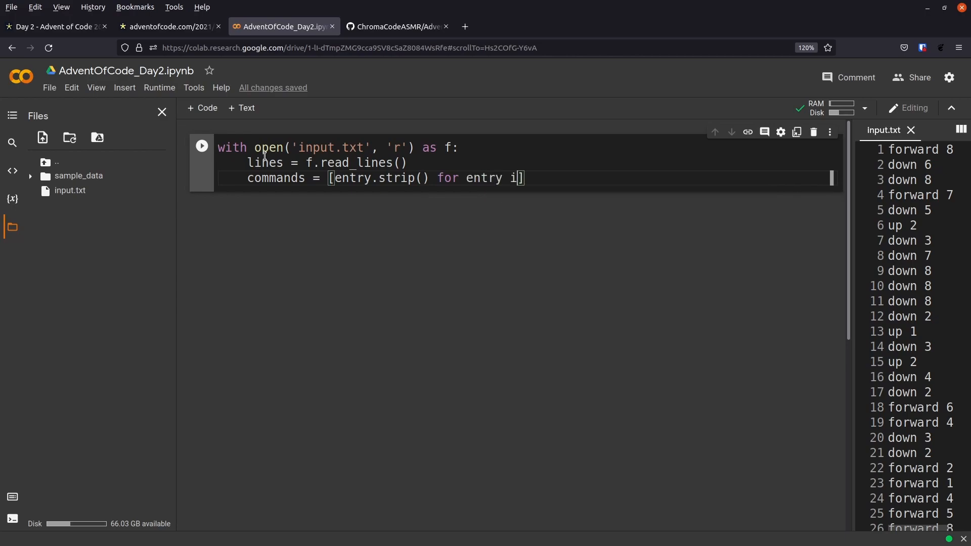
type("n lines")
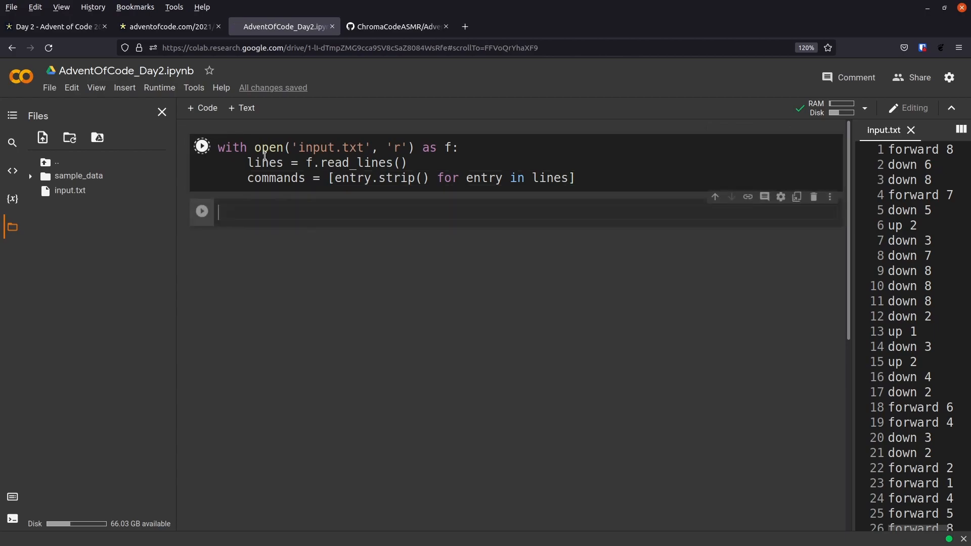
Step: Correct read_lines to readlines, rerun the cell, and display the commands list in a second cell
left_click(201, 146)
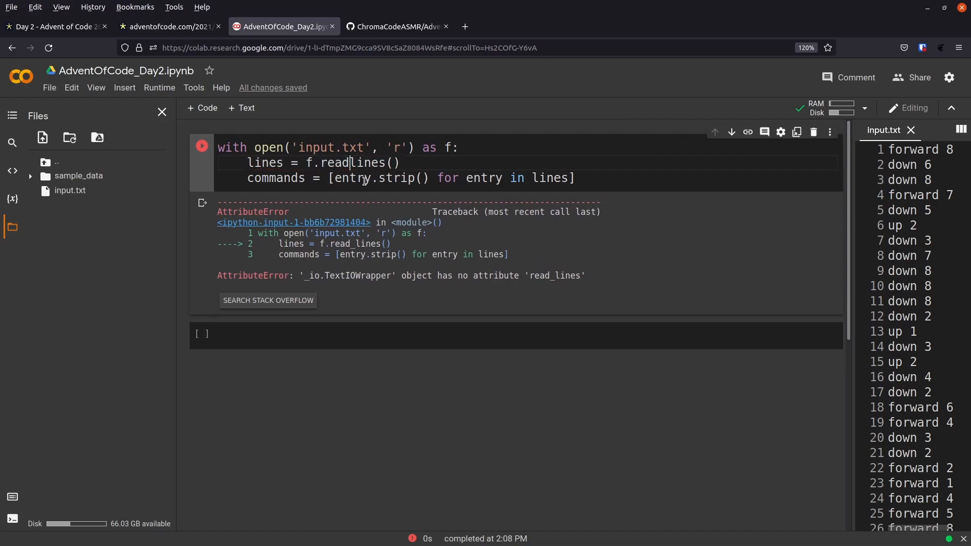
left_click(201, 145)
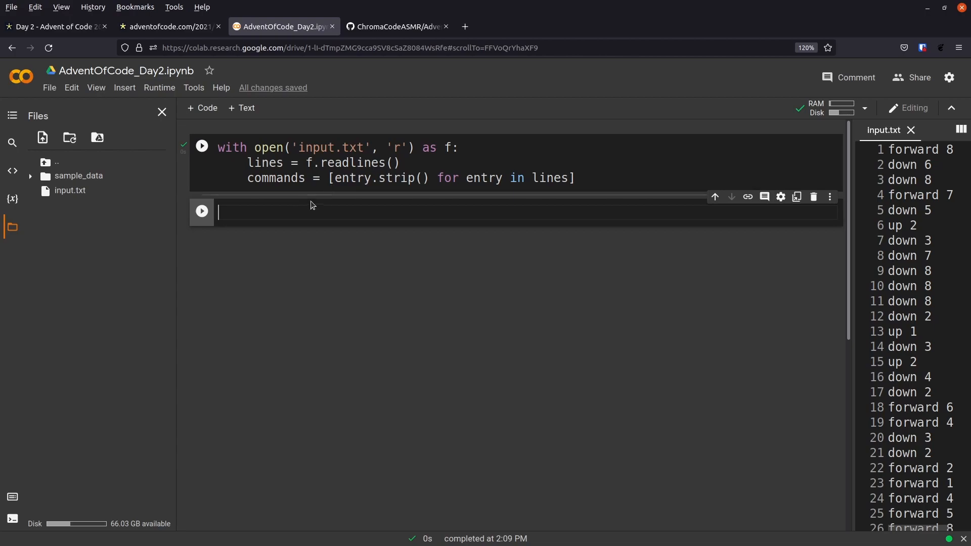
double_click(275, 178)
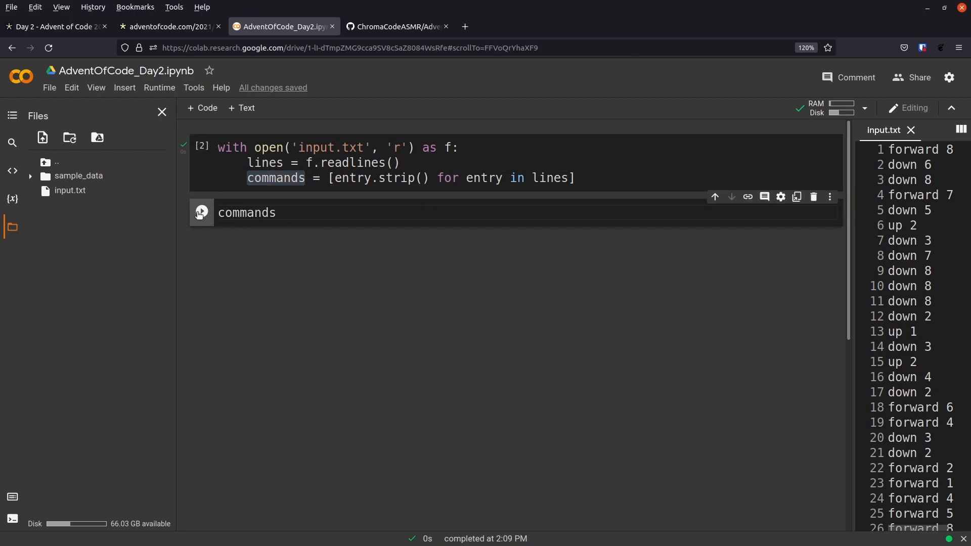
left_click(200, 212)
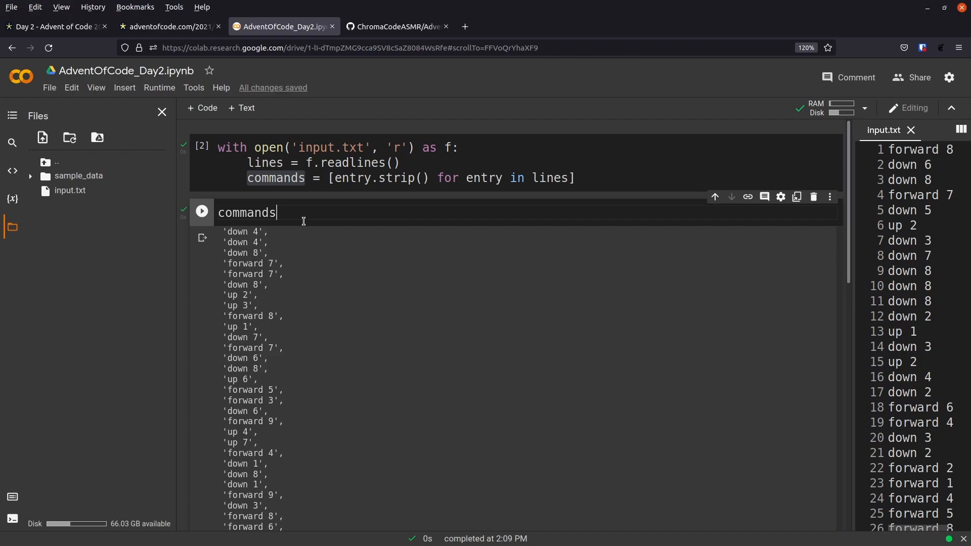
Step: Evaluate commands[-1] to confirm the last command is 'forward 3'
type("[]")
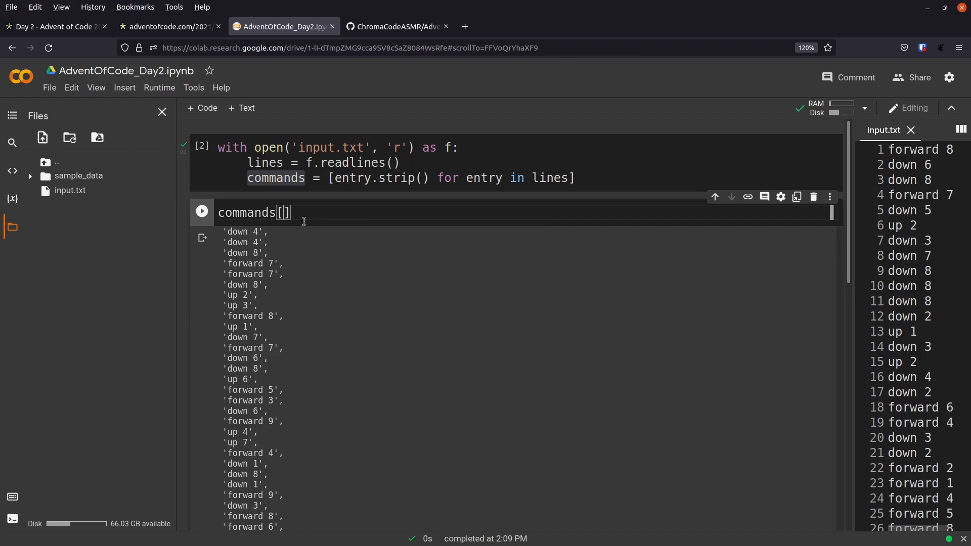
type("-1")
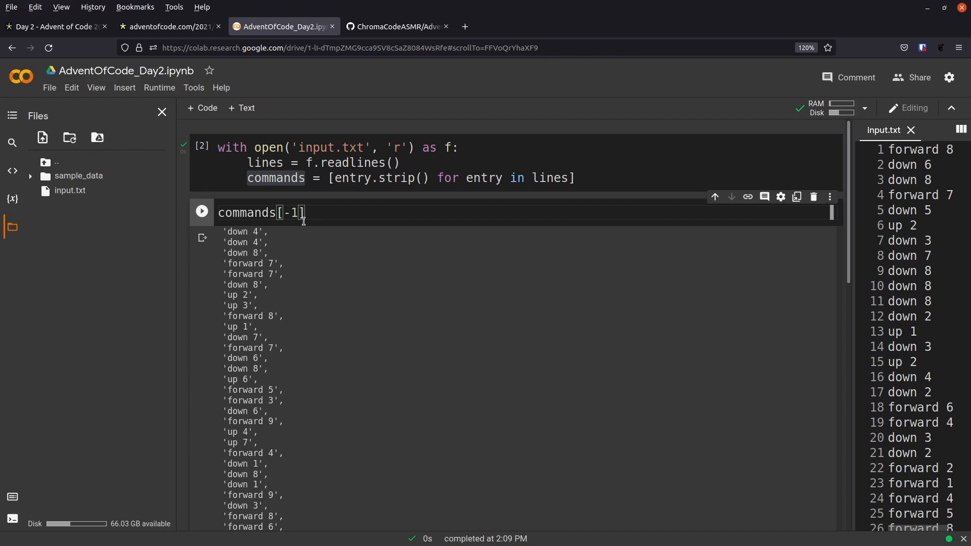
left_click(201, 211)
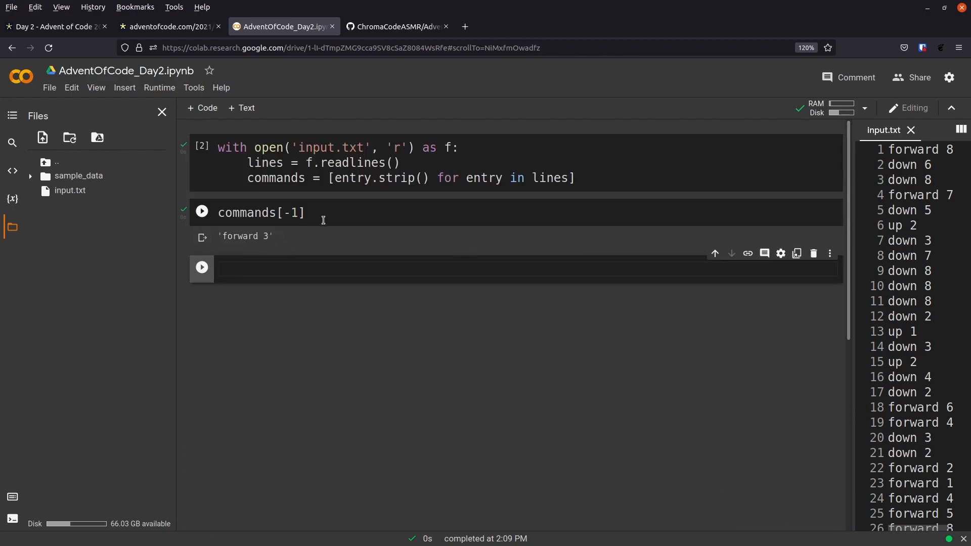
double_click(259, 212)
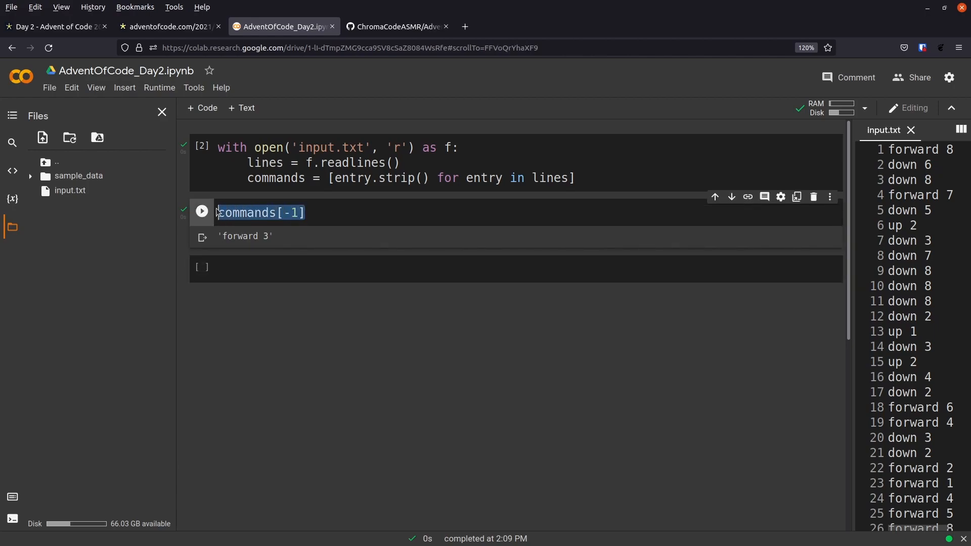
mouse_move(260, 212)
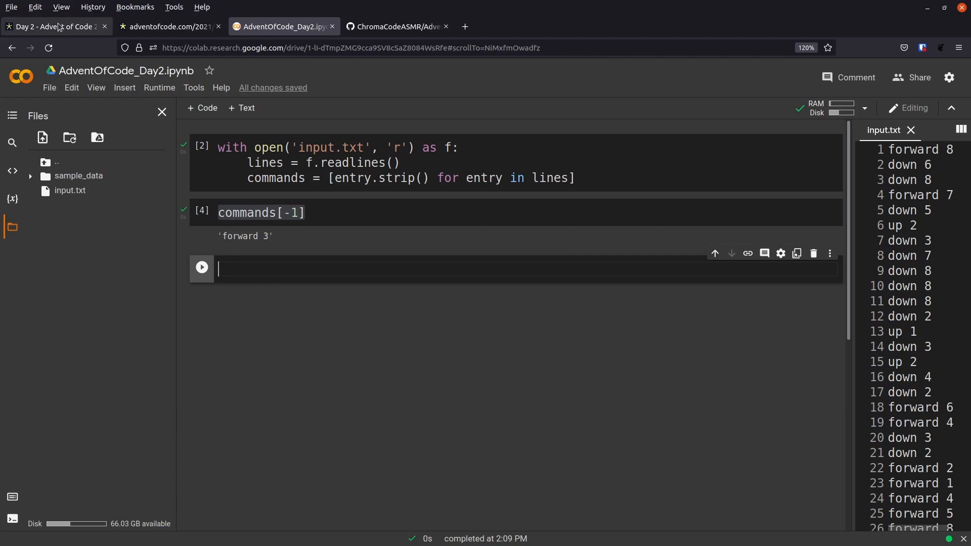
left_click(52, 27)
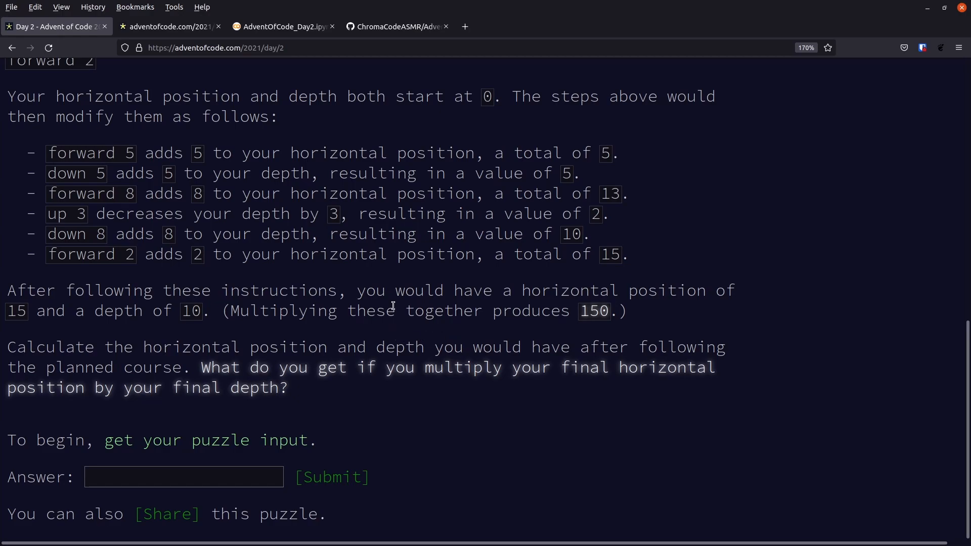
mouse_move(225, 108)
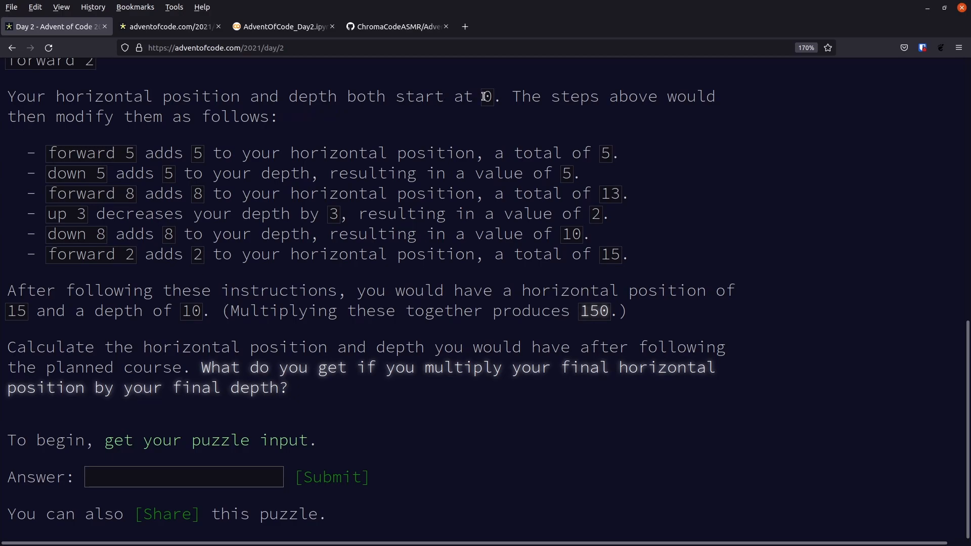
left_click(282, 27)
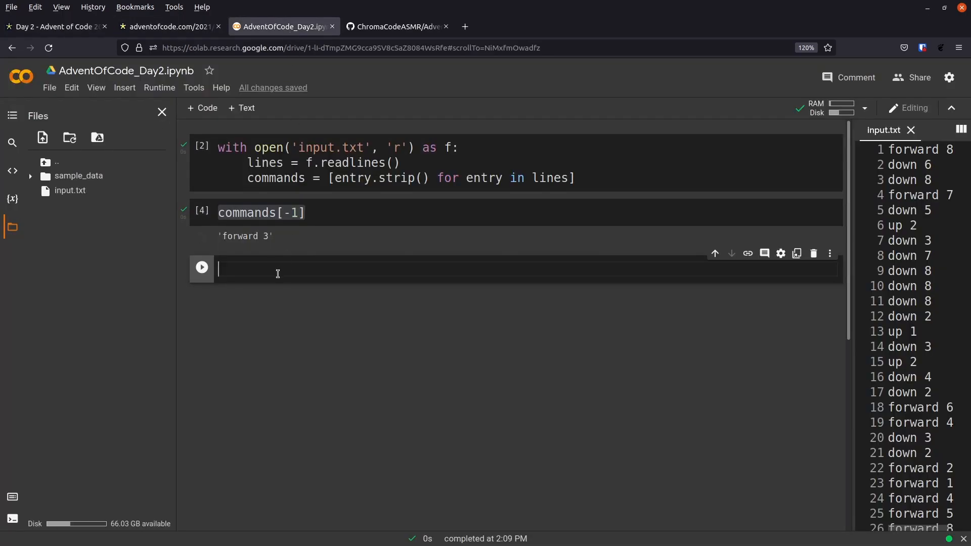
Step: Initialise horizontal_pos, depth = 0, 0 on the new cell's first line
type("horizon")
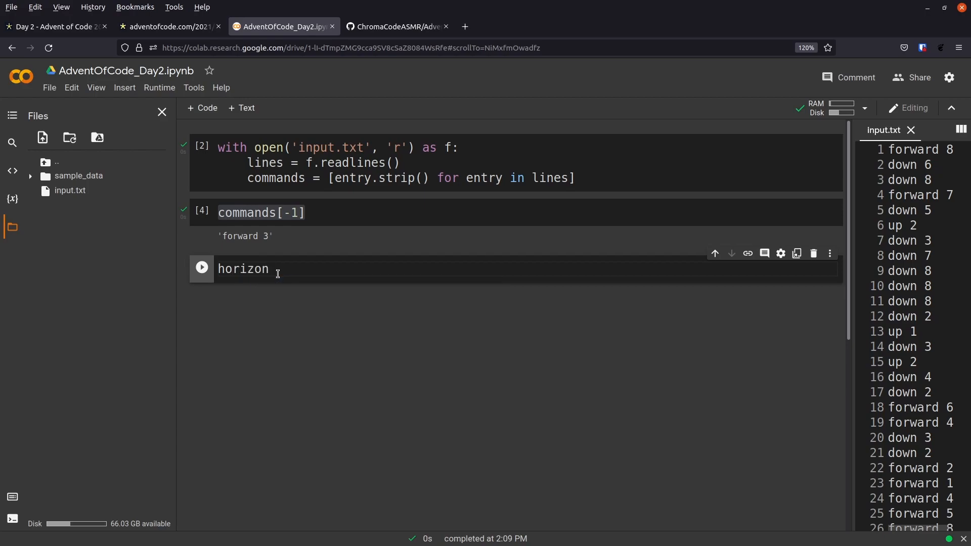
type("tal_pos")
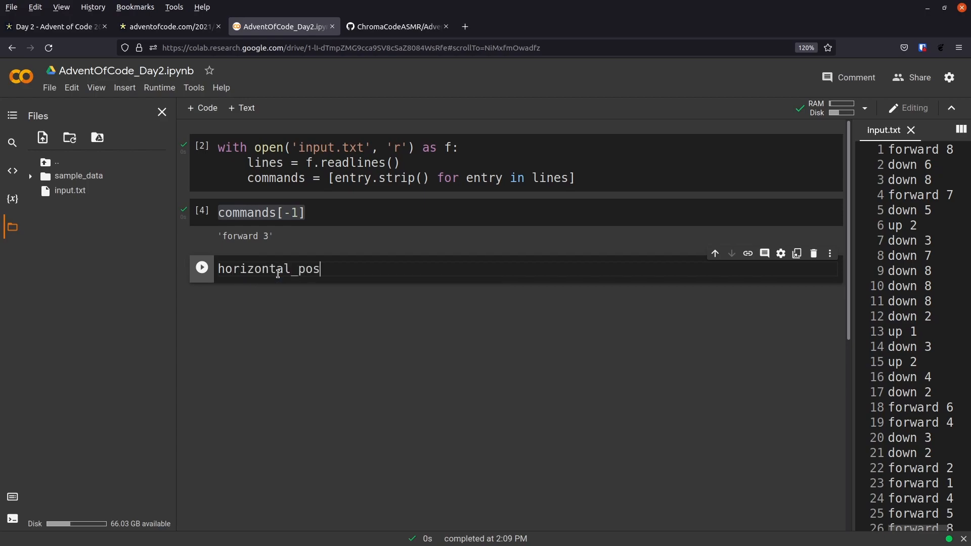
type("= 0")
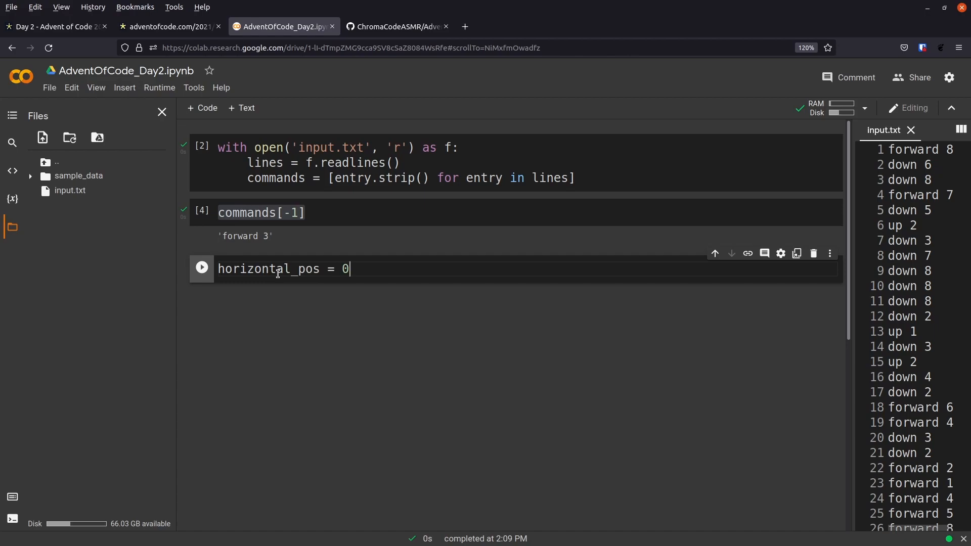
key("BackSpace")
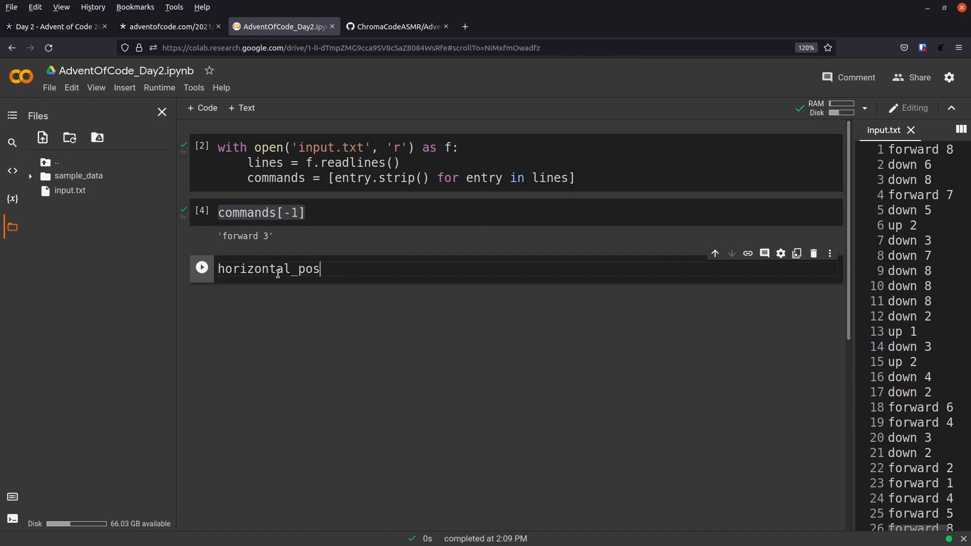
type(",")
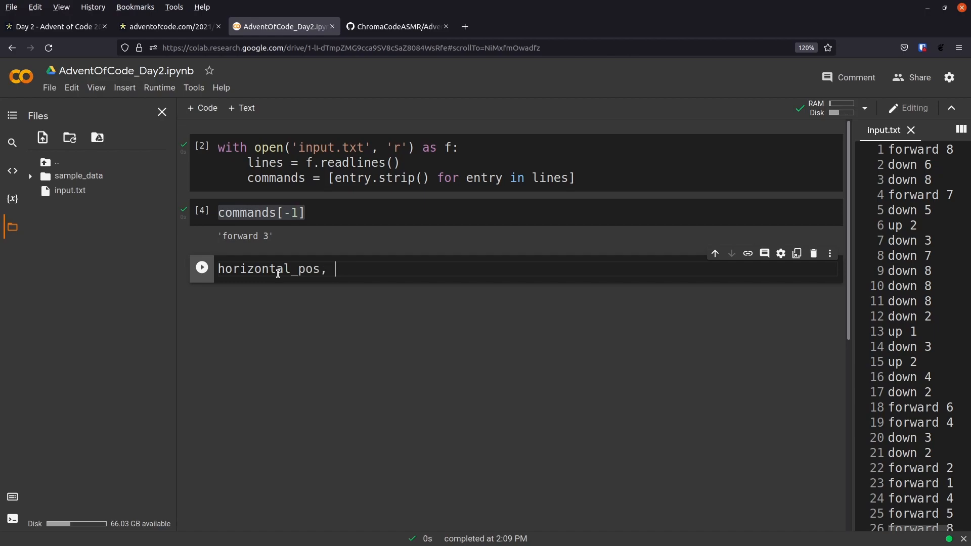
type("depth = 0")
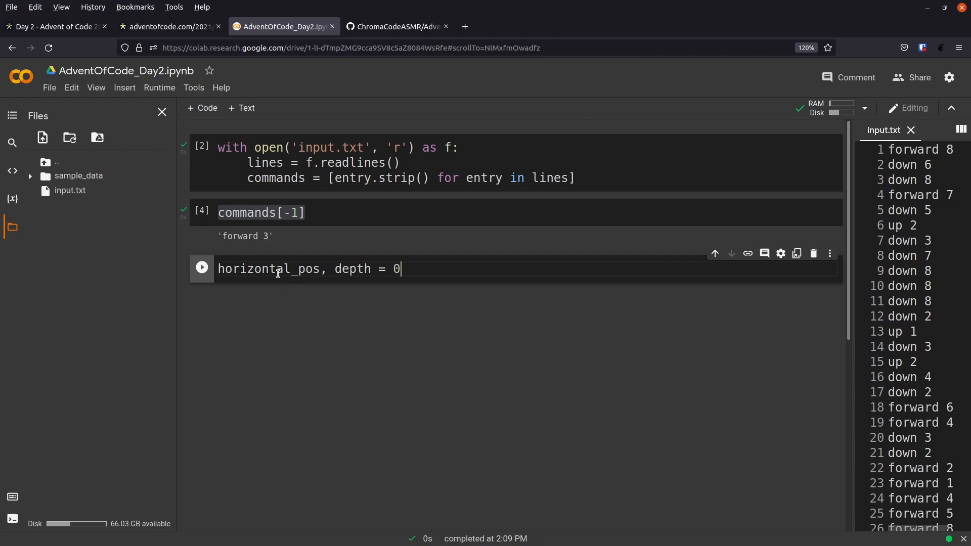
type(", 0")
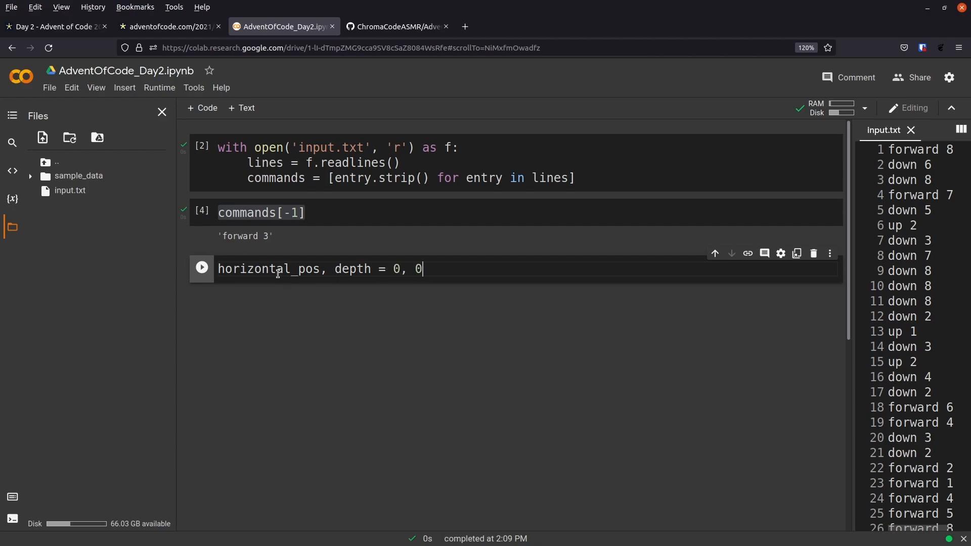
key("Enter")
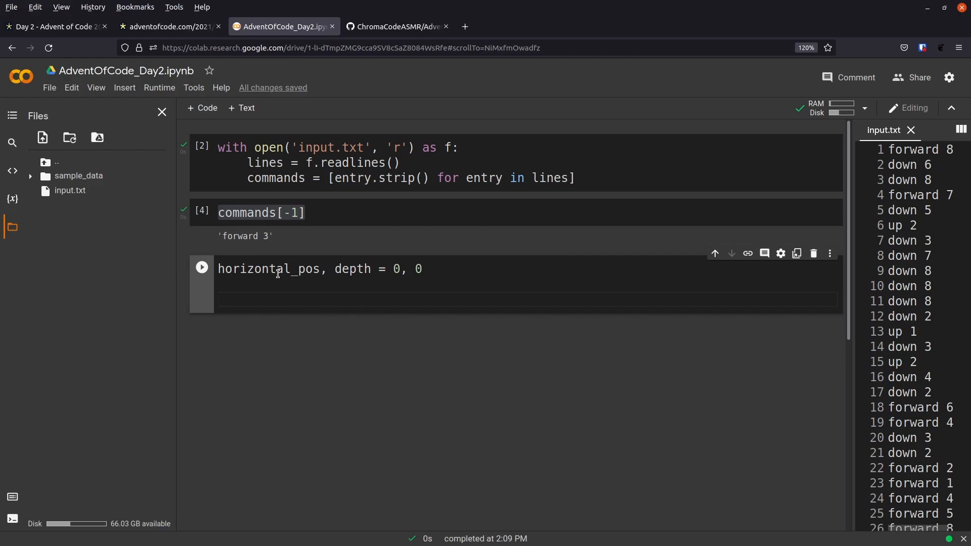
Step: Start a for command in commands loop containing an if 'forward' in command: check
type("for comman")
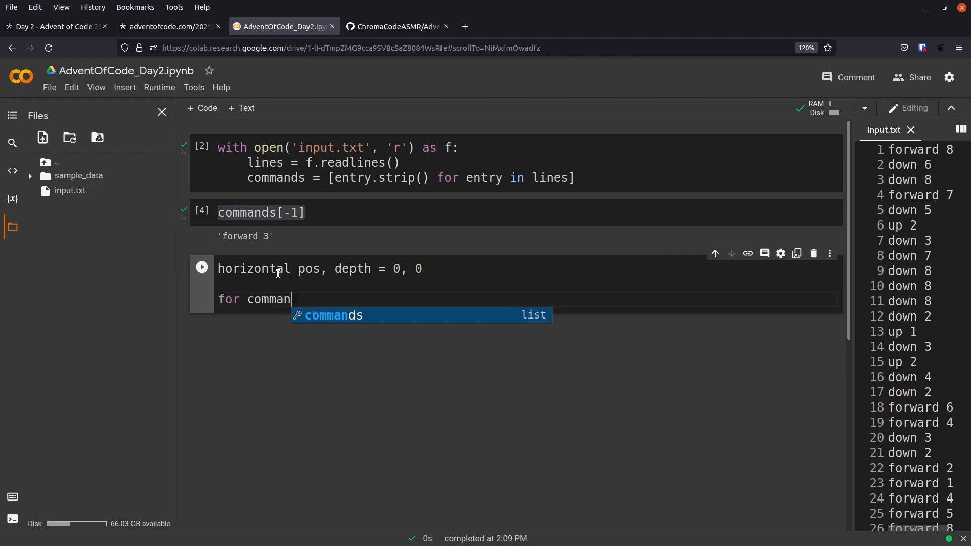
type("d in commands:")
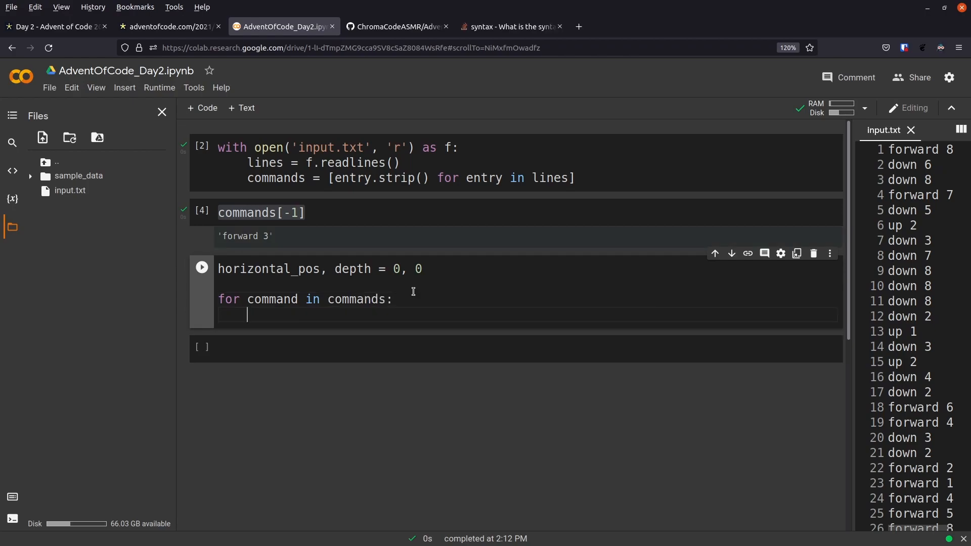
type("if")
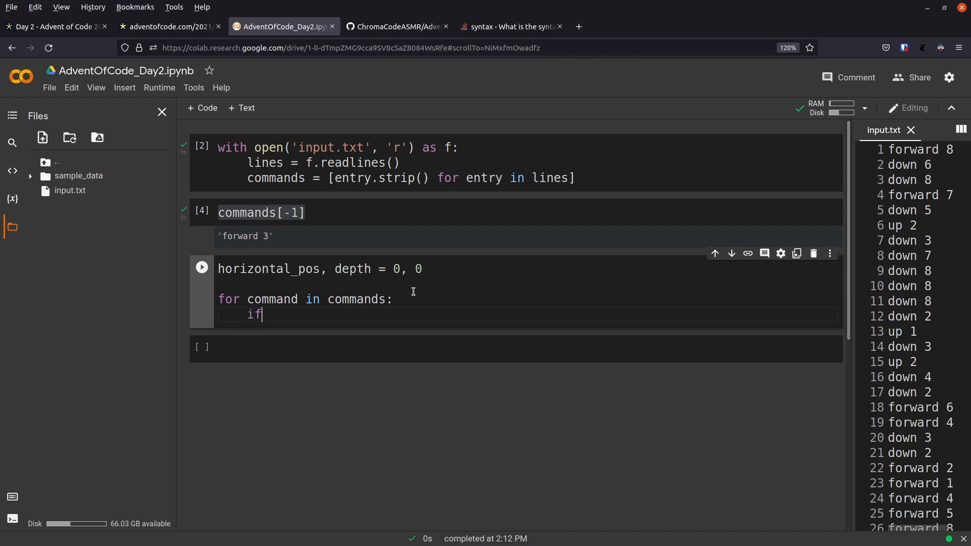
type("'for'")
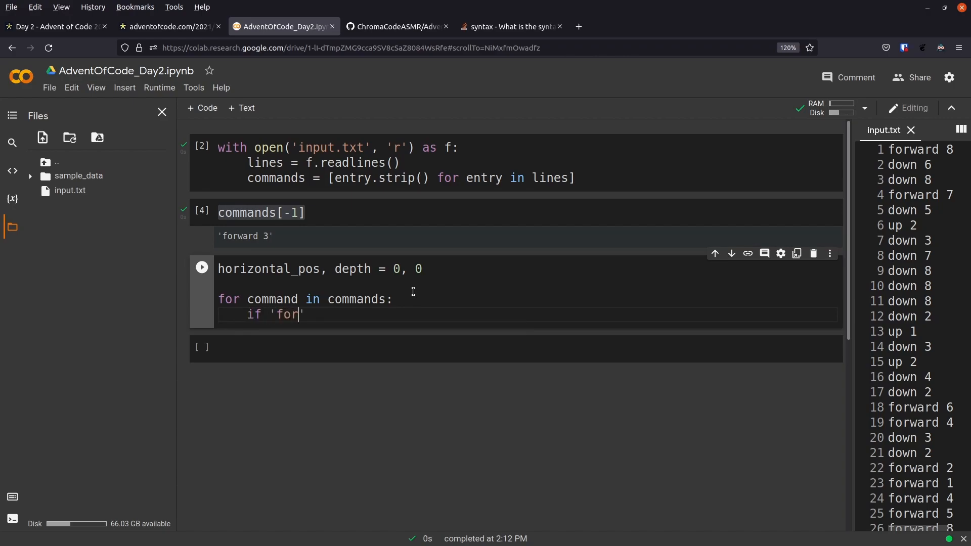
type("ward' in")
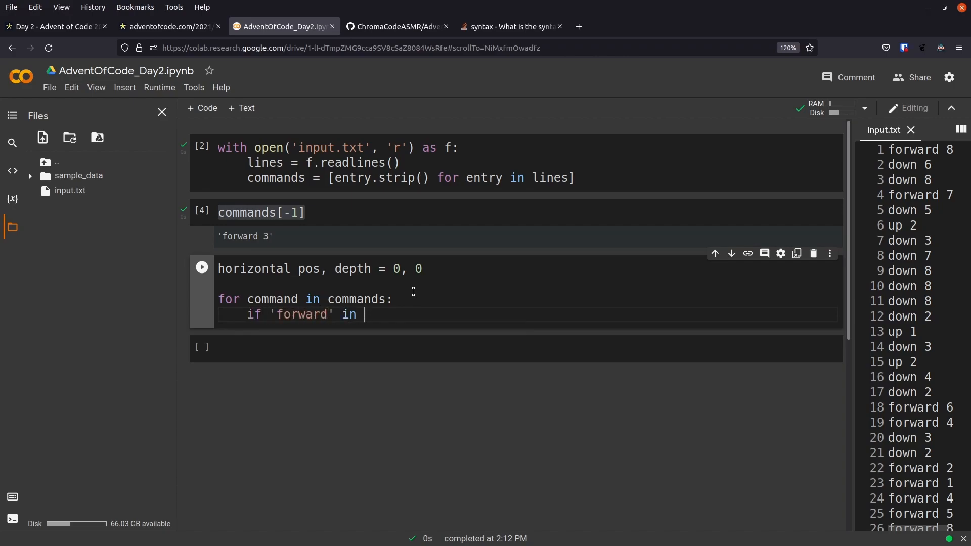
type("command:")
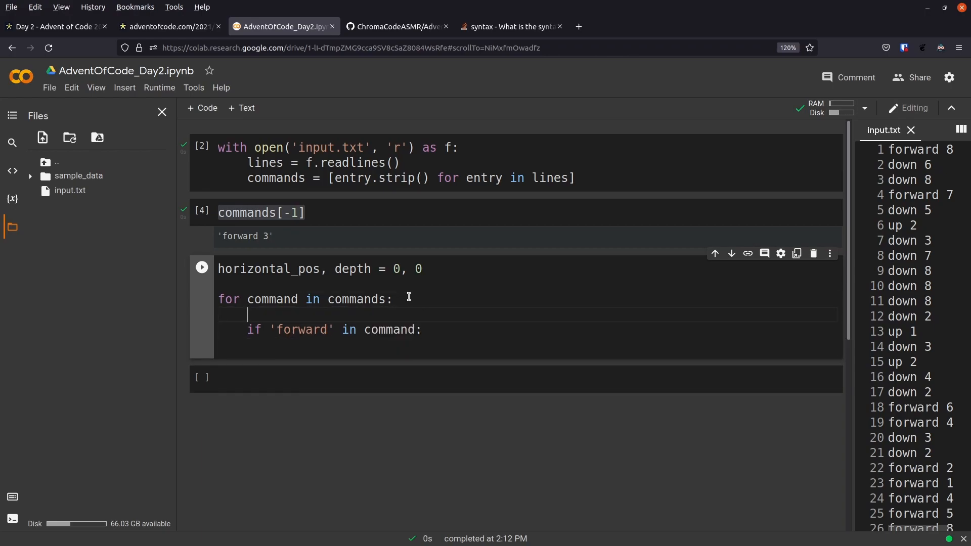
Step: Unpack direction, amount from command.split(' '), converting the amount with int()
type("d")
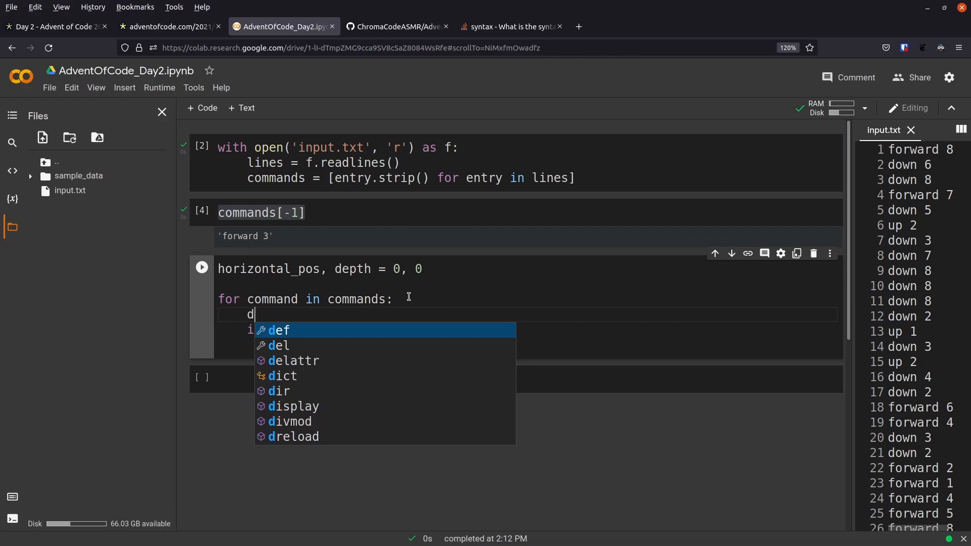
type("irection")
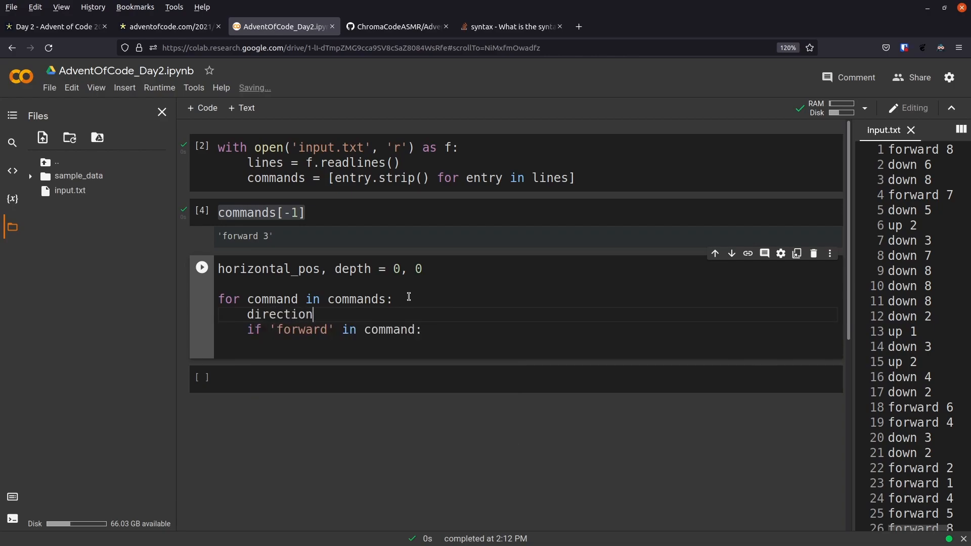
type(",")
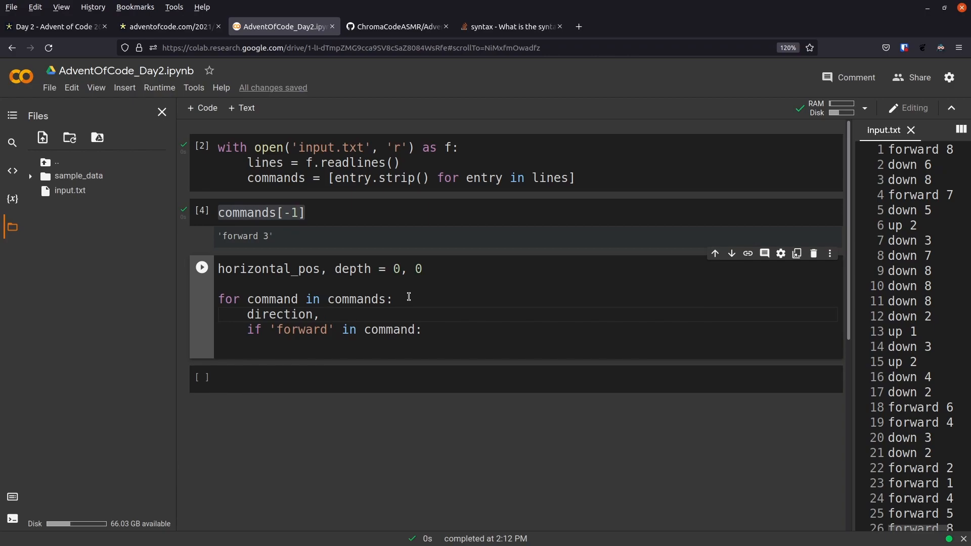
type("amount =")
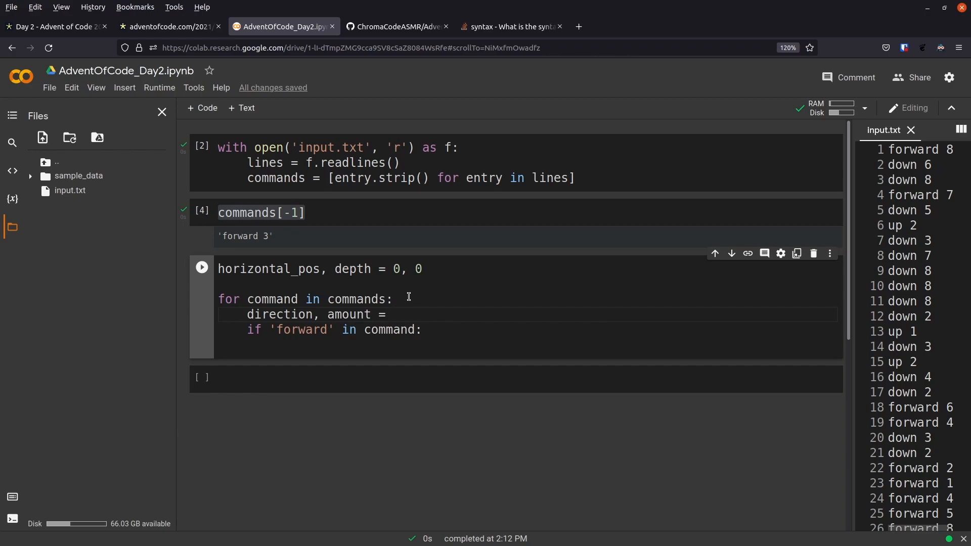
type("co")
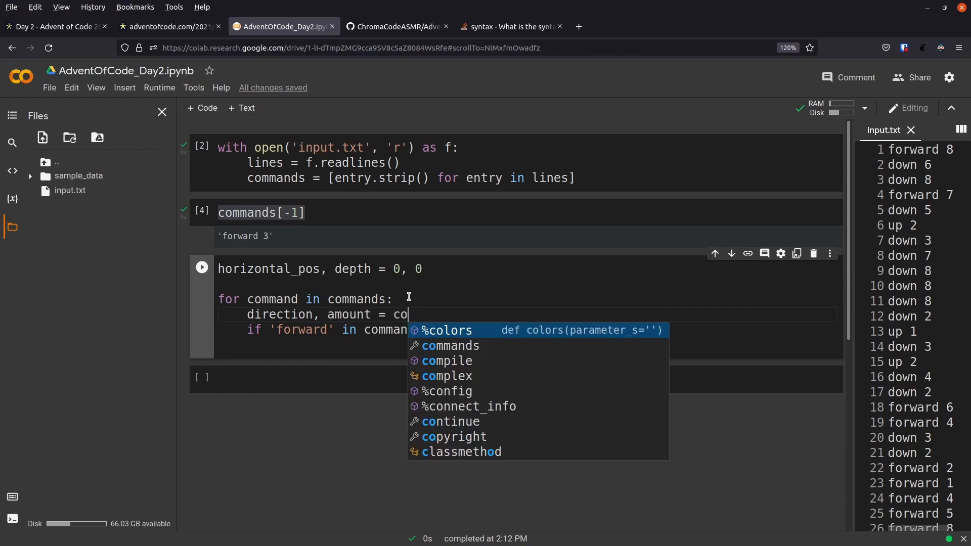
type("mmand.spl")
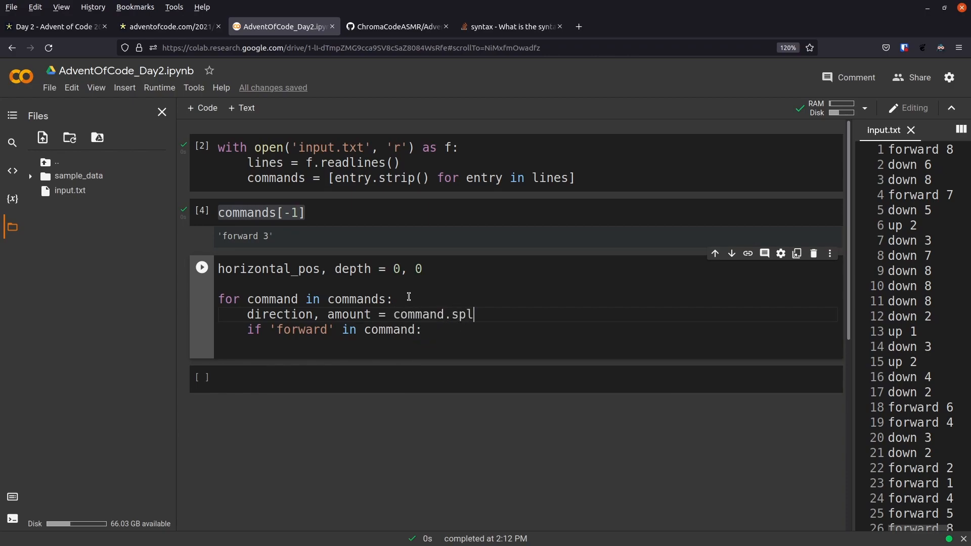
type("it(' ')")
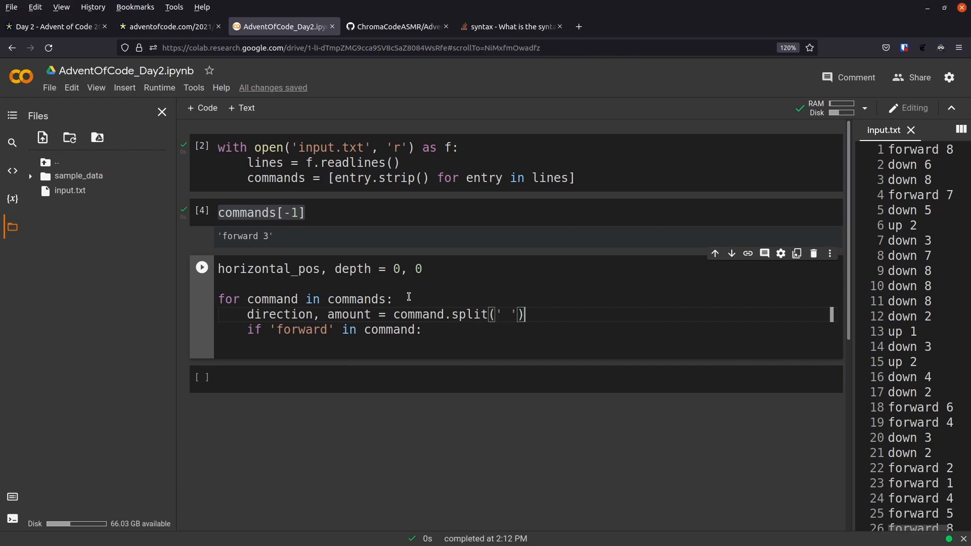
type("[]")
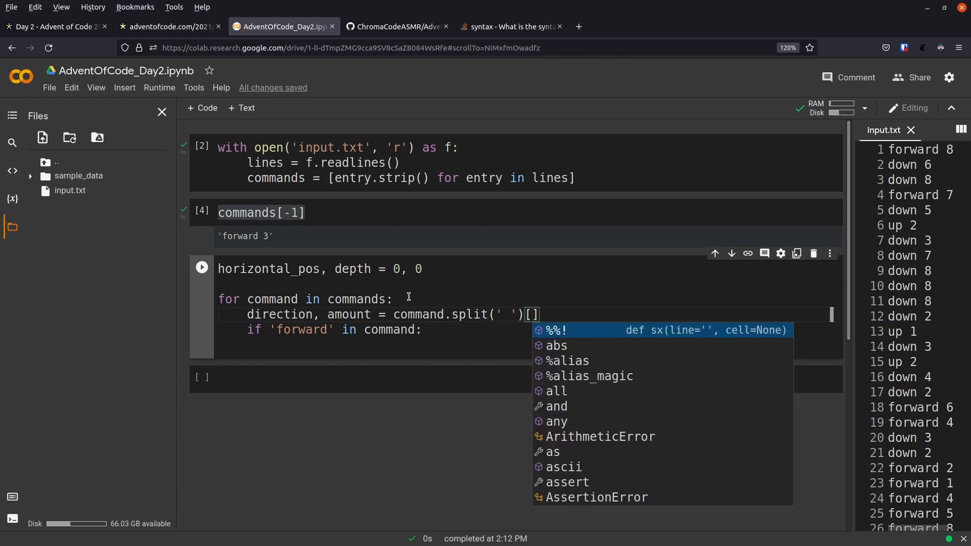
type("1")
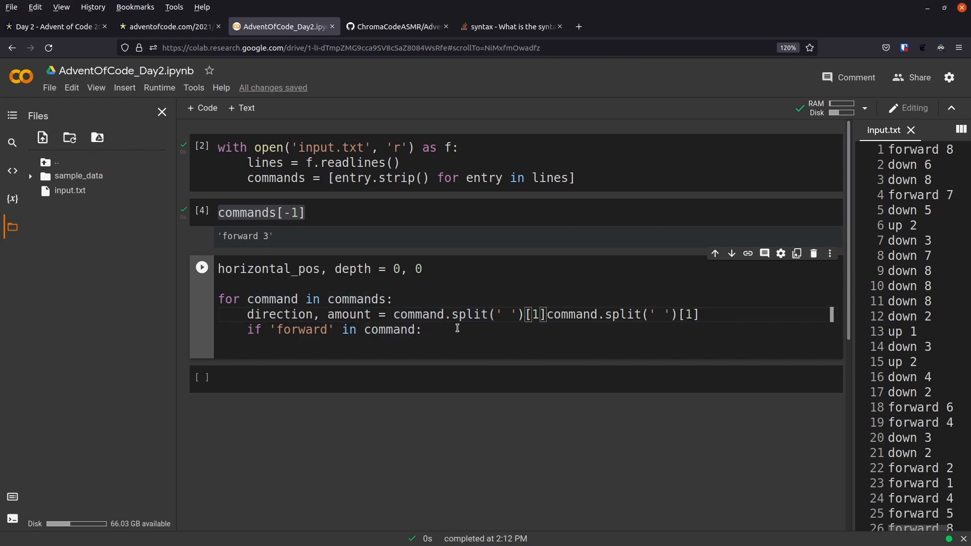
type(", int(")
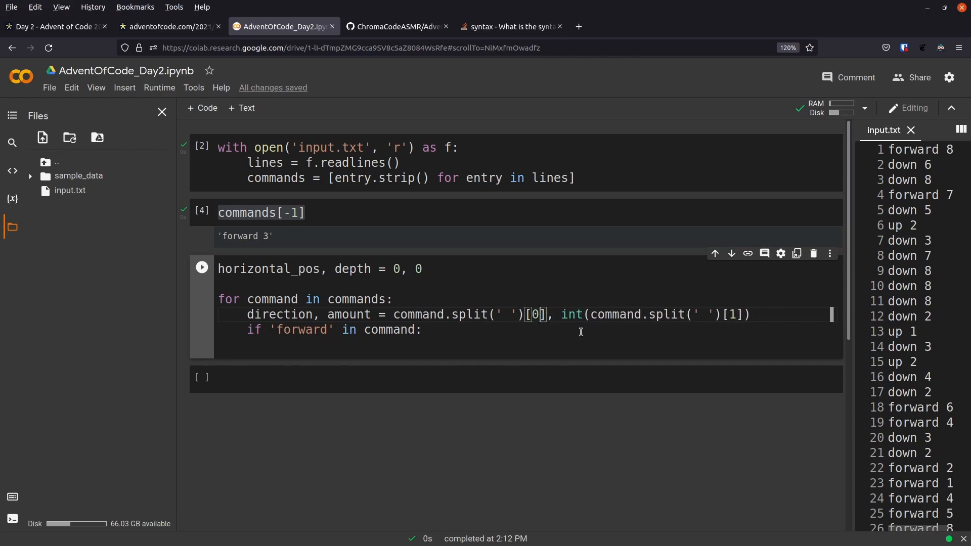
mouse_move(286, 323)
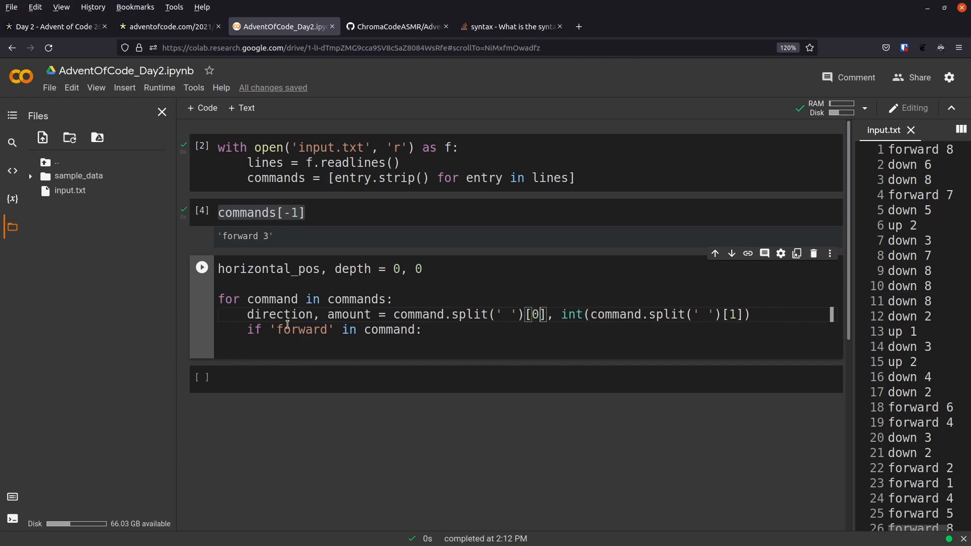
Step: Make the forward check test direction and add amount to horizontal_pos in that branch
type("direction")
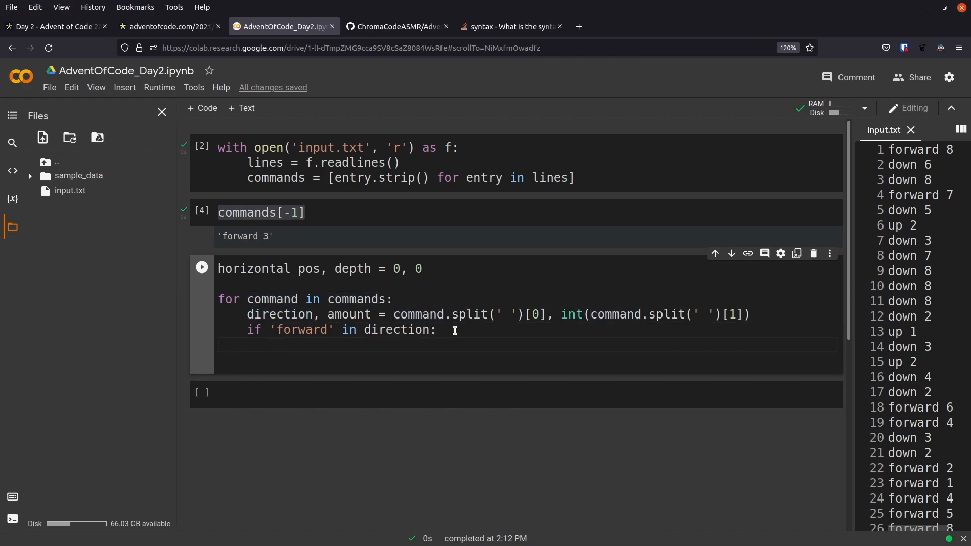
type("hori")
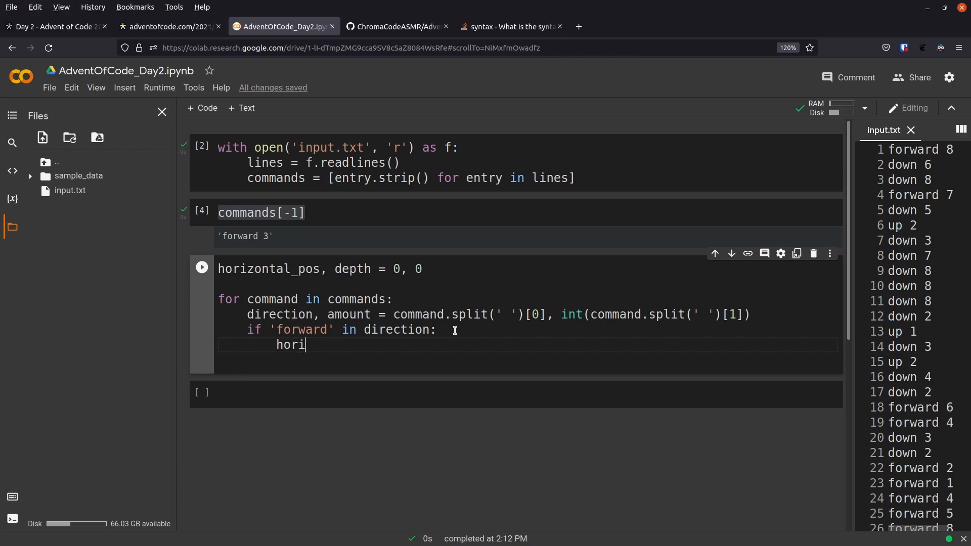
type("zontal_pos")
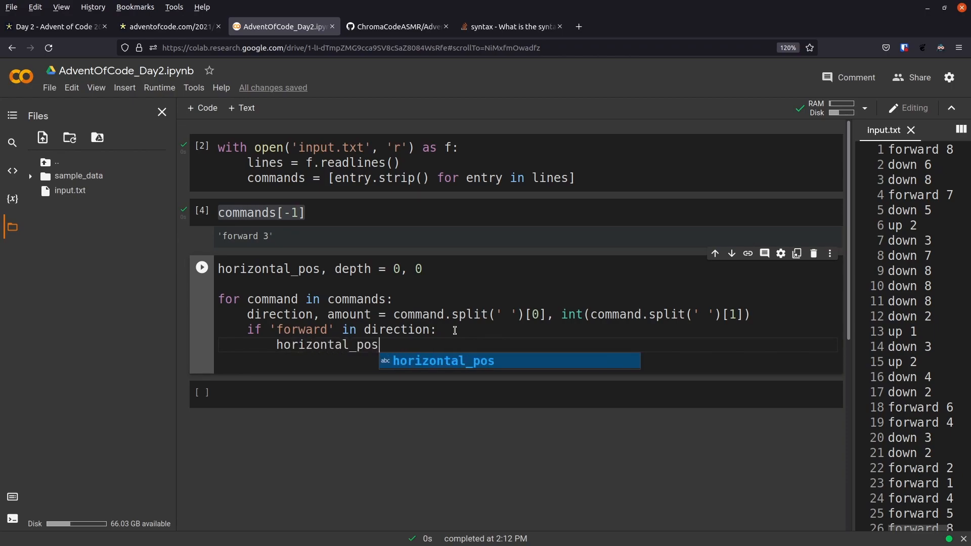
type("+= am")
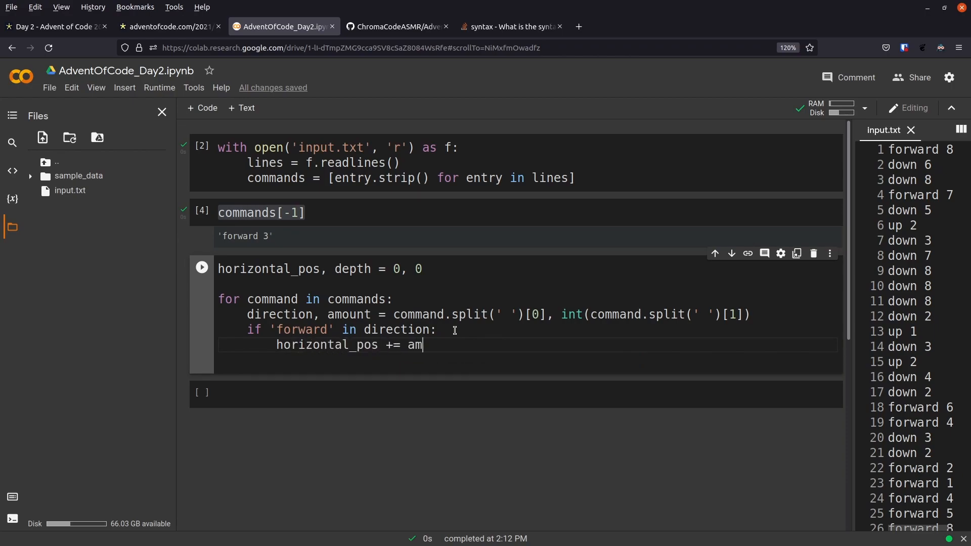
type("ount")
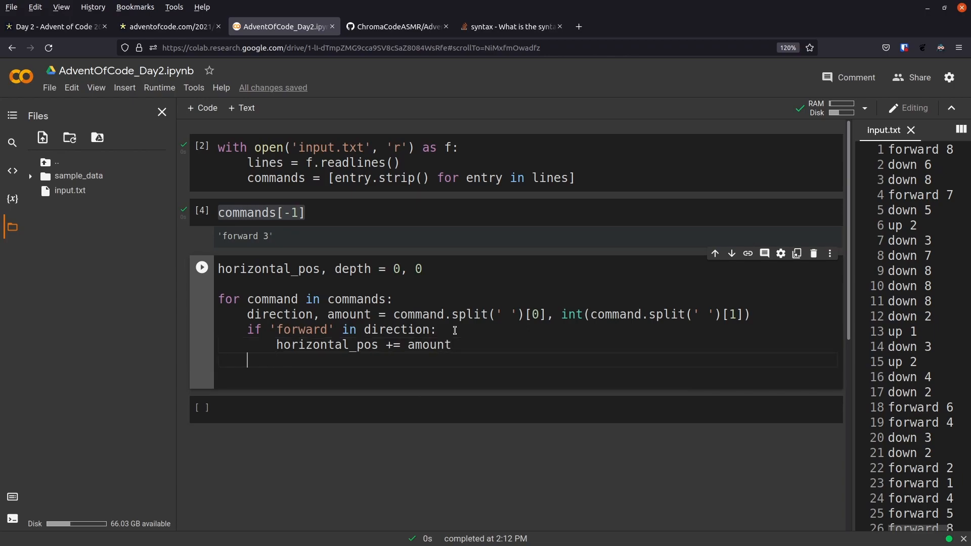
Step: Add an elif 'up' in direction: branch and begin its depth statement, removing stray characters
type("elif:")
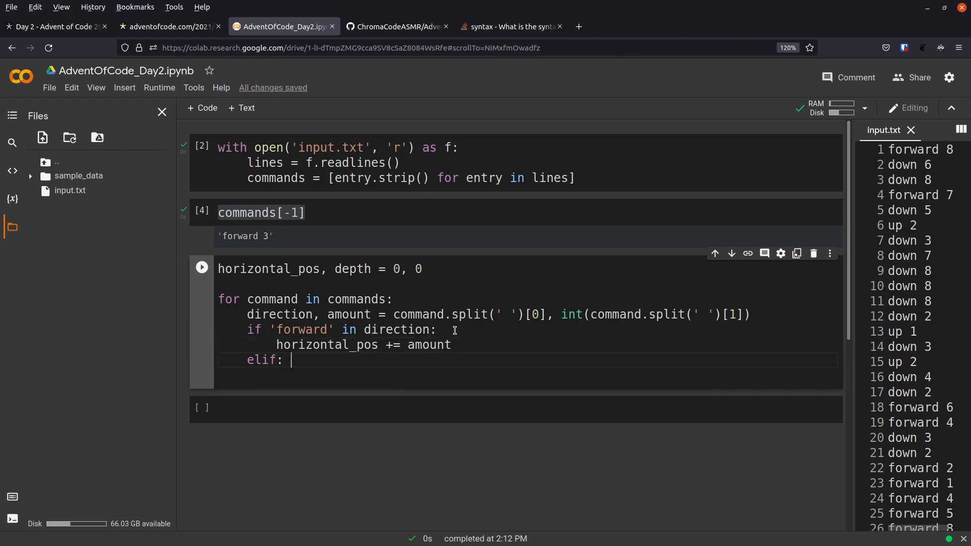
type("'up'")
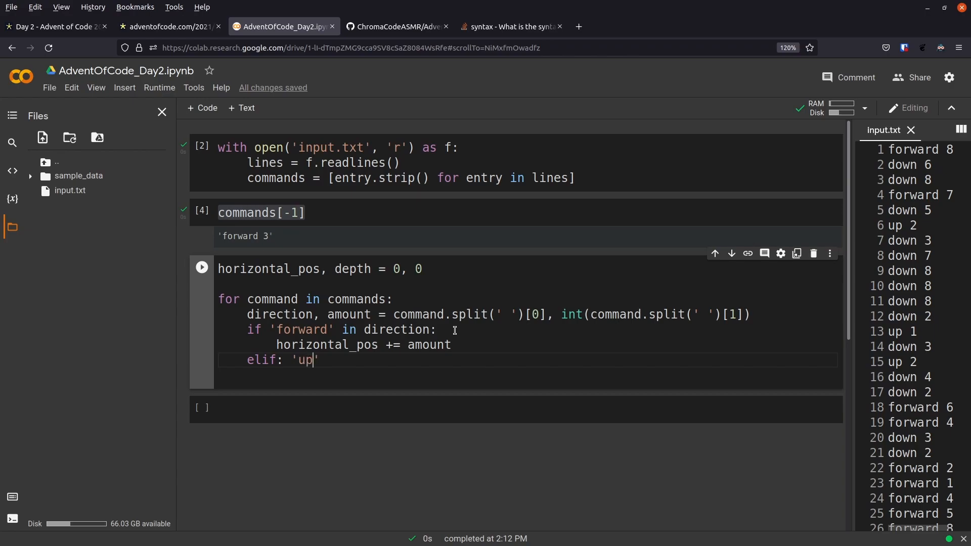
key("Backspace")
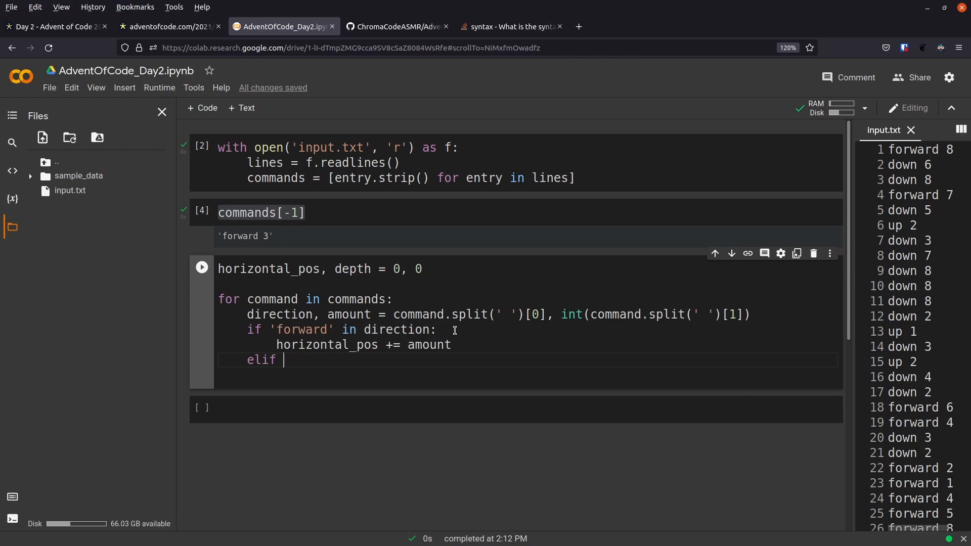
type("'up' in dire")
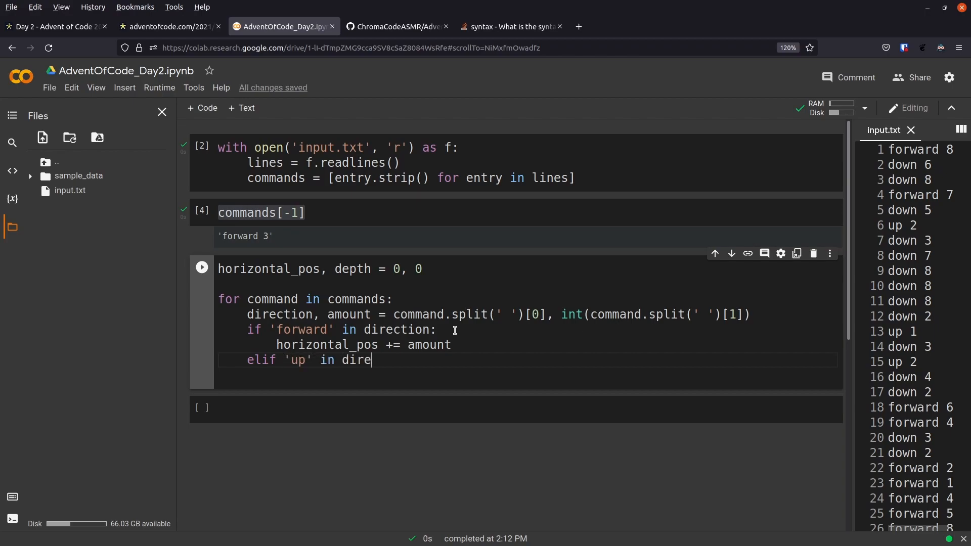
type("ction:")
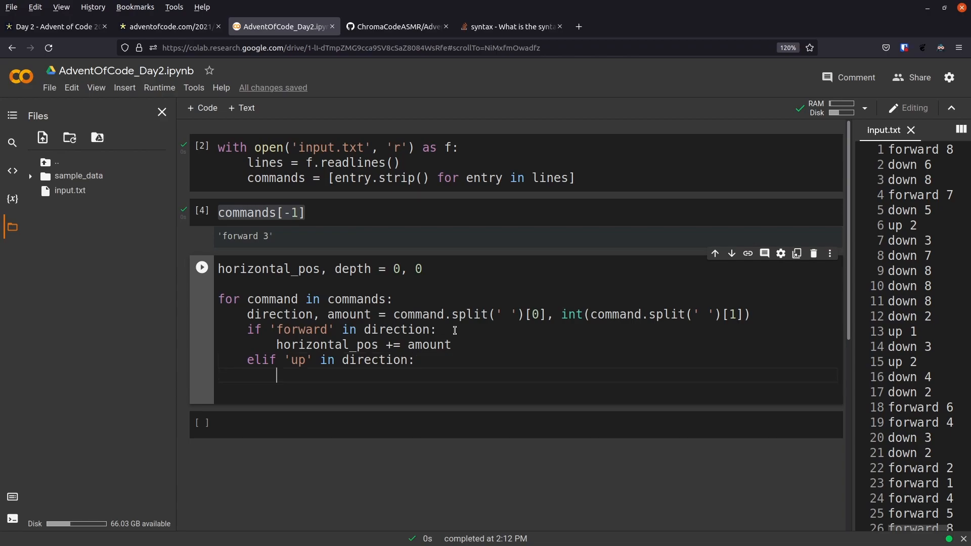
type("depth")
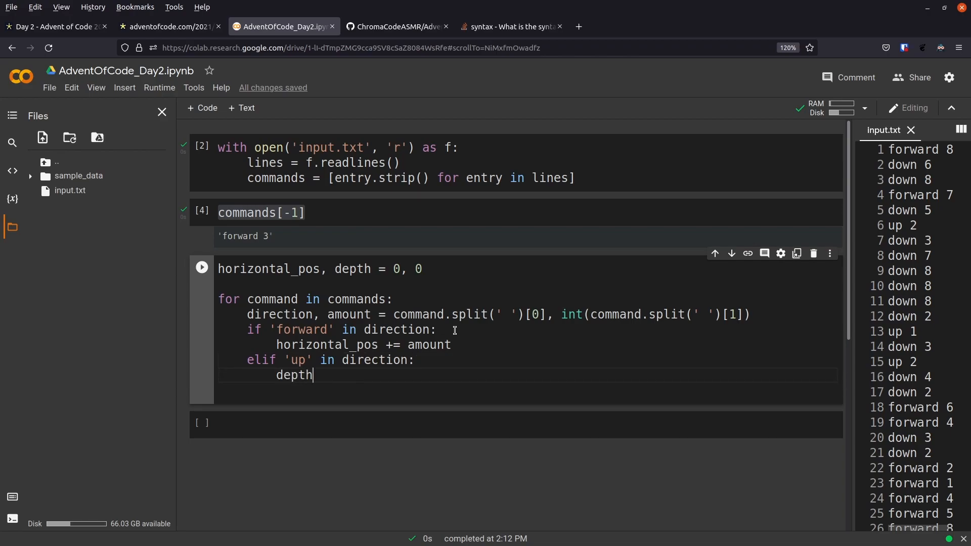
type(":")
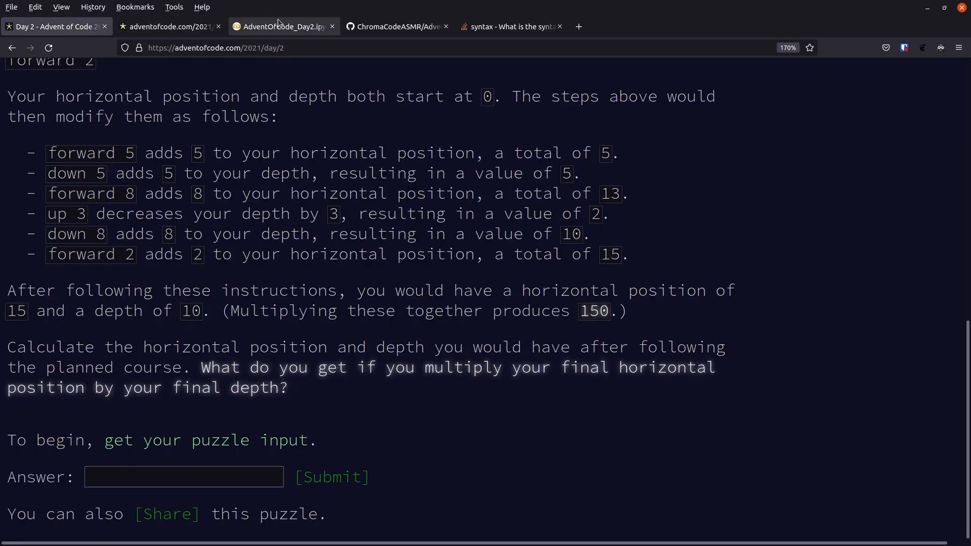
left_click(282, 26)
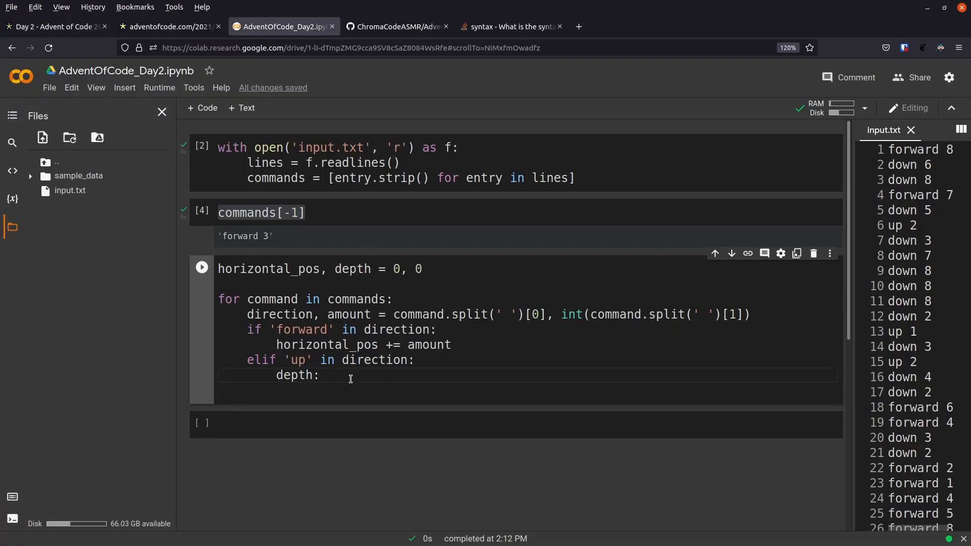
key("Backspace")
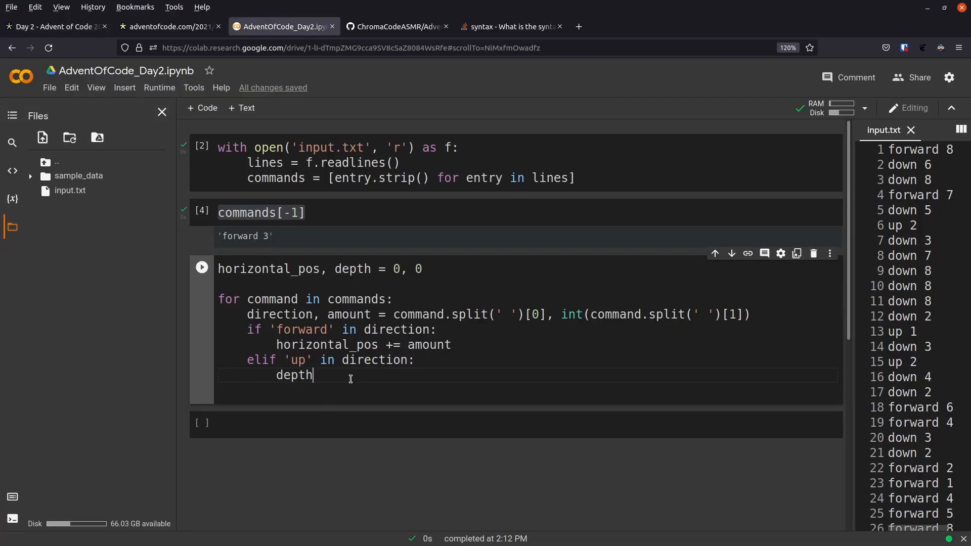
Step: Complete depth -= amount for up, add elif 'down' in direction: depth += amount, and run the cell
type("-")
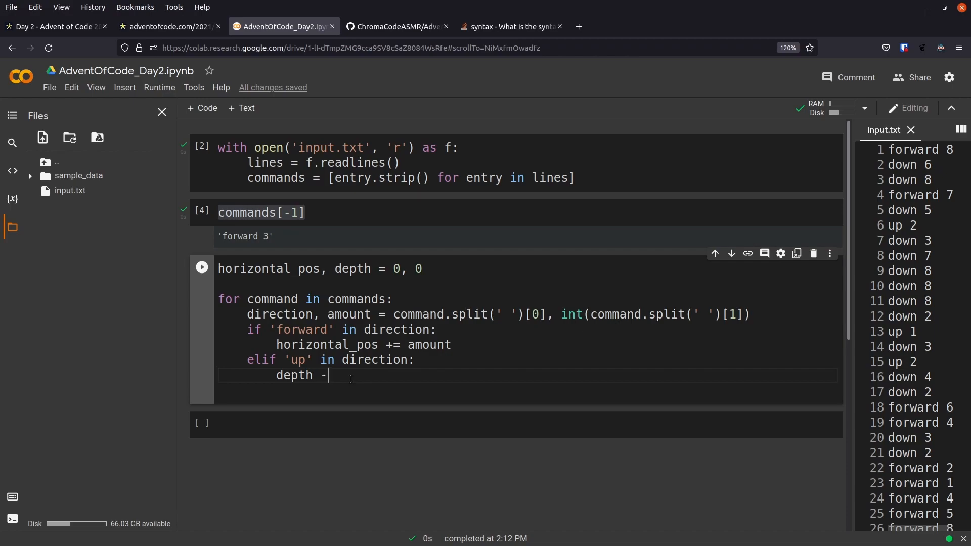
type("=")
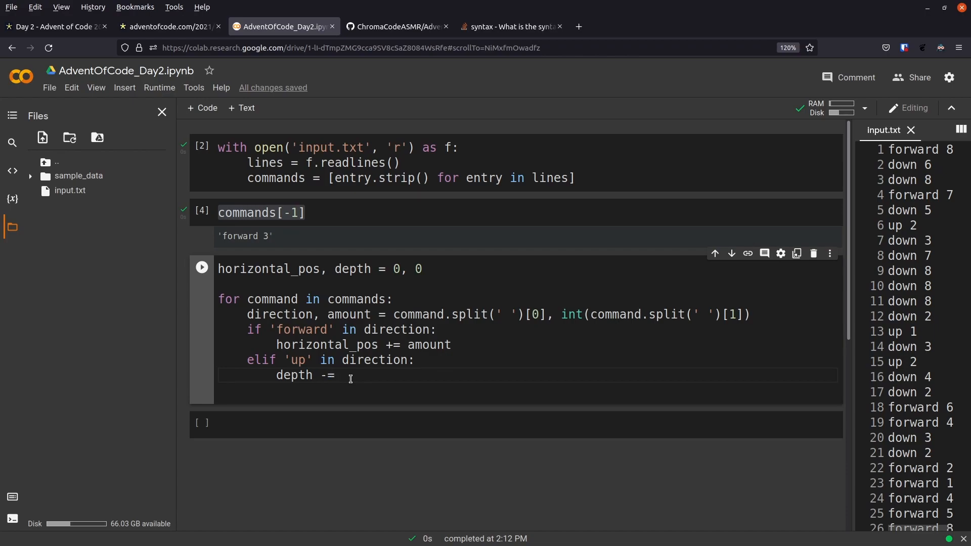
type("a")
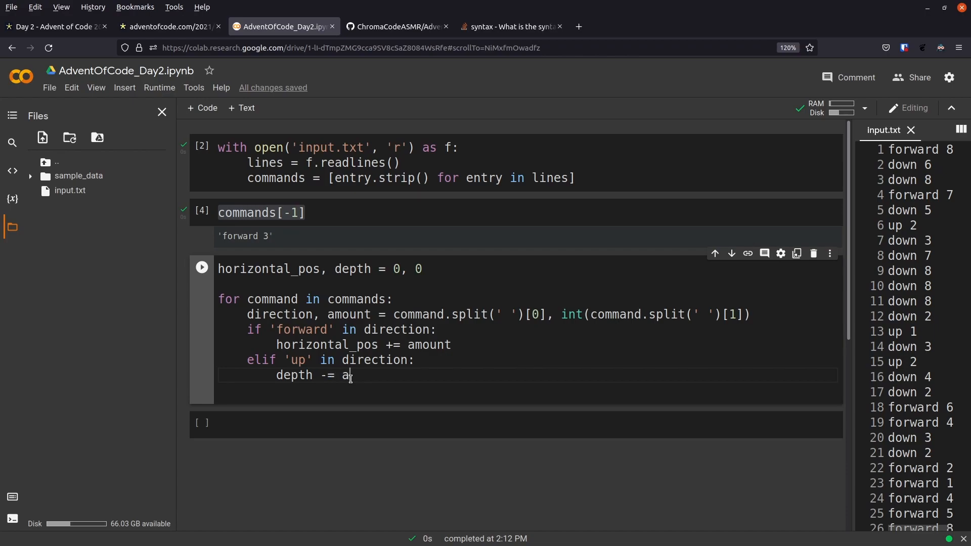
type("mount")
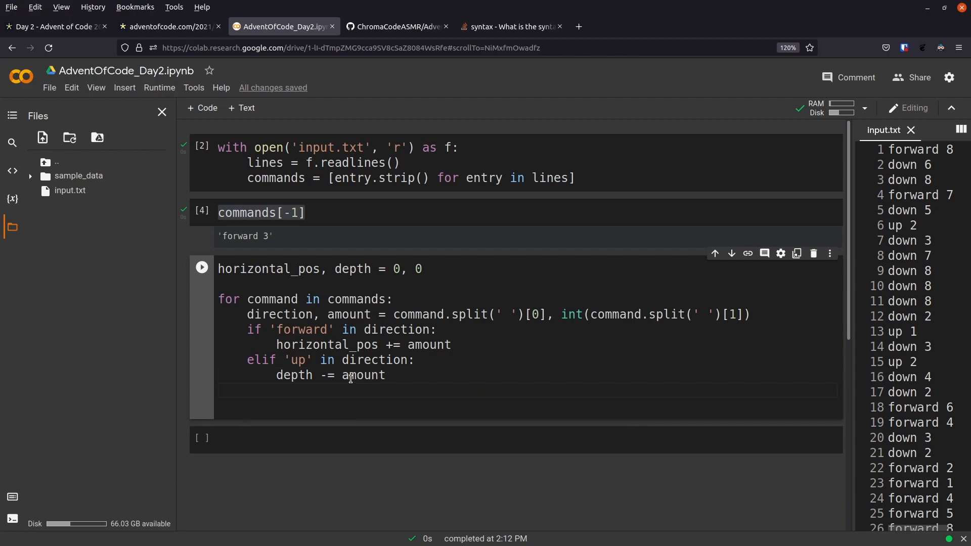
type("elif")
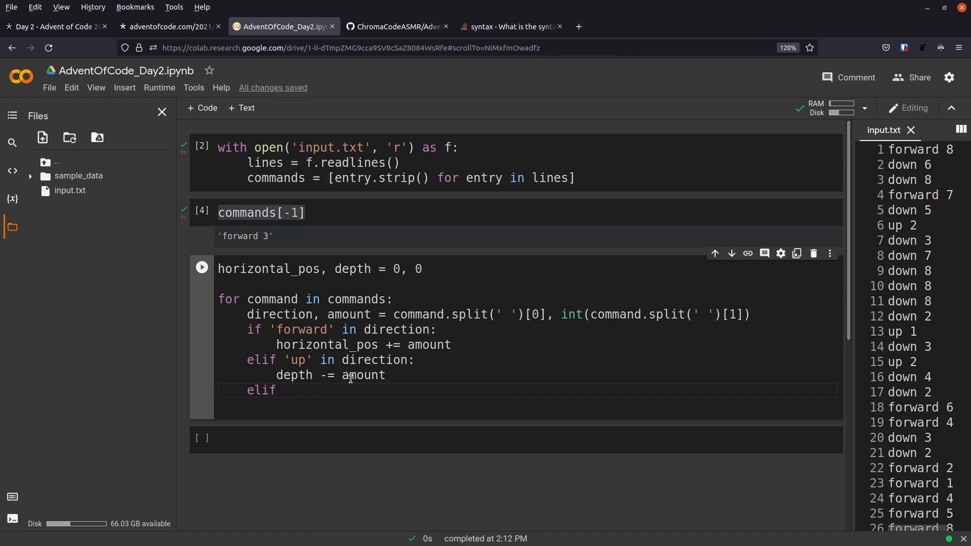
type("'dow")
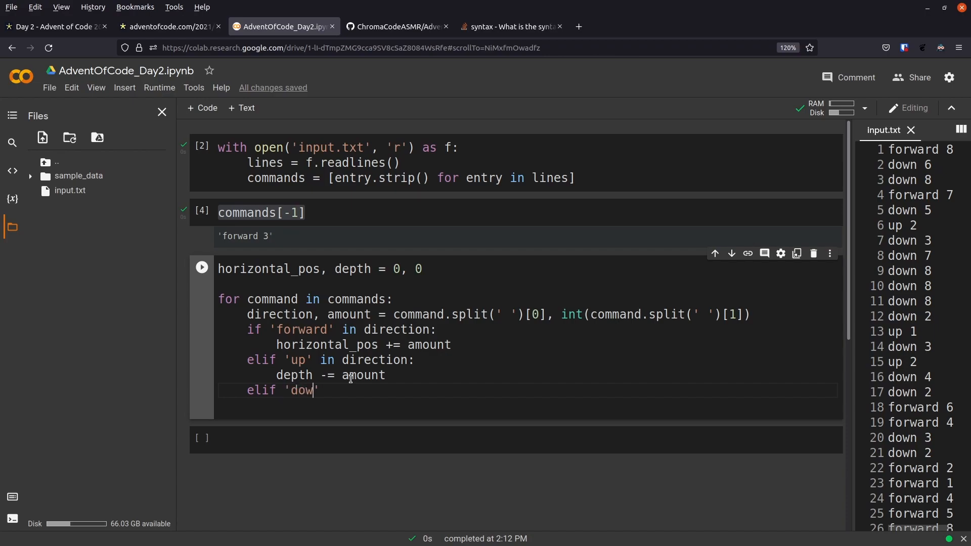
type("n' in i")
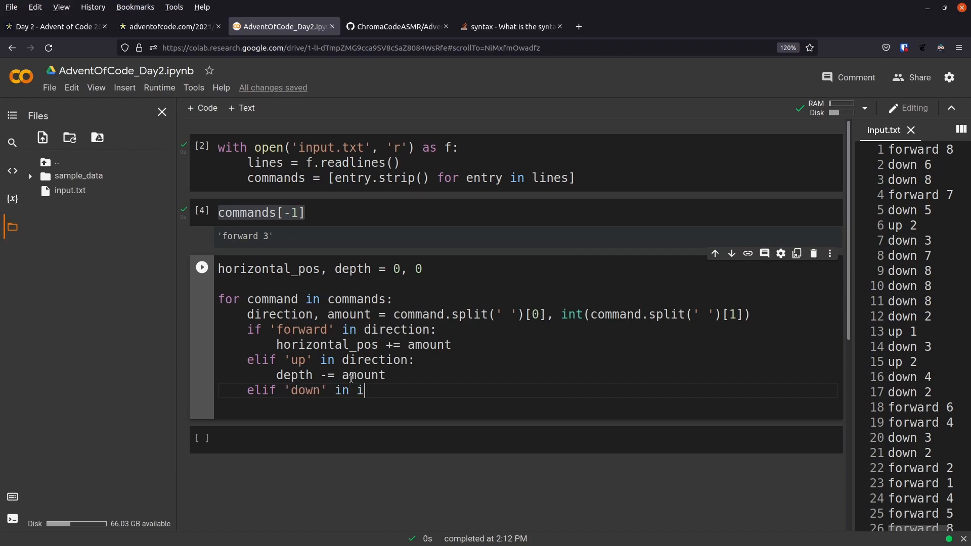
type("rection")
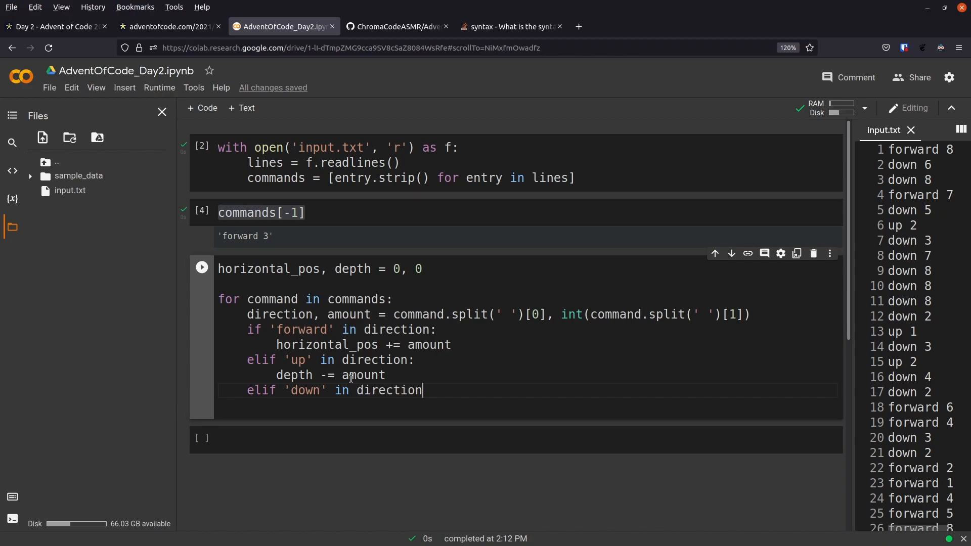
type(":")
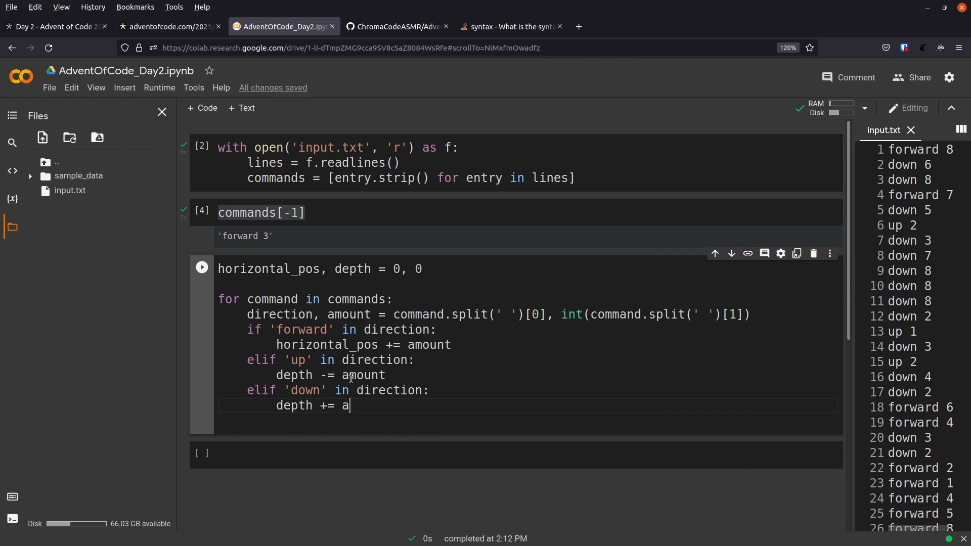
type("mount")
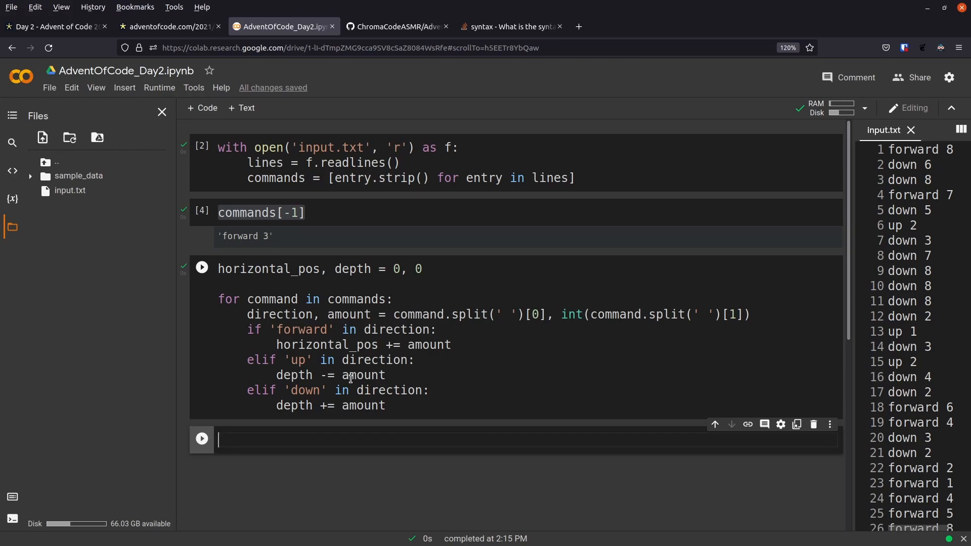
Step: Evaluate horizontal_pos (1996), depth (1022) and depth * horizontal_pos (2039912) in new cells
type("horizontal_pos")
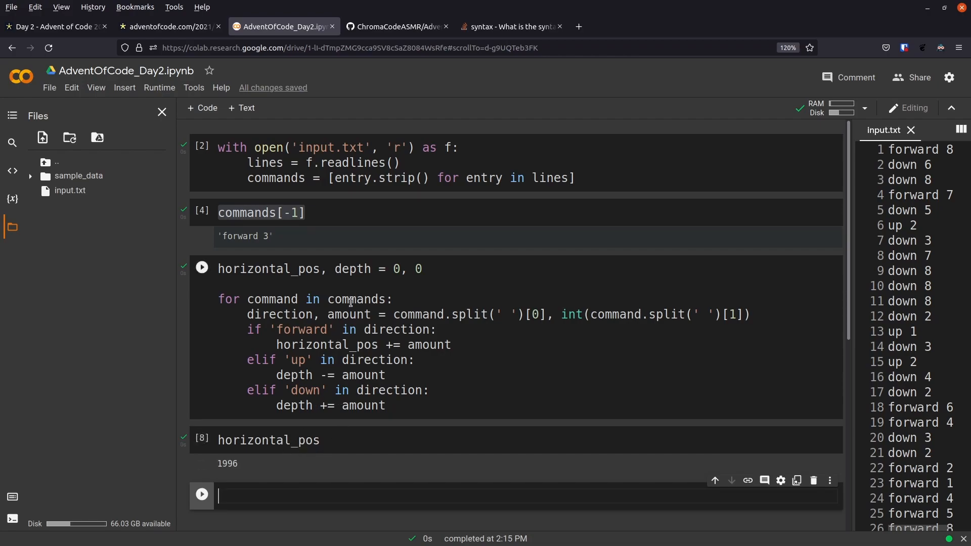
type("depth")
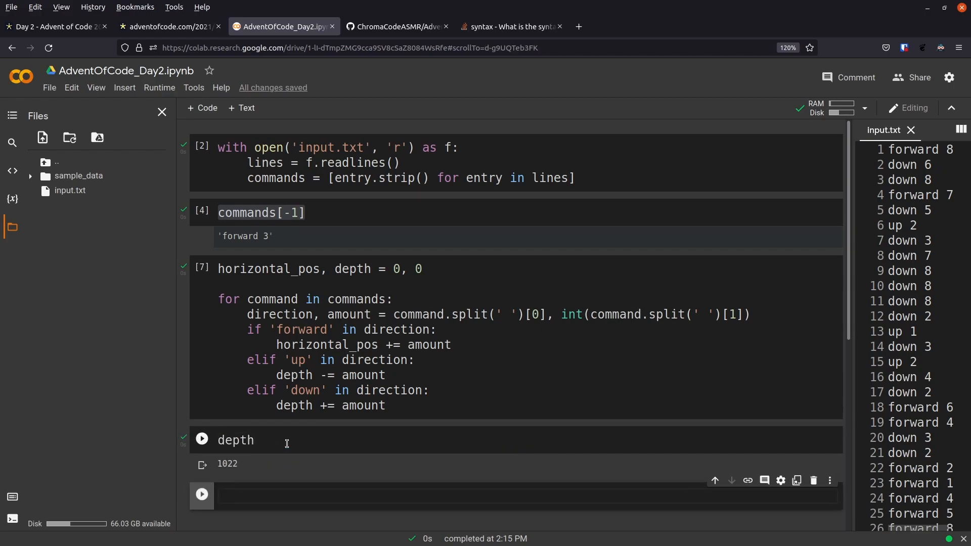
double_click(235, 440)
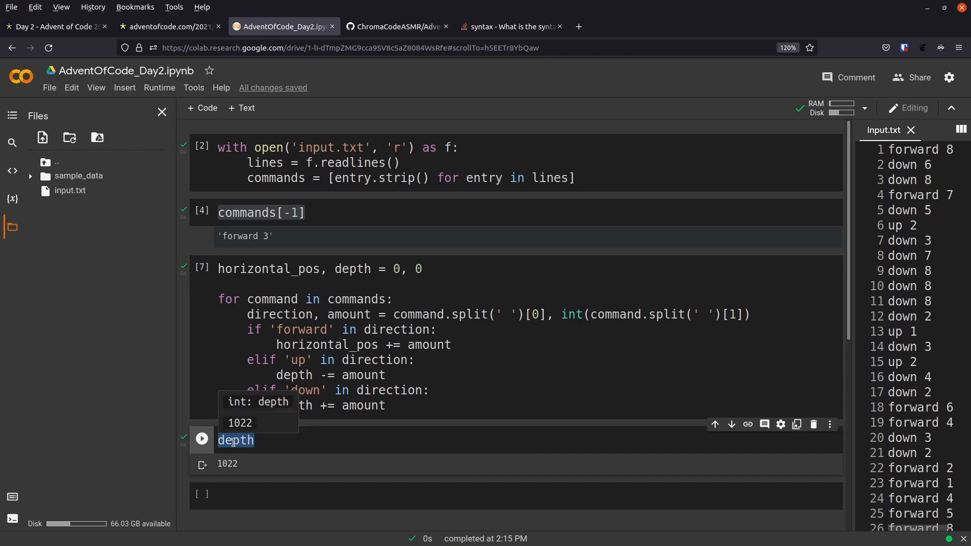
type("*")
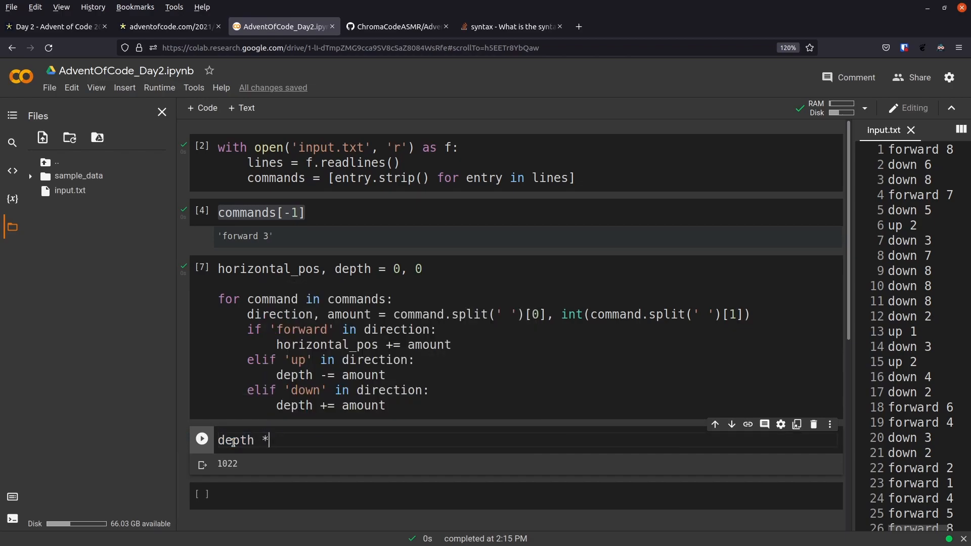
type("horizontal_pos")
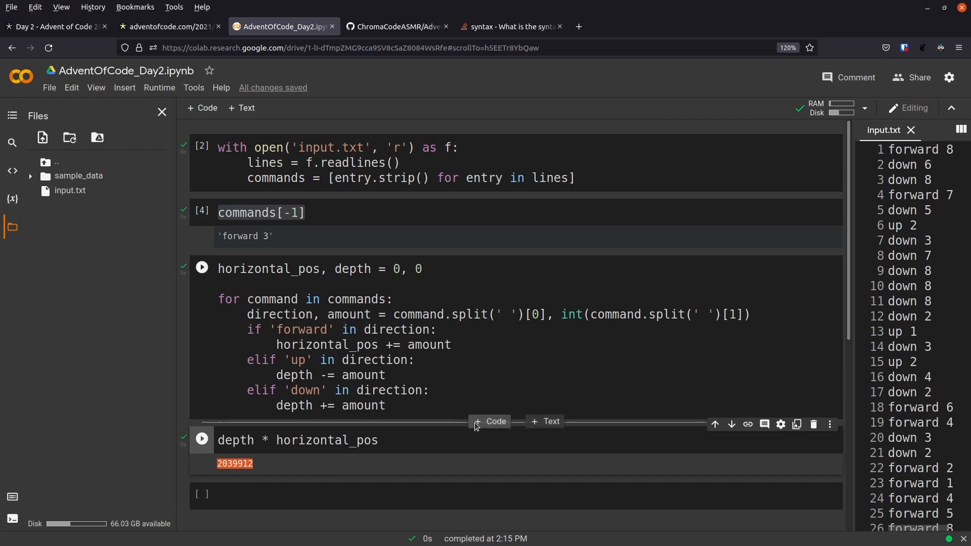
type("A")
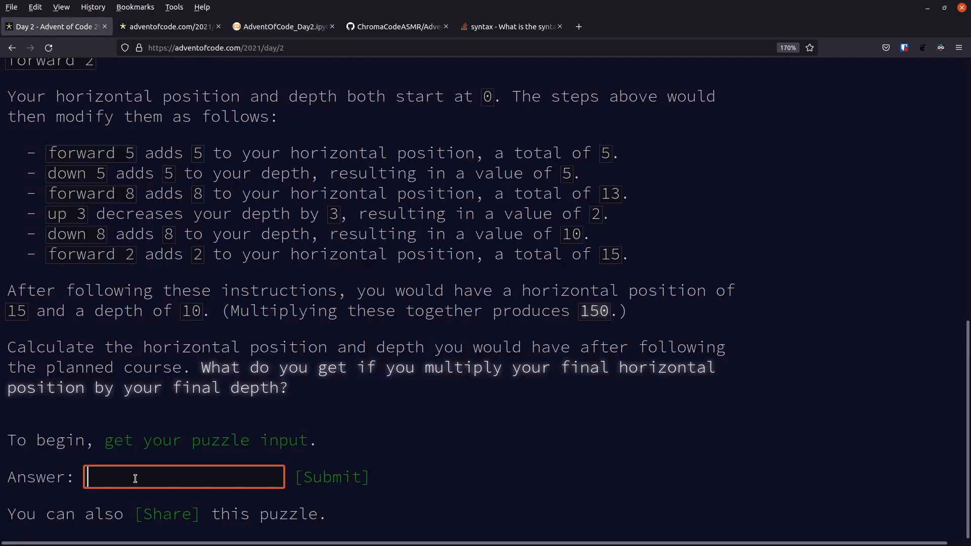
Step: Enter 2039912 in the Part One Answer box and submit it
type("2039912")
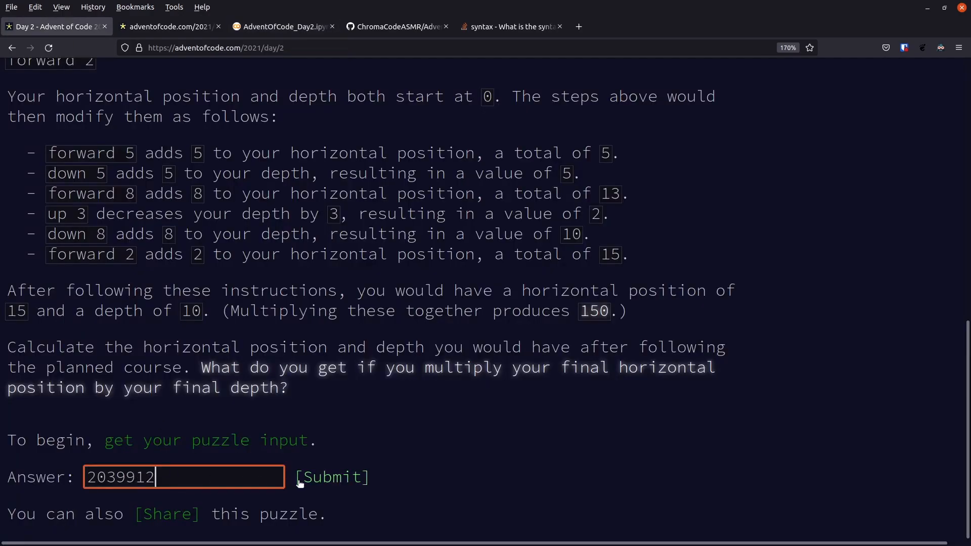
left_click(332, 476)
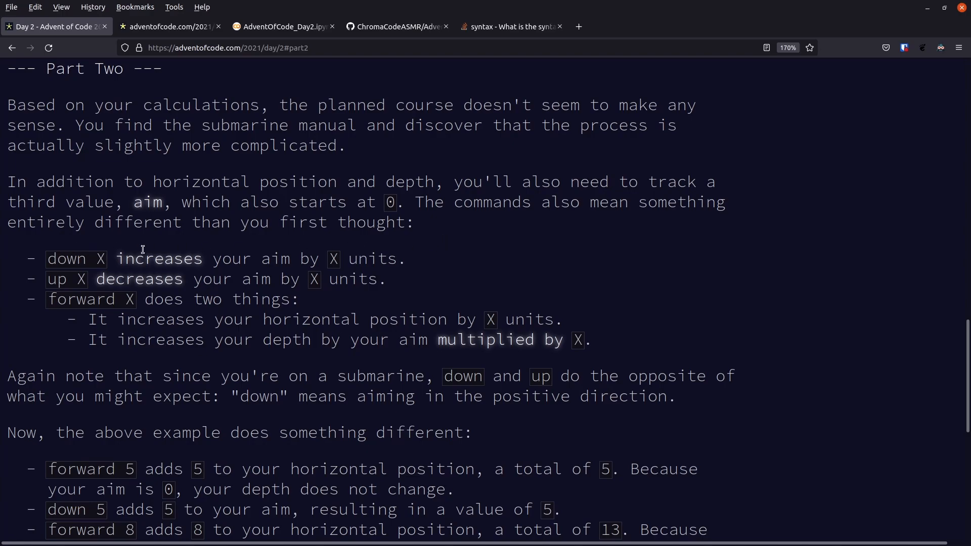
mouse_move(255, 433)
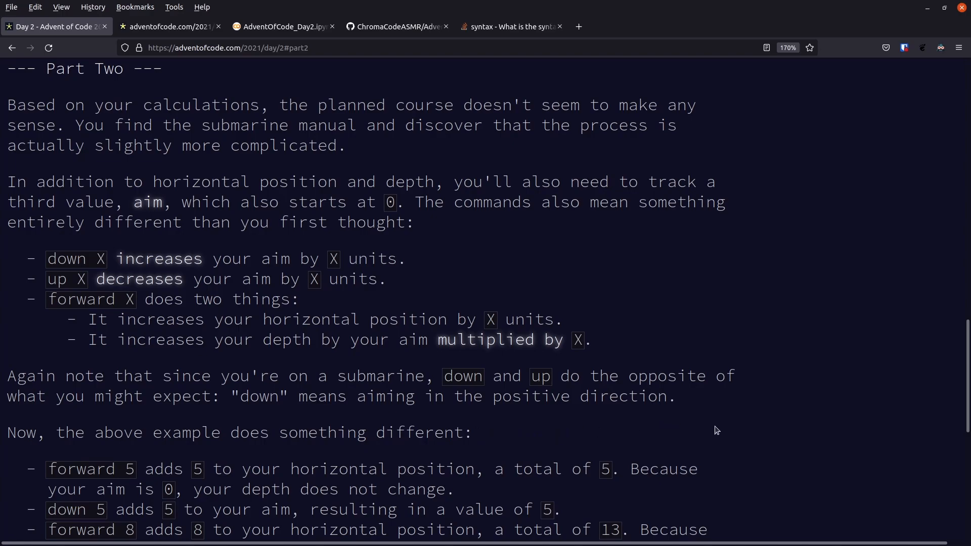
scroll("down", 3)
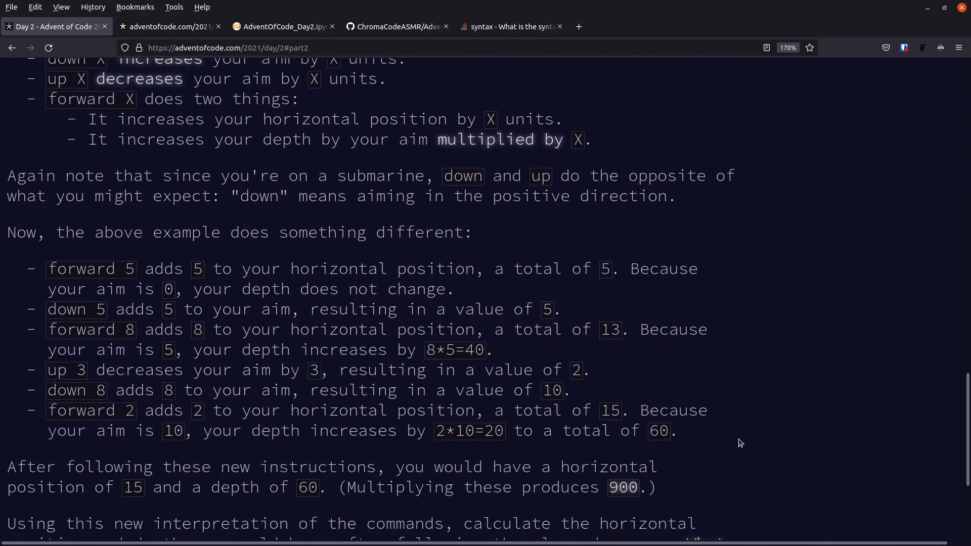
scroll("down", 3)
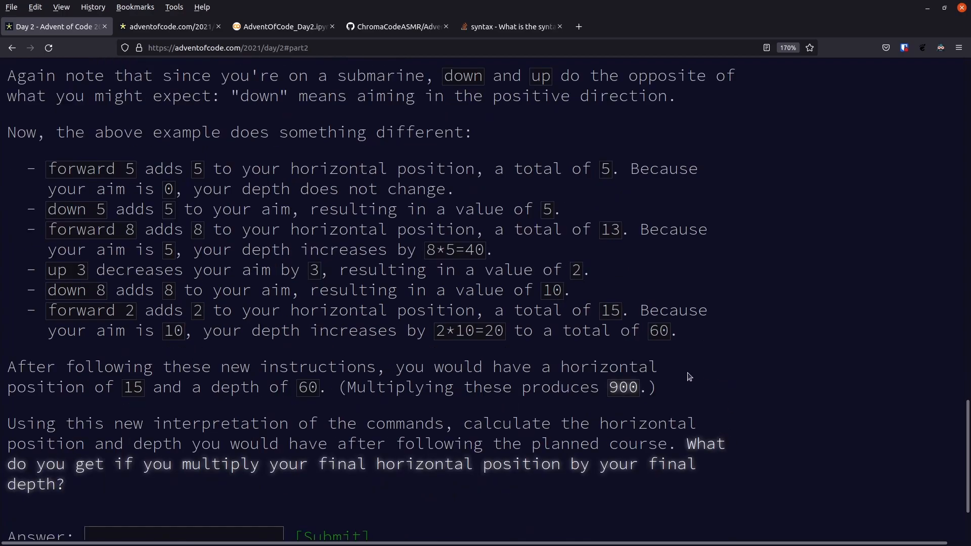
mouse_move(699, 373)
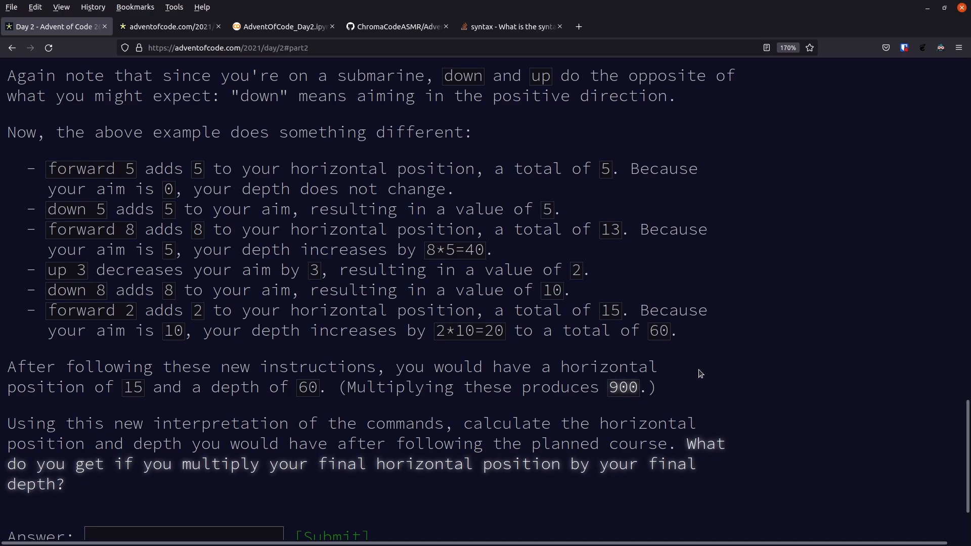
left_click(282, 26)
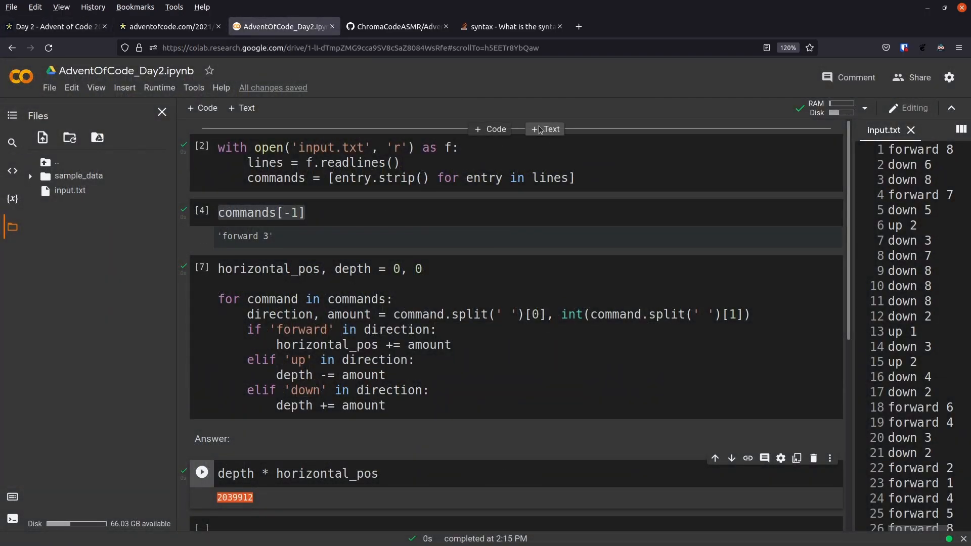
Step: Add a '# Part 2' text heading below the part 1 answer and copy the movement loop beneath it
left_click(545, 129)
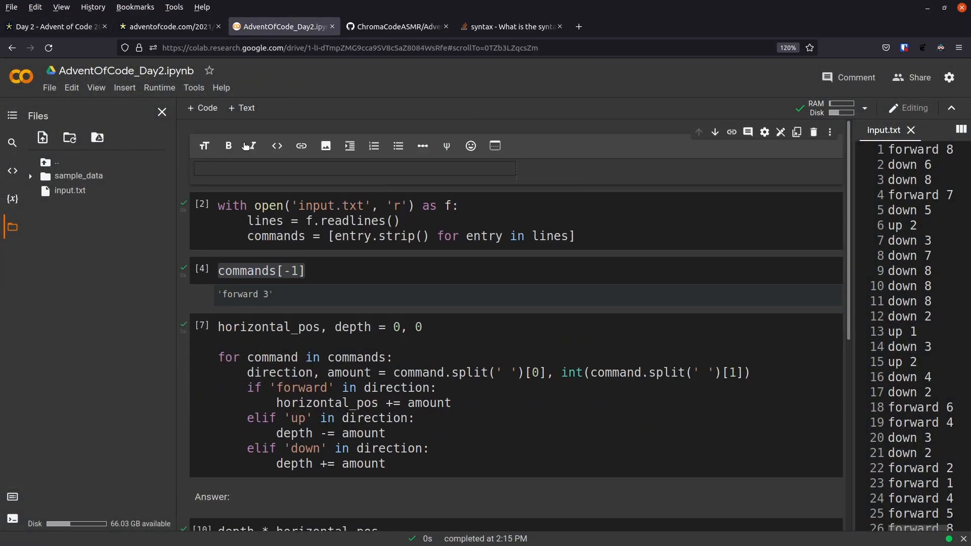
type("# Par")
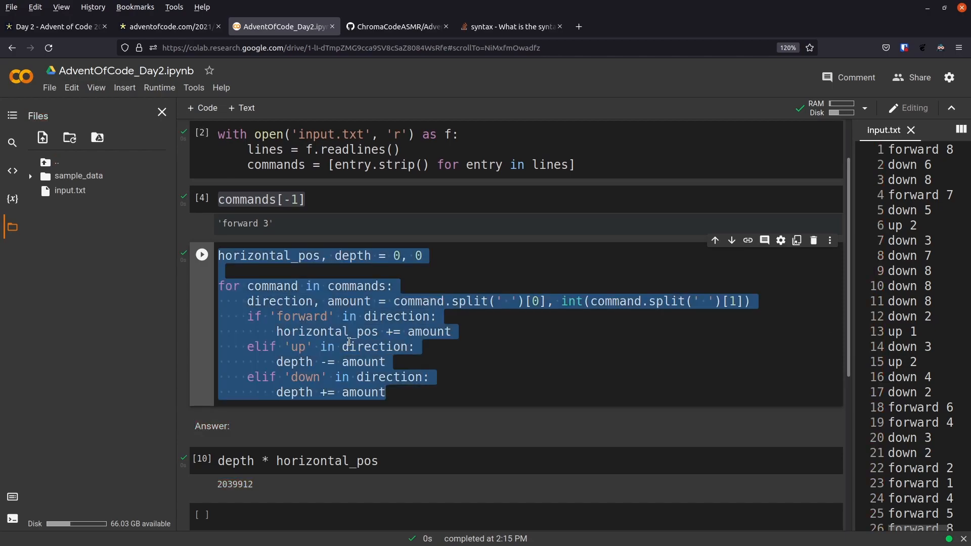
scroll("down", 3)
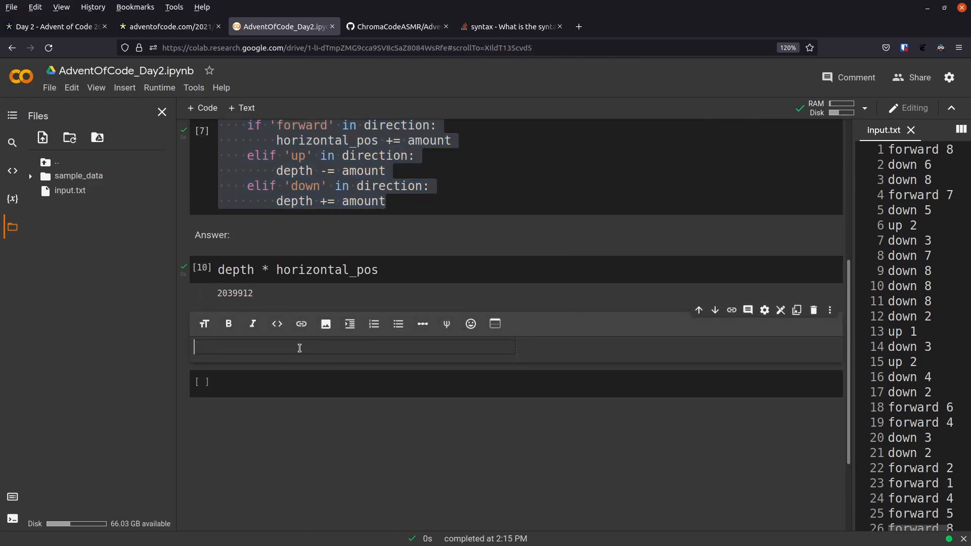
type("# Part")
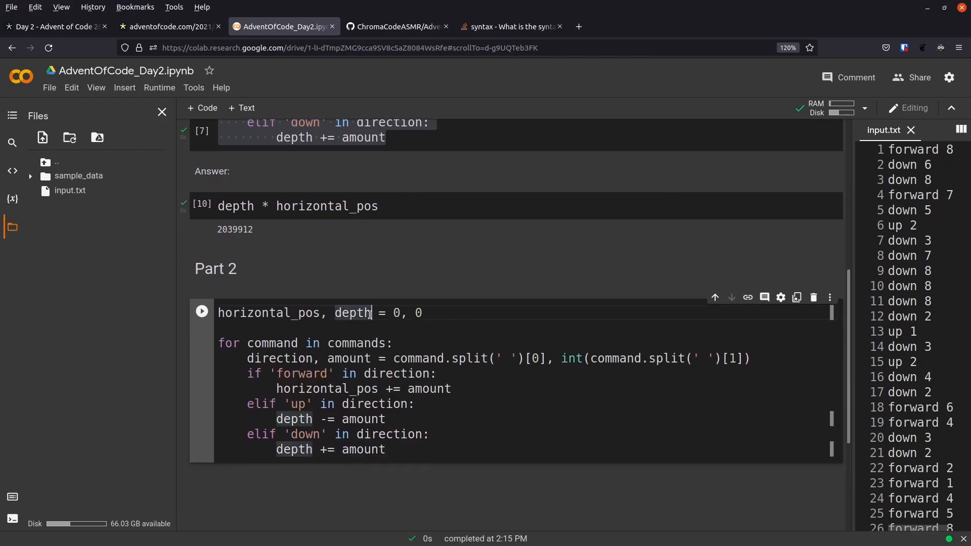
Step: Initialise aim to 0 alongside depth and horizontal position, checking the Part Two rules
type(",")
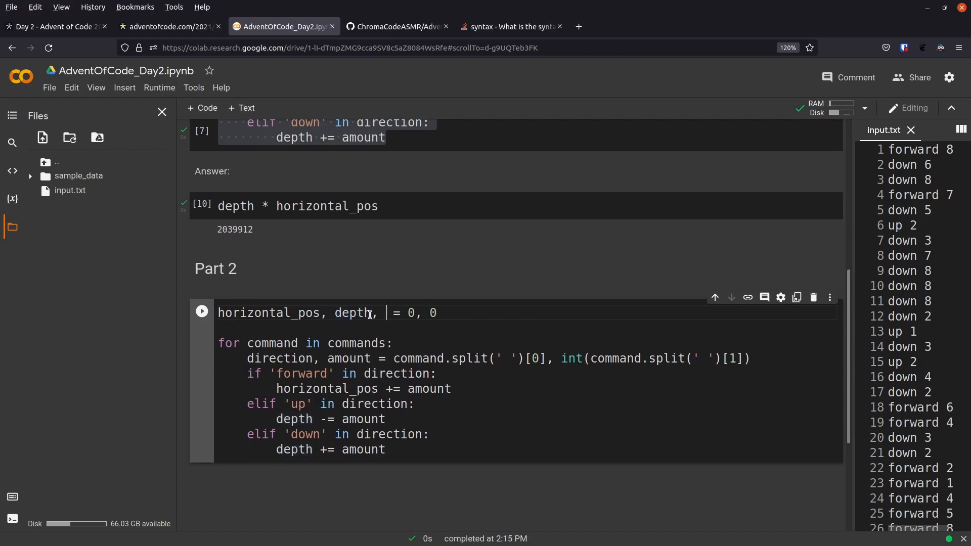
type("aim")
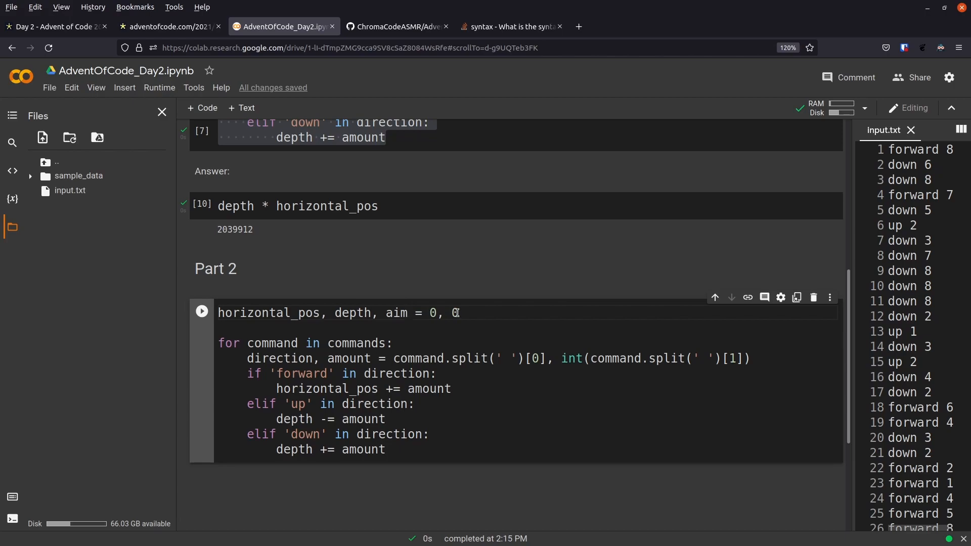
type("0,")
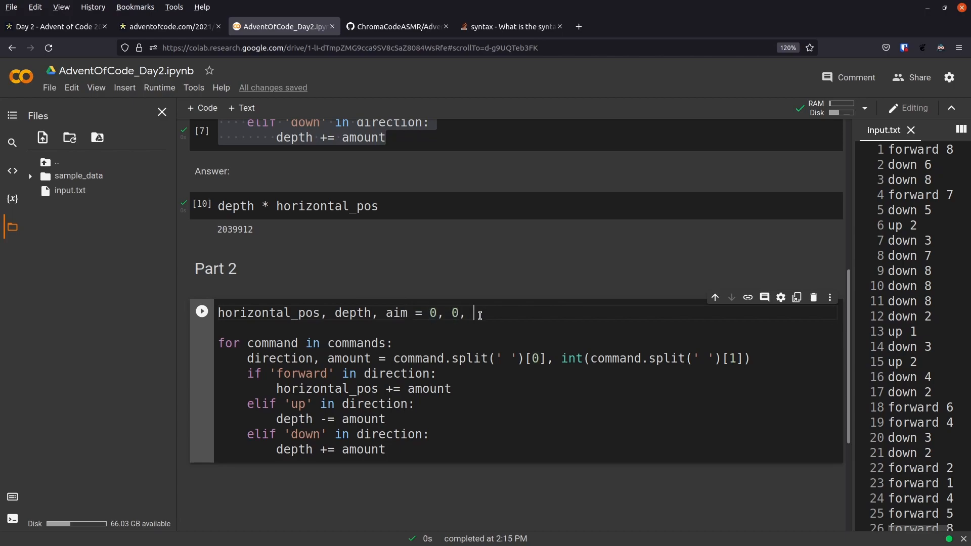
type("0")
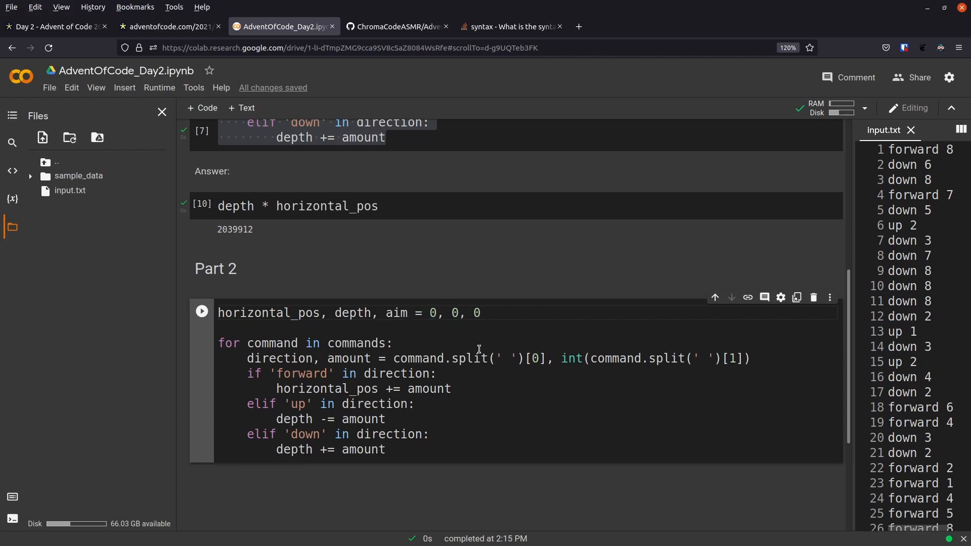
scroll("down", 3)
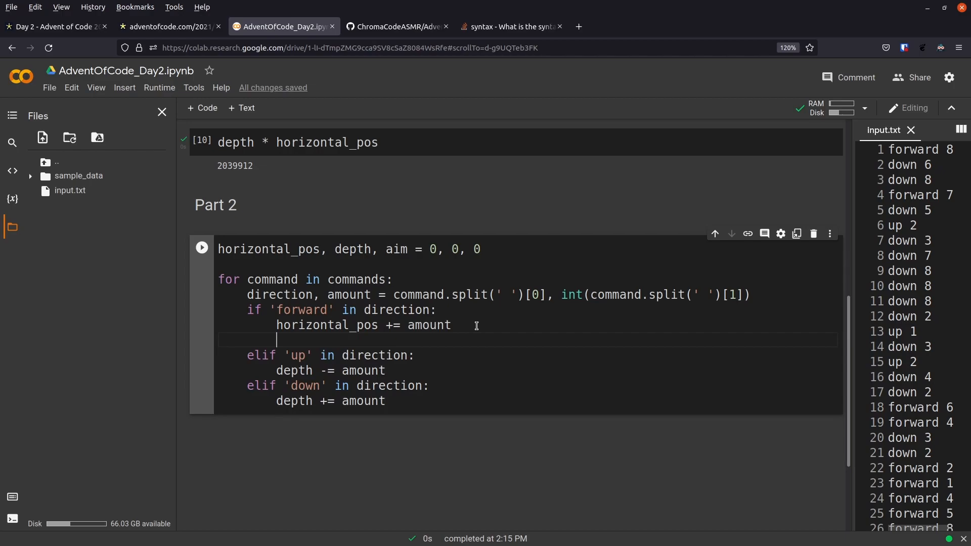
left_click(55, 27)
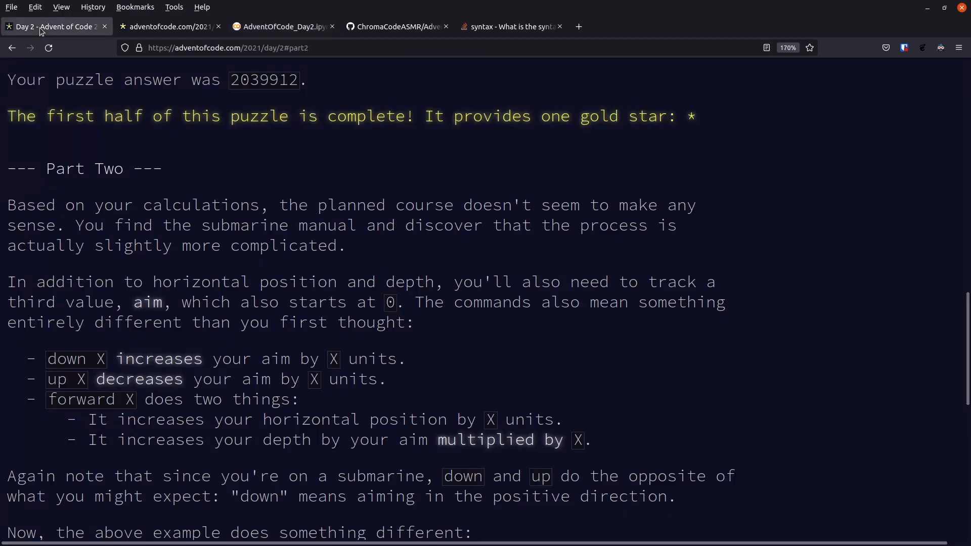
left_click(282, 26)
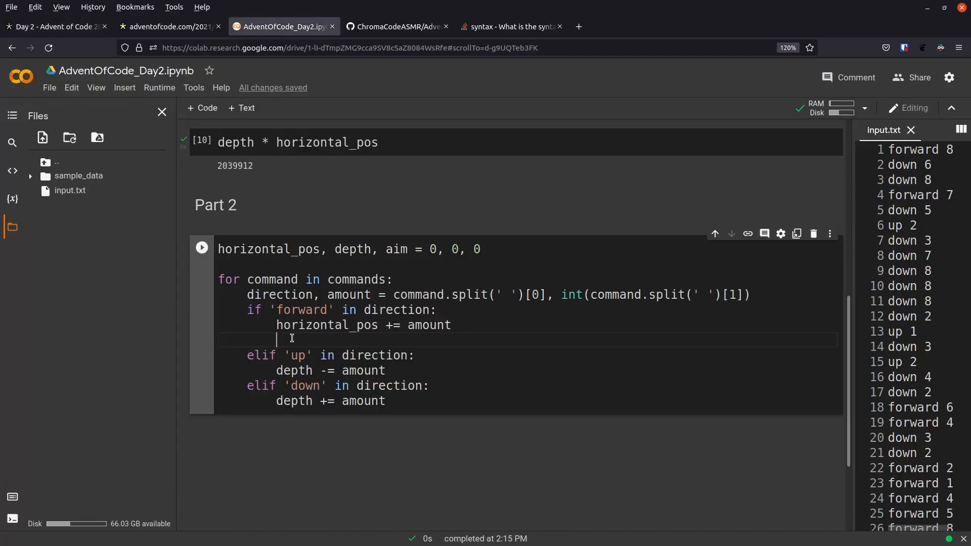
Step: Make forward add 'depth += aim * amount' and have up/down adjust aim instead of depth
type("depth")
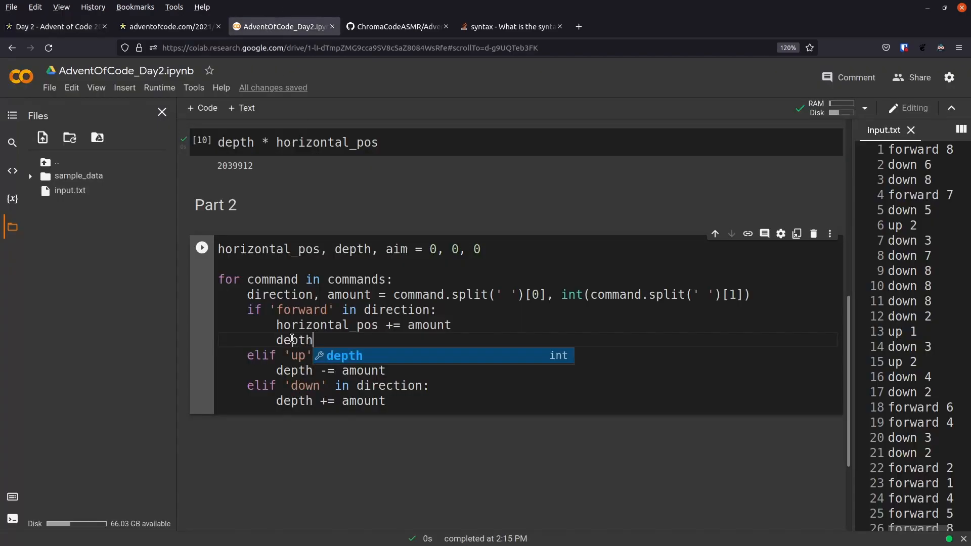
type("+=")
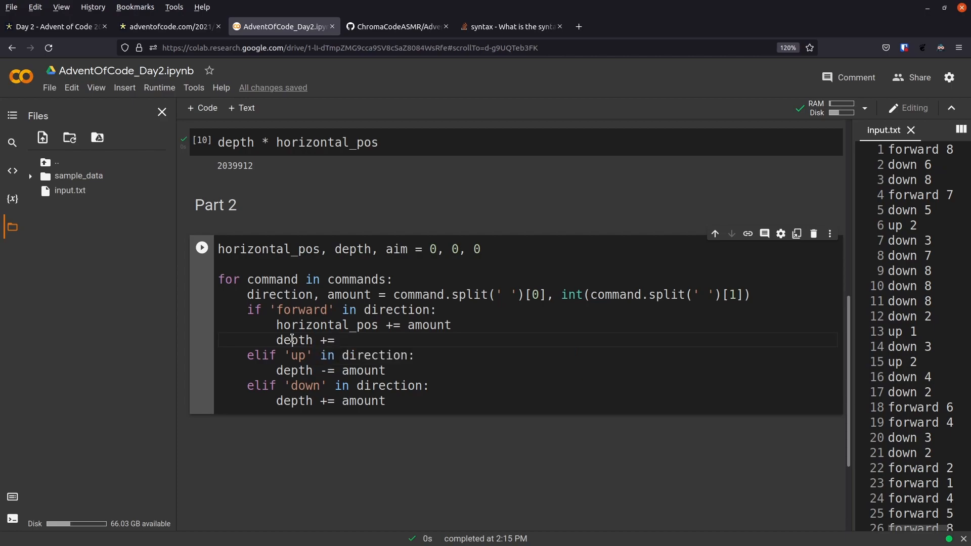
type("aim &")
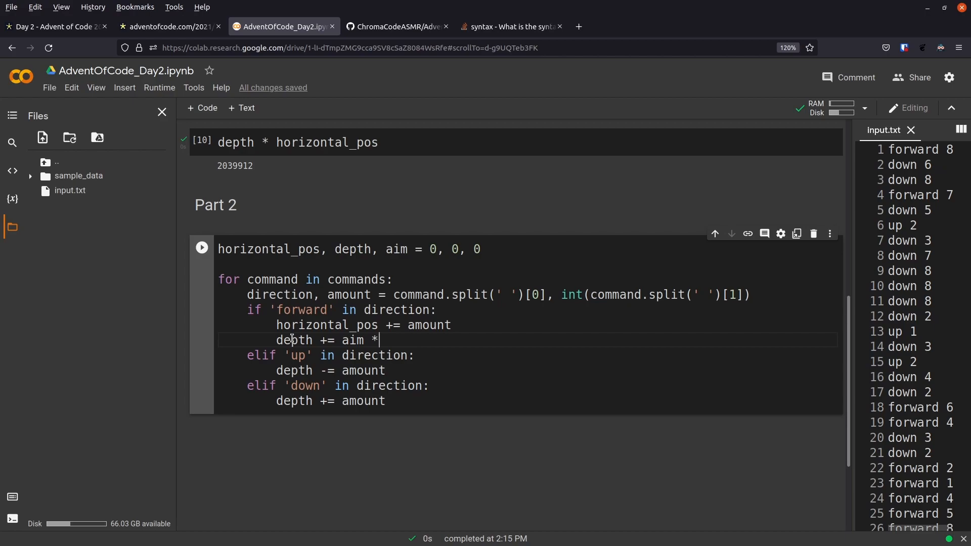
type("amou")
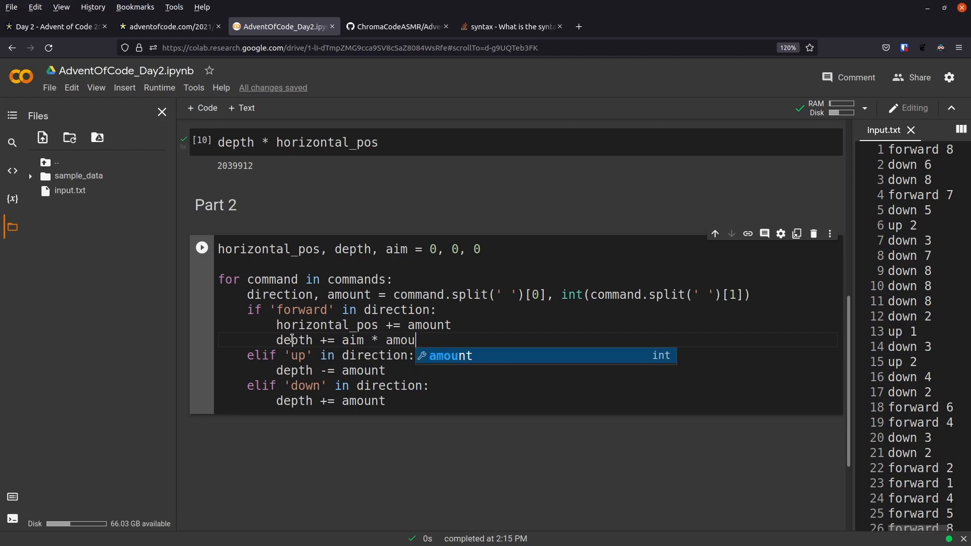
type("nt")
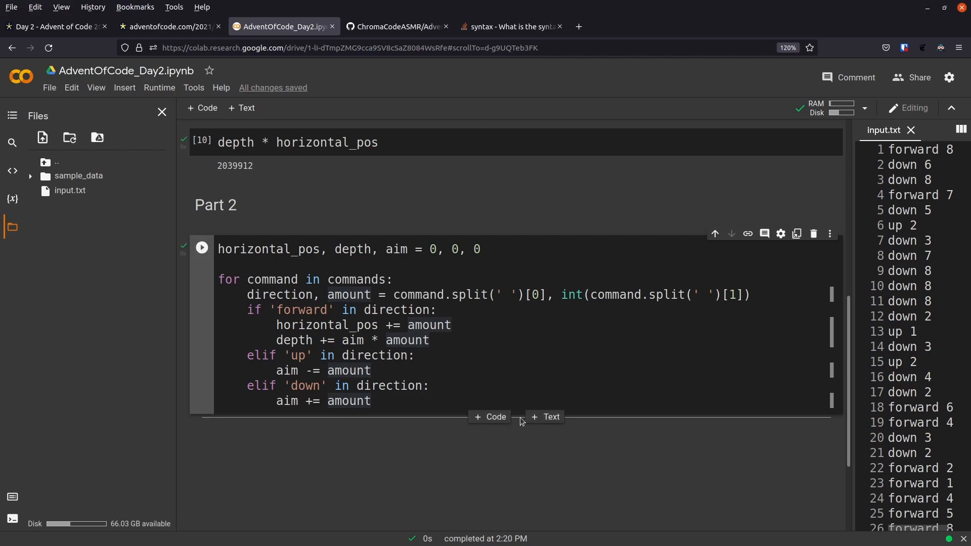
Step: Run the Part 2 loop and compute depth * horizontal_pos in a new code cell
left_click(489, 417)
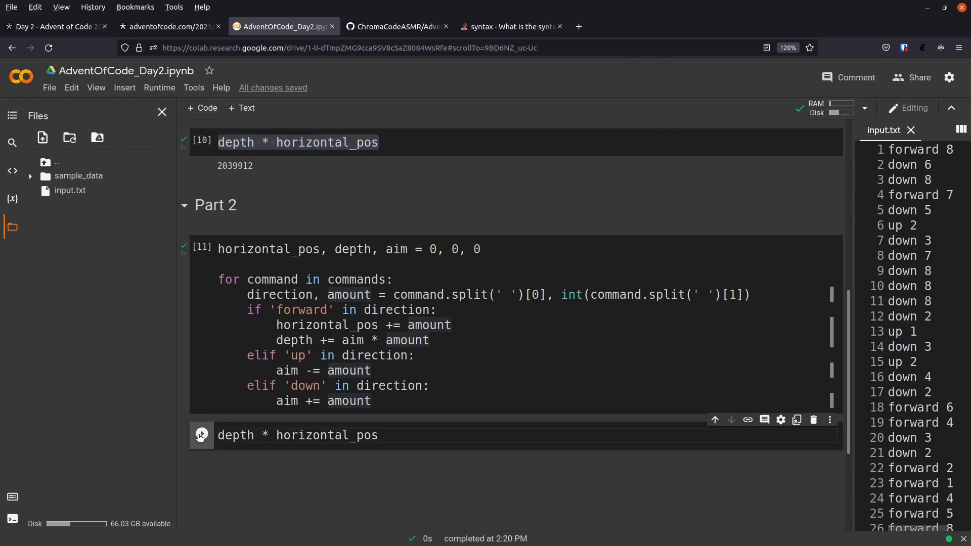
left_click(201, 435)
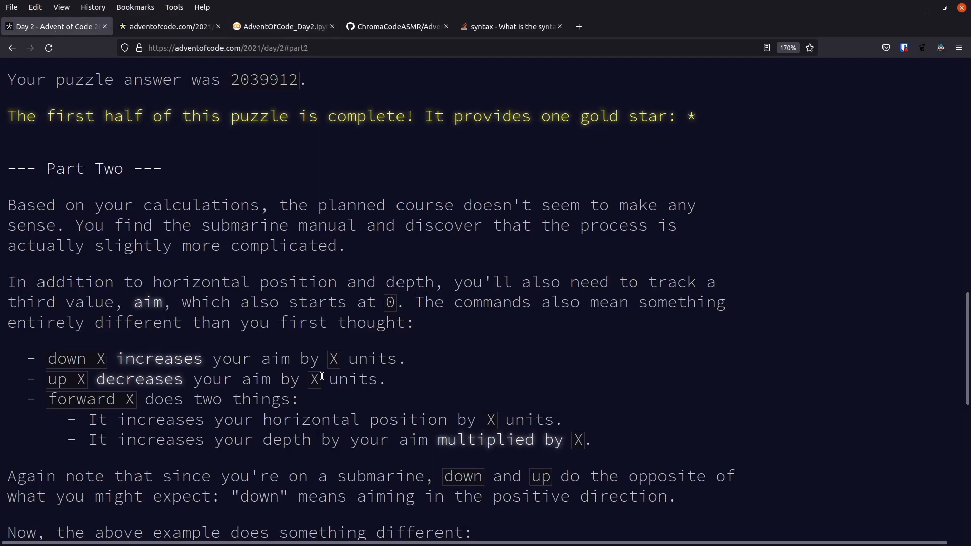
scroll("down", 3)
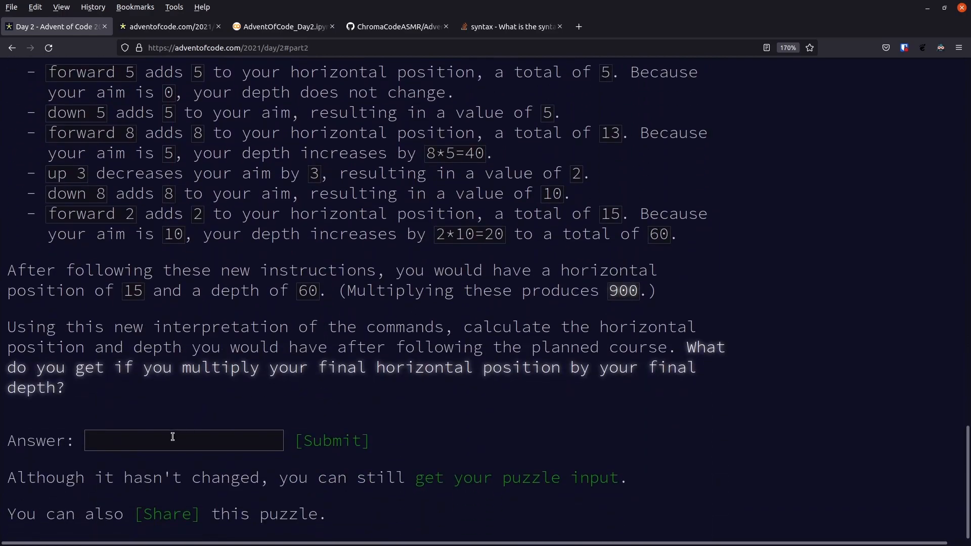
type("1942068080")
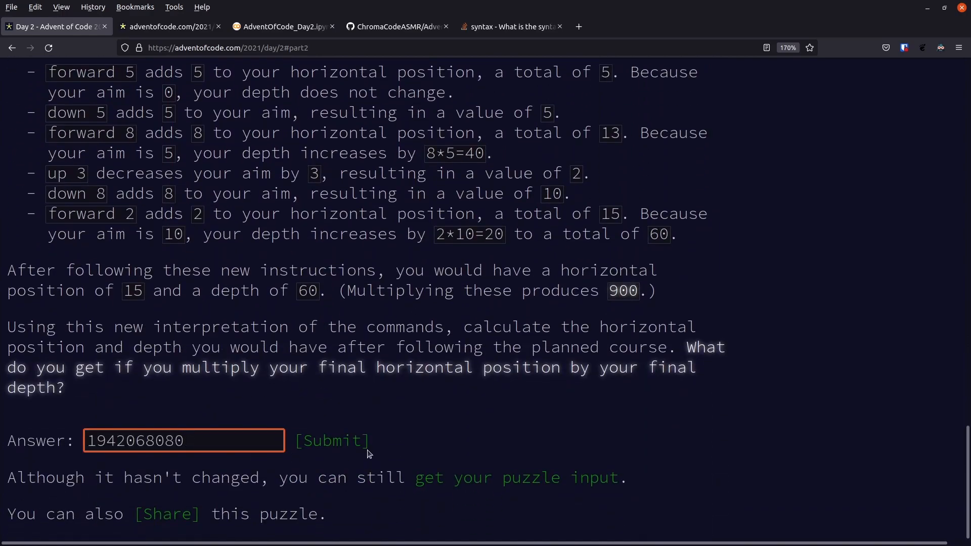
left_click(332, 440)
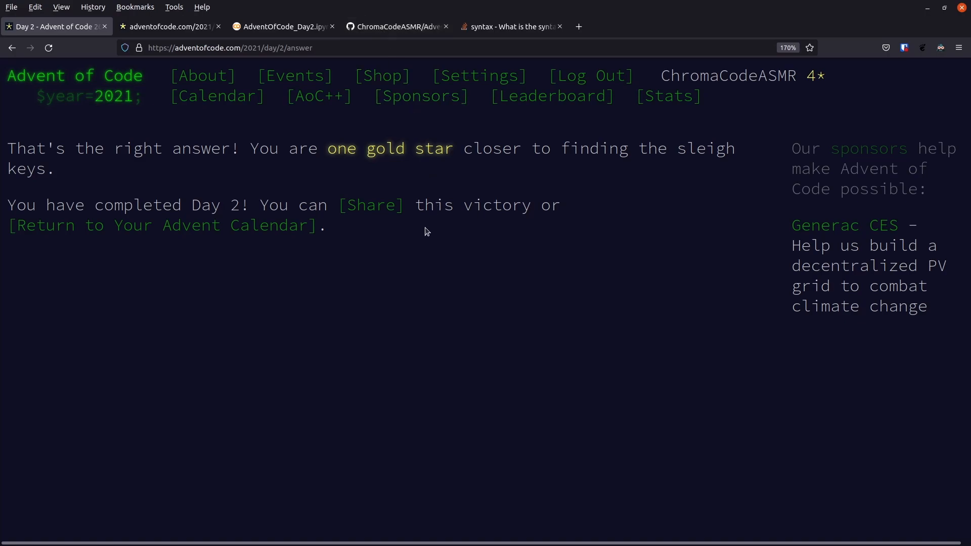
mouse_move(356, 237)
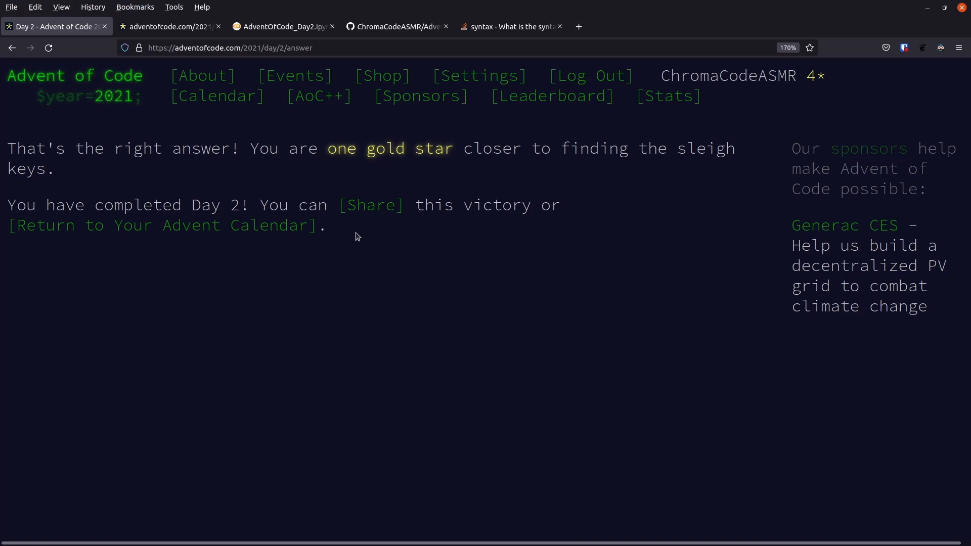